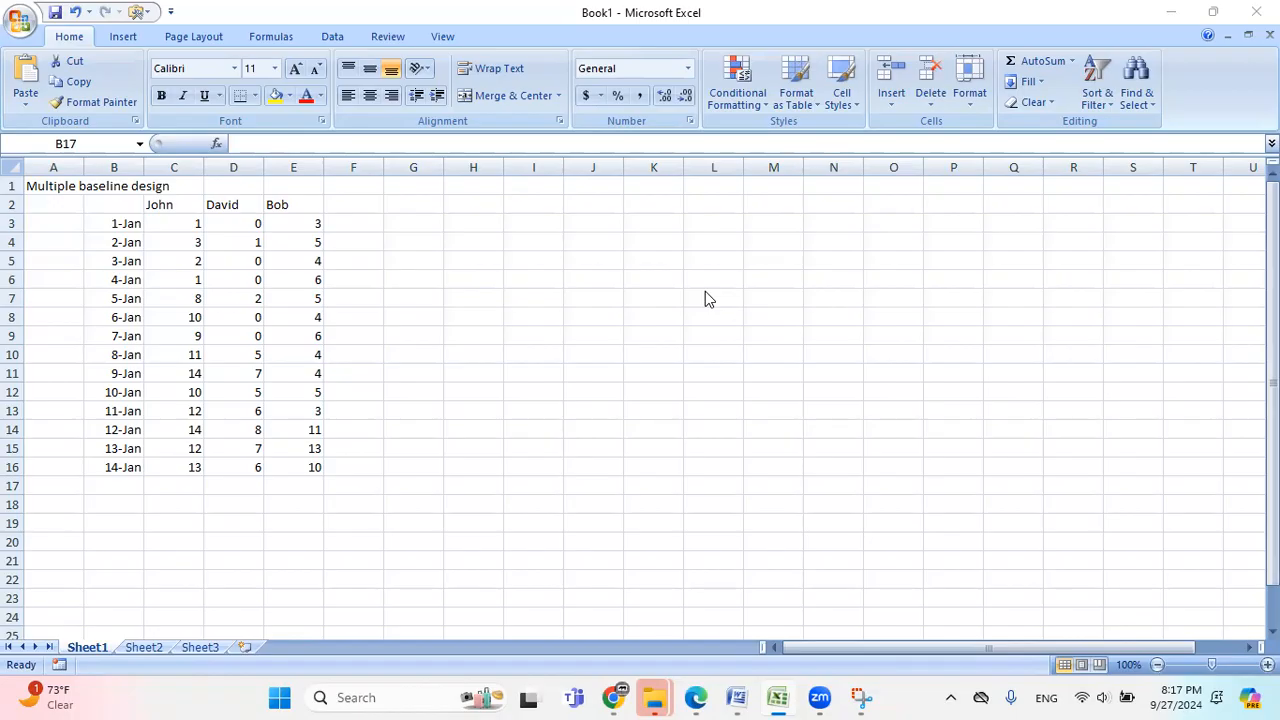
mouse_move(170, 248)
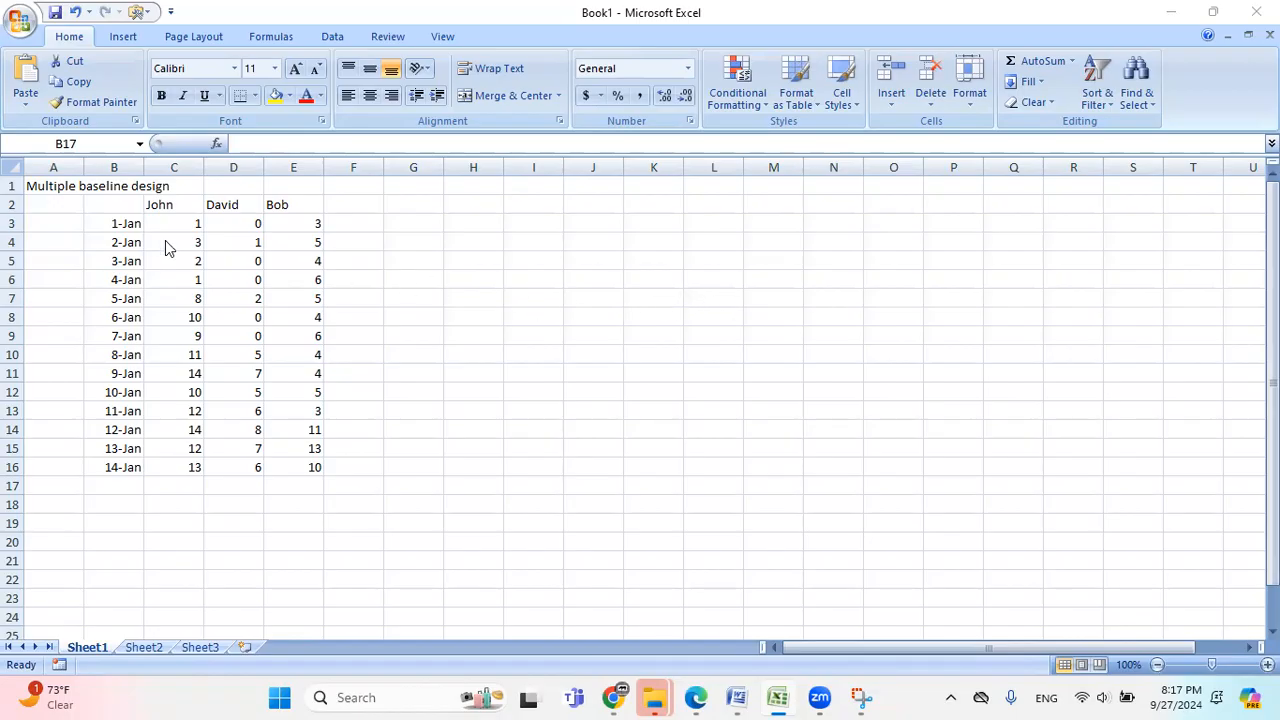
mouse_move(116, 316)
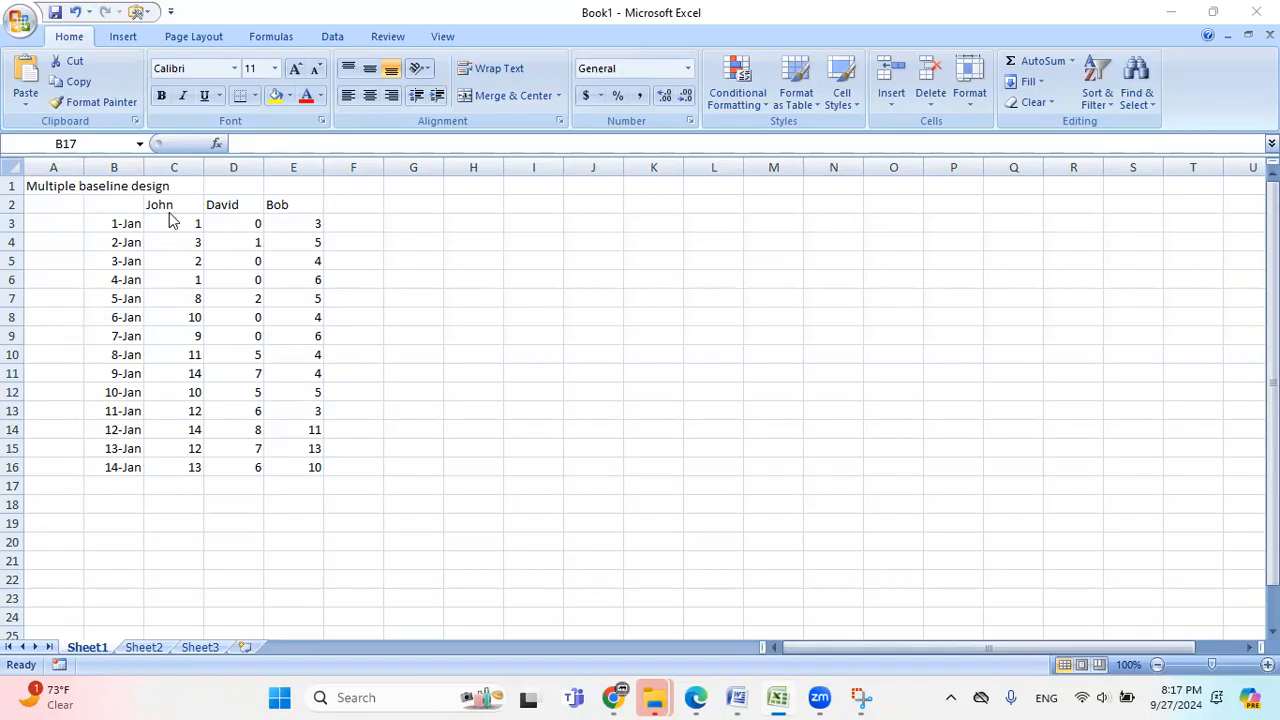
mouse_move(288, 222)
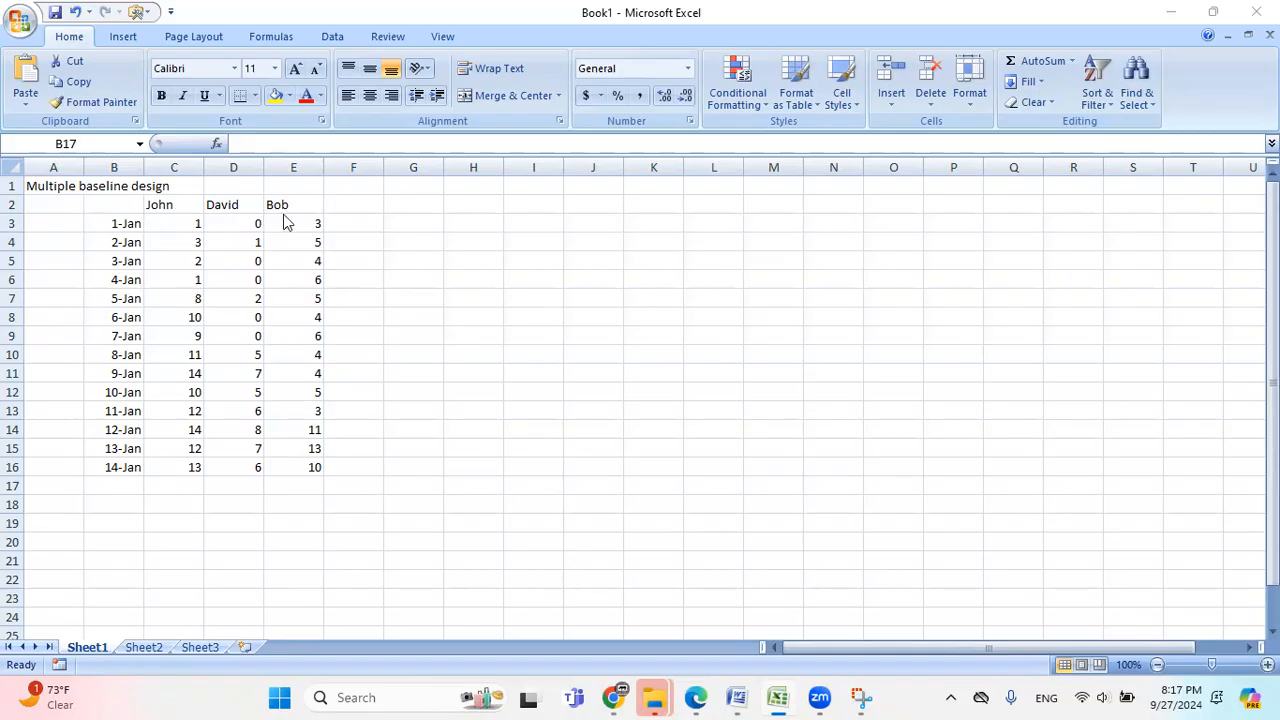
mouse_move(240, 320)
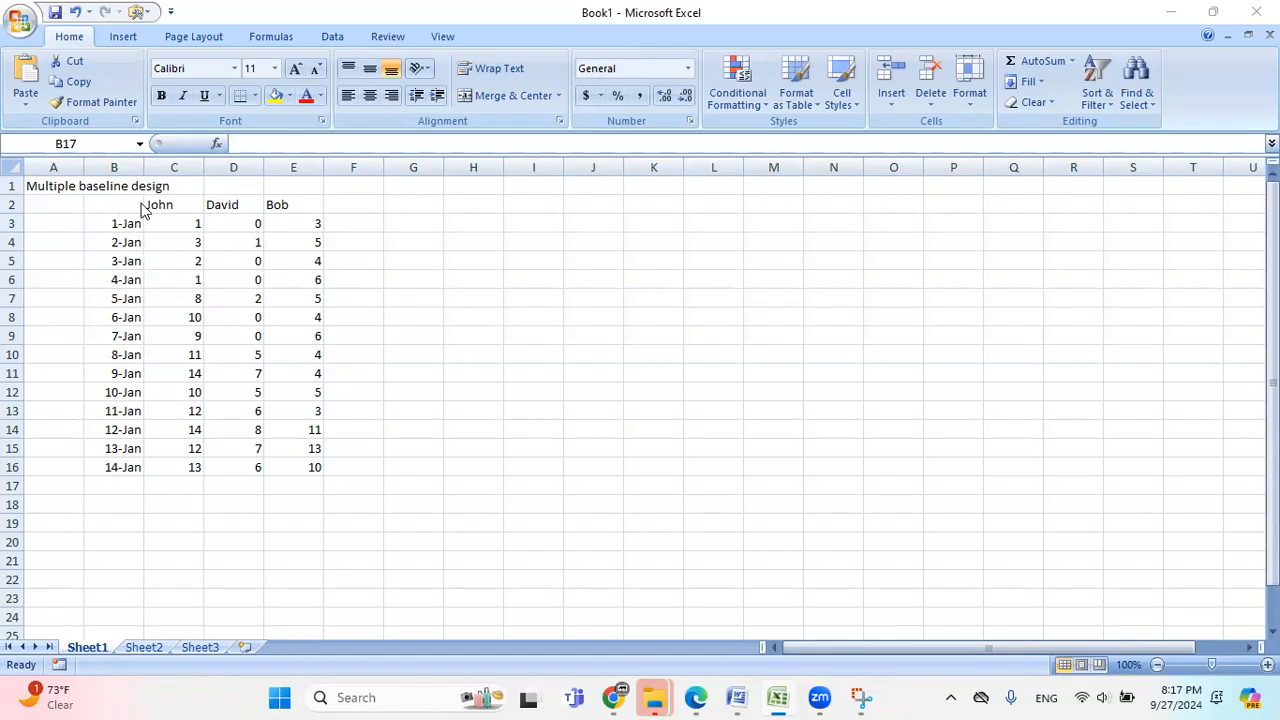
mouse_move(116, 212)
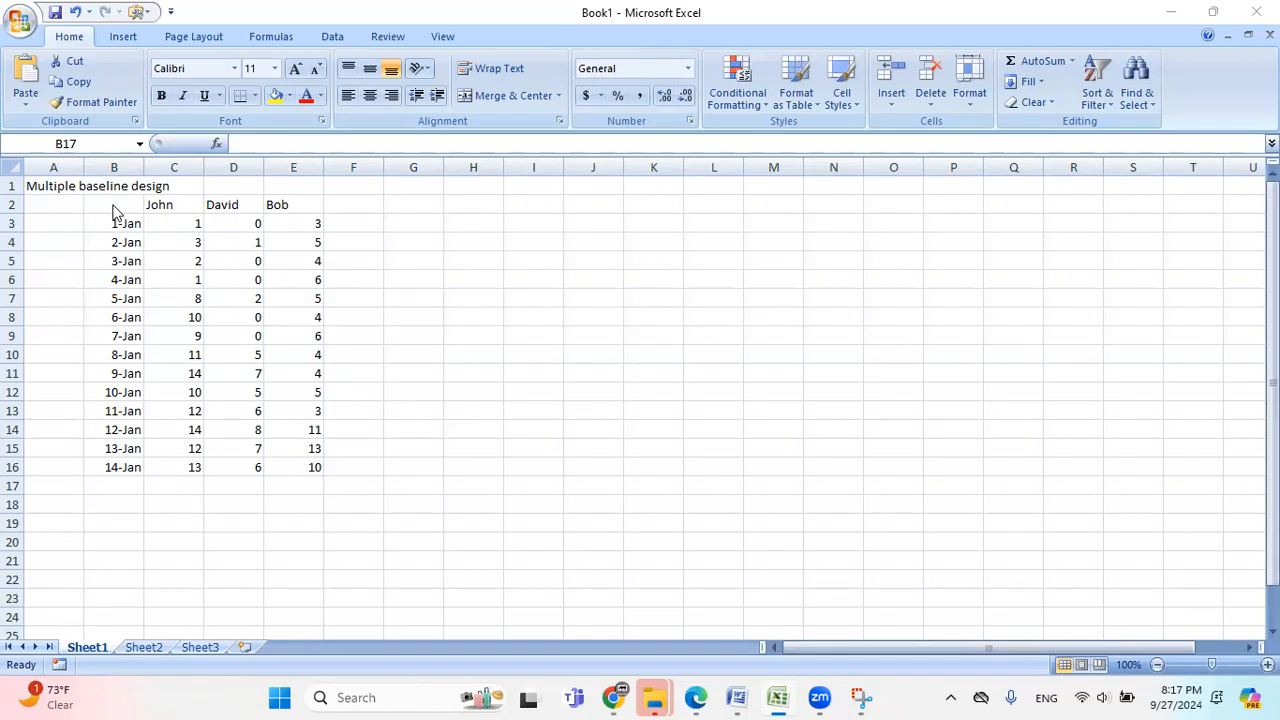
Step: Insert a Line with Markers chart from the dates and John's scores in B2:C16
drag(114, 204, 174, 298)
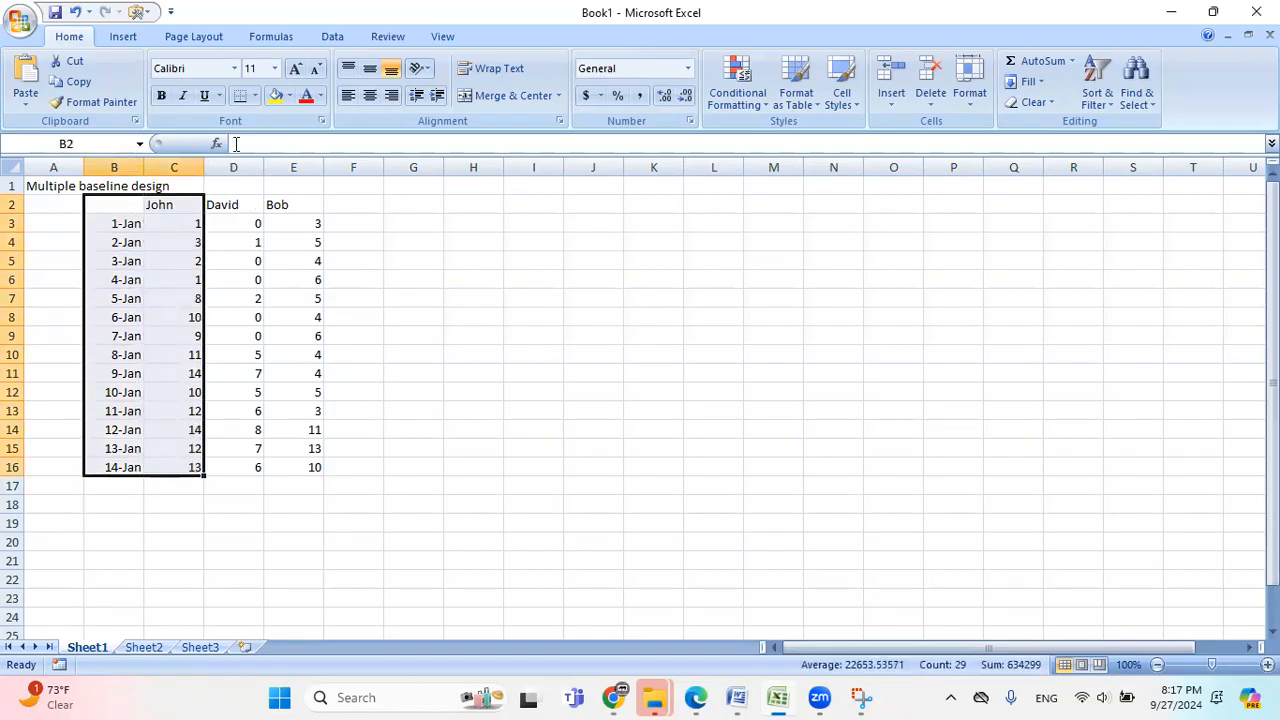
click(122, 36)
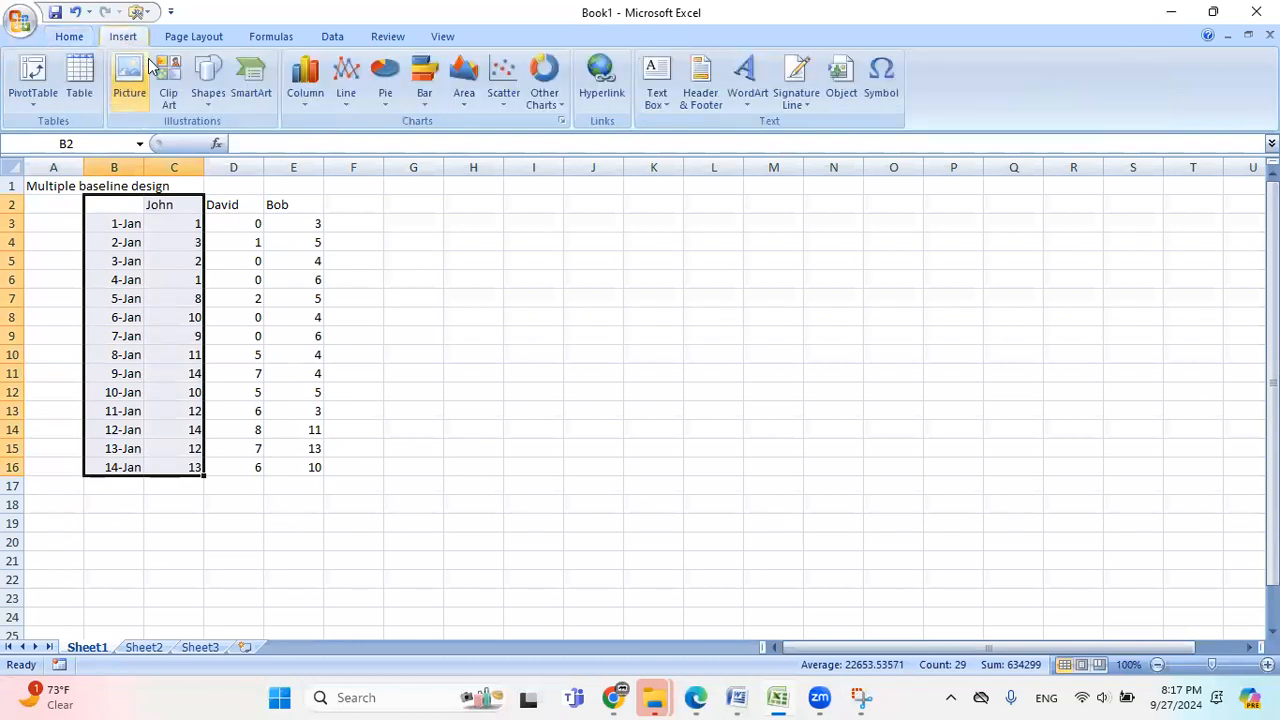
click(344, 80)
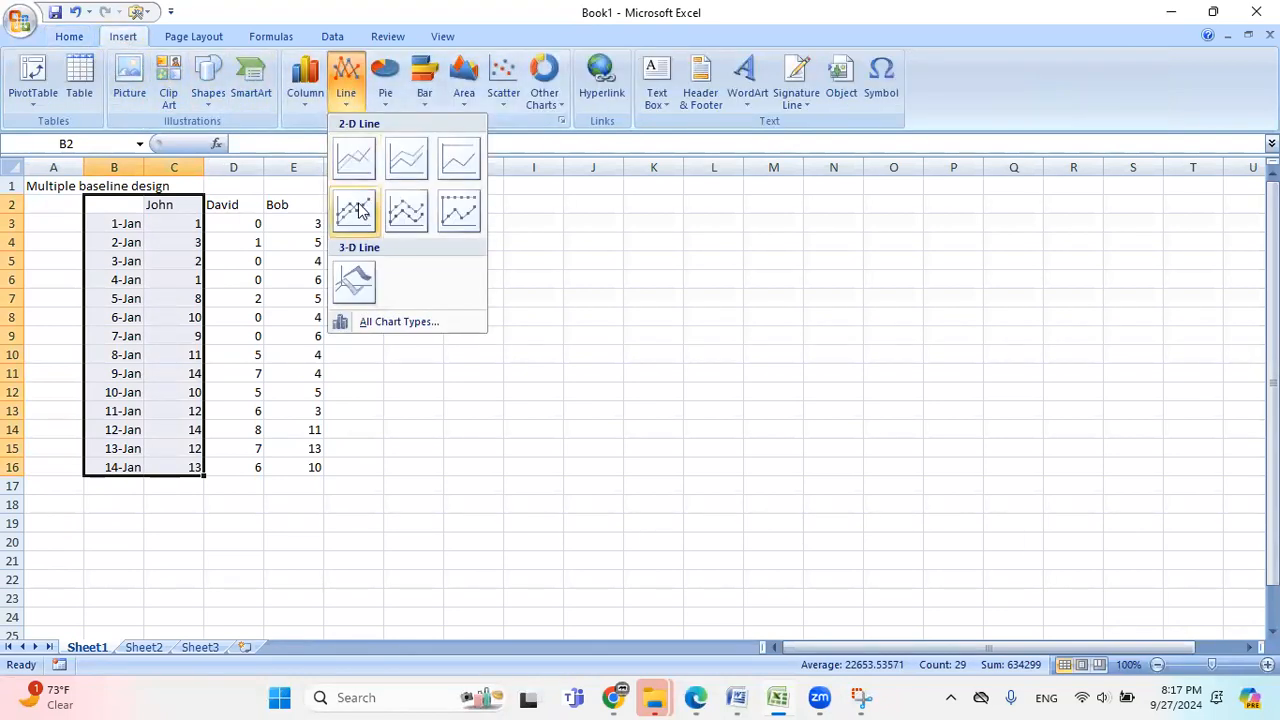
click(354, 210)
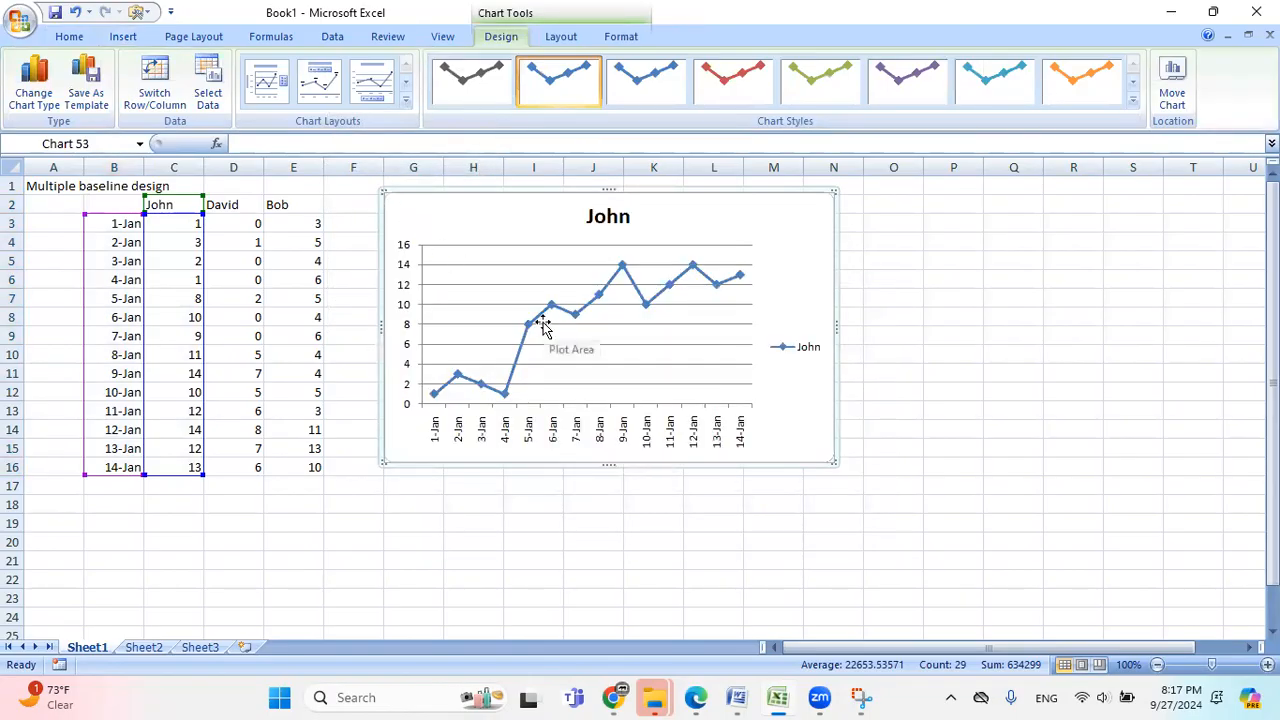
mouse_move(548, 332)
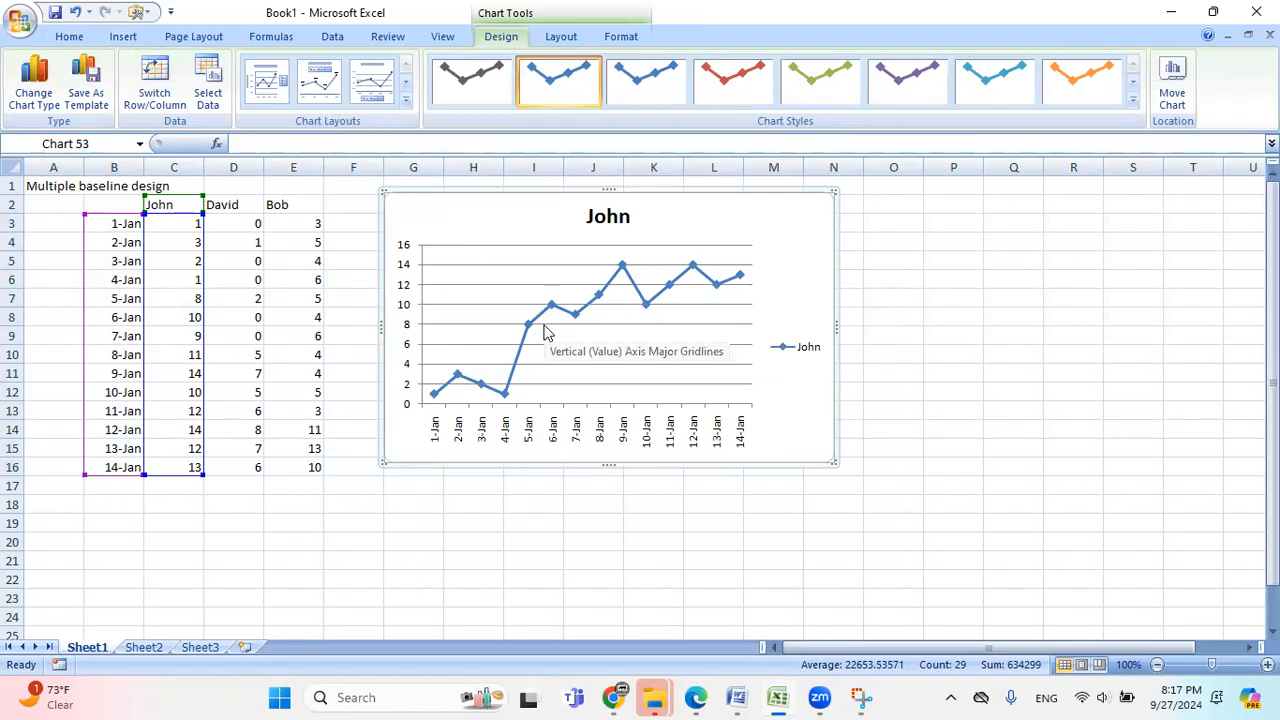
mouse_move(568, 332)
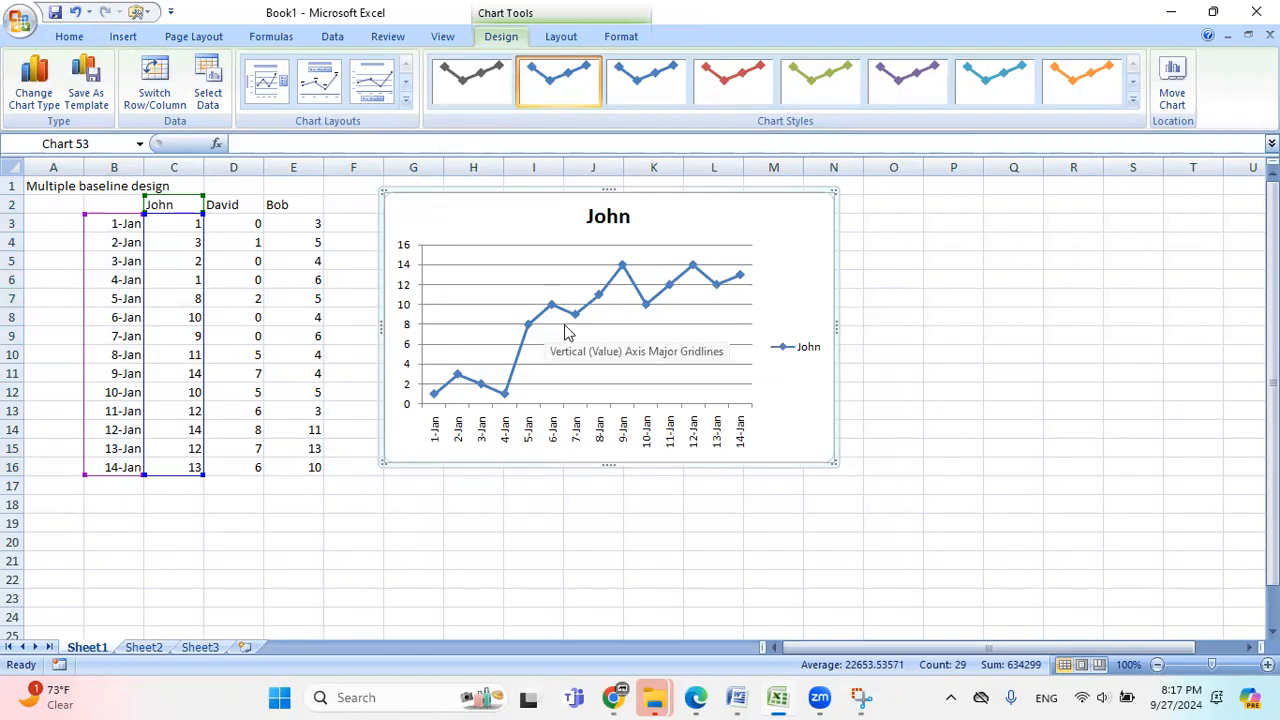
mouse_move(632, 330)
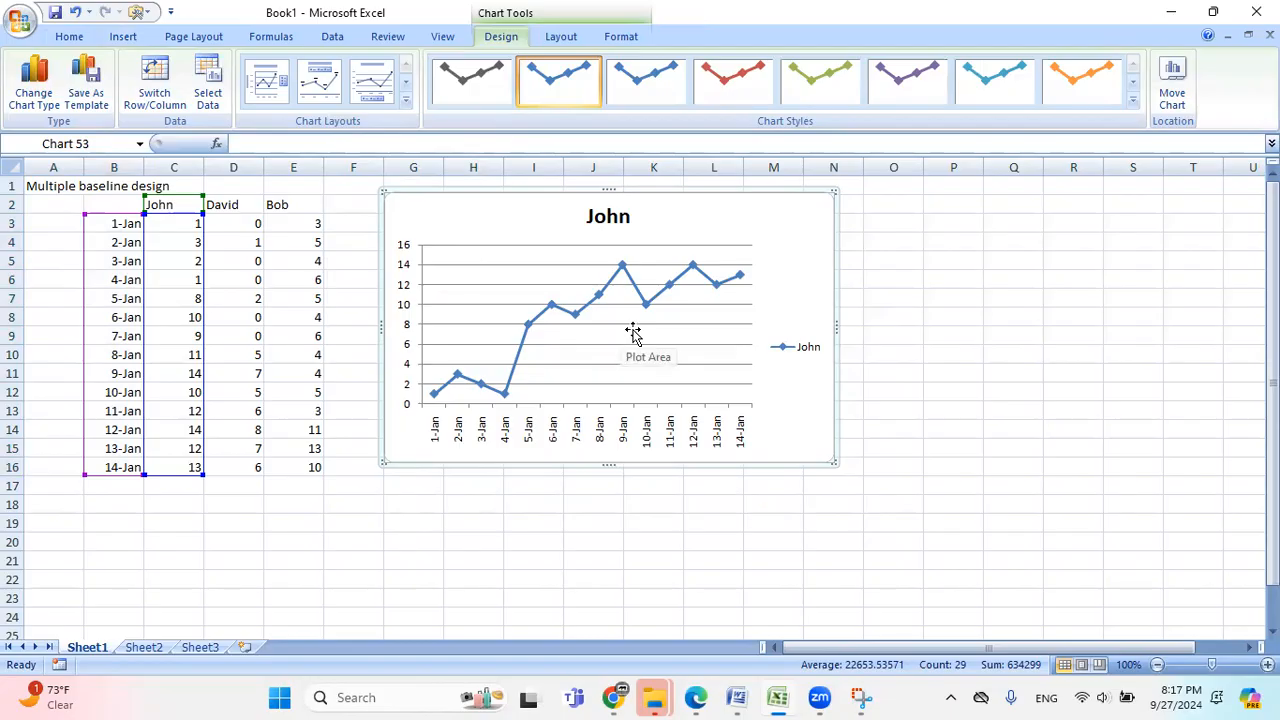
mouse_move(656, 332)
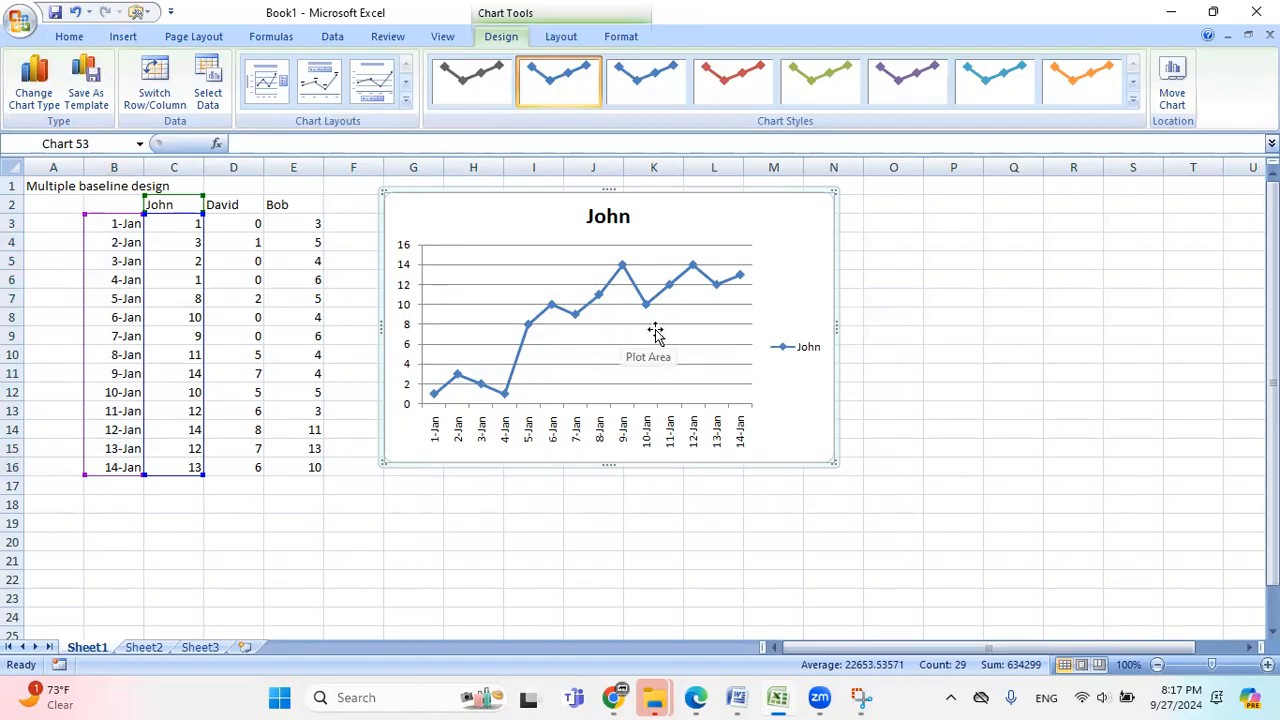
Step: Delete the chart legend and bring up the context menu on John's data series
click(808, 348)
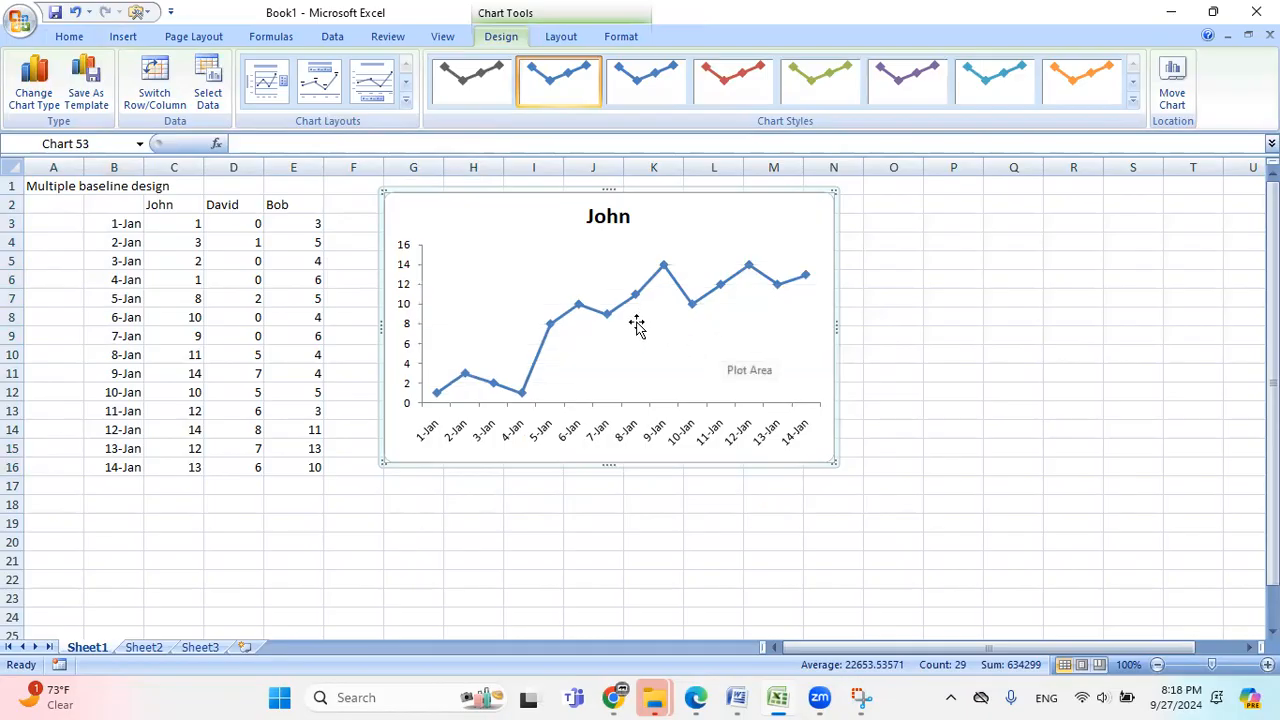
click(600, 310)
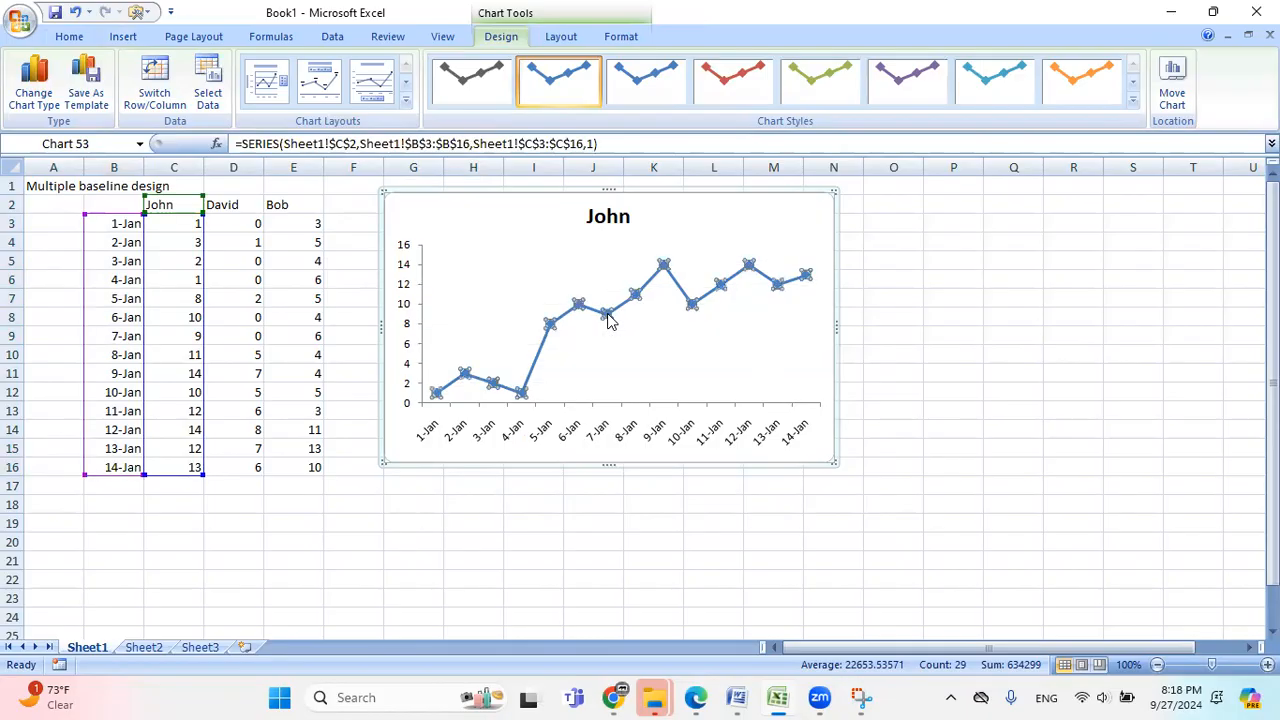
right_click(608, 320)
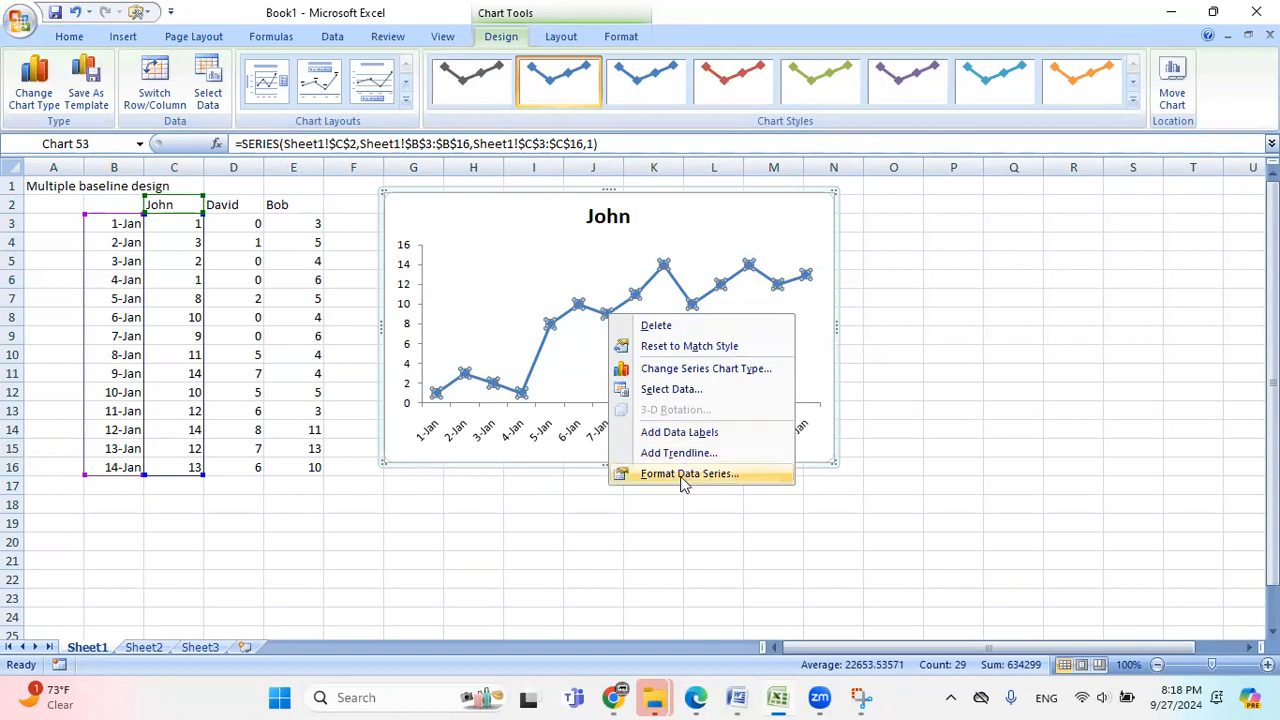
Step: Format John's series with a built-in marker, solid black fill, solid black line and black marker outline
click(688, 472)
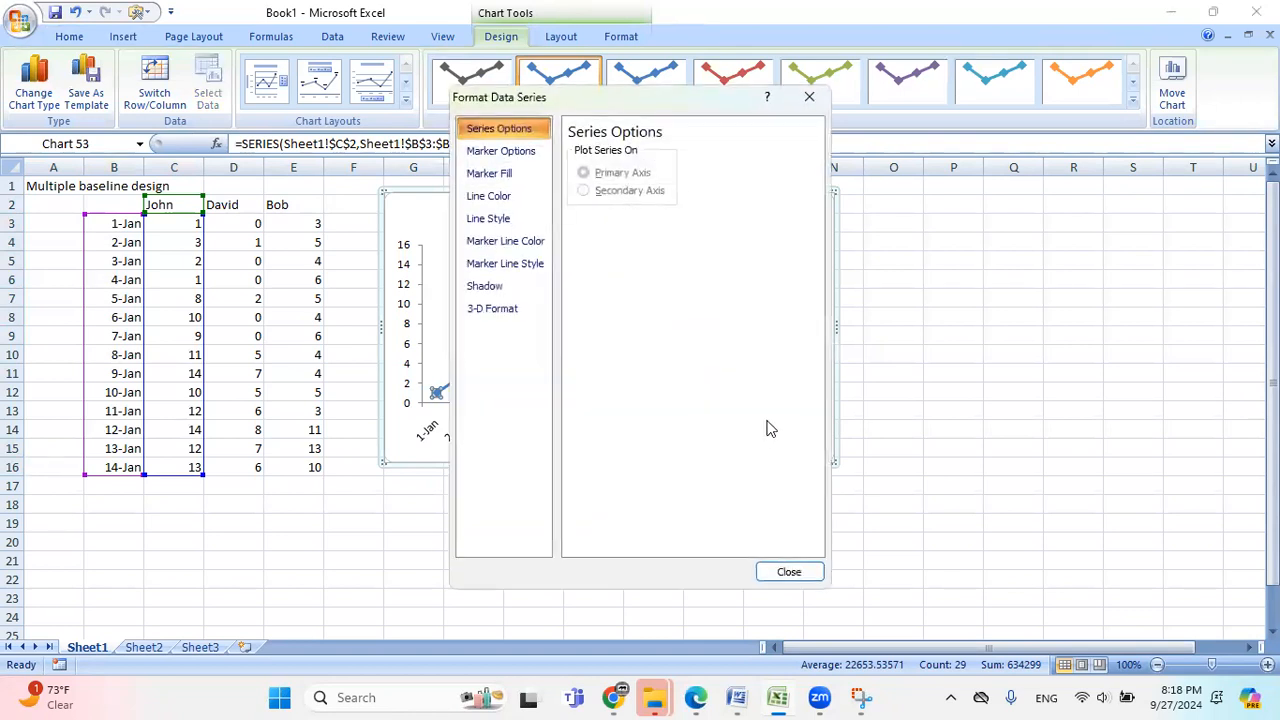
click(500, 150)
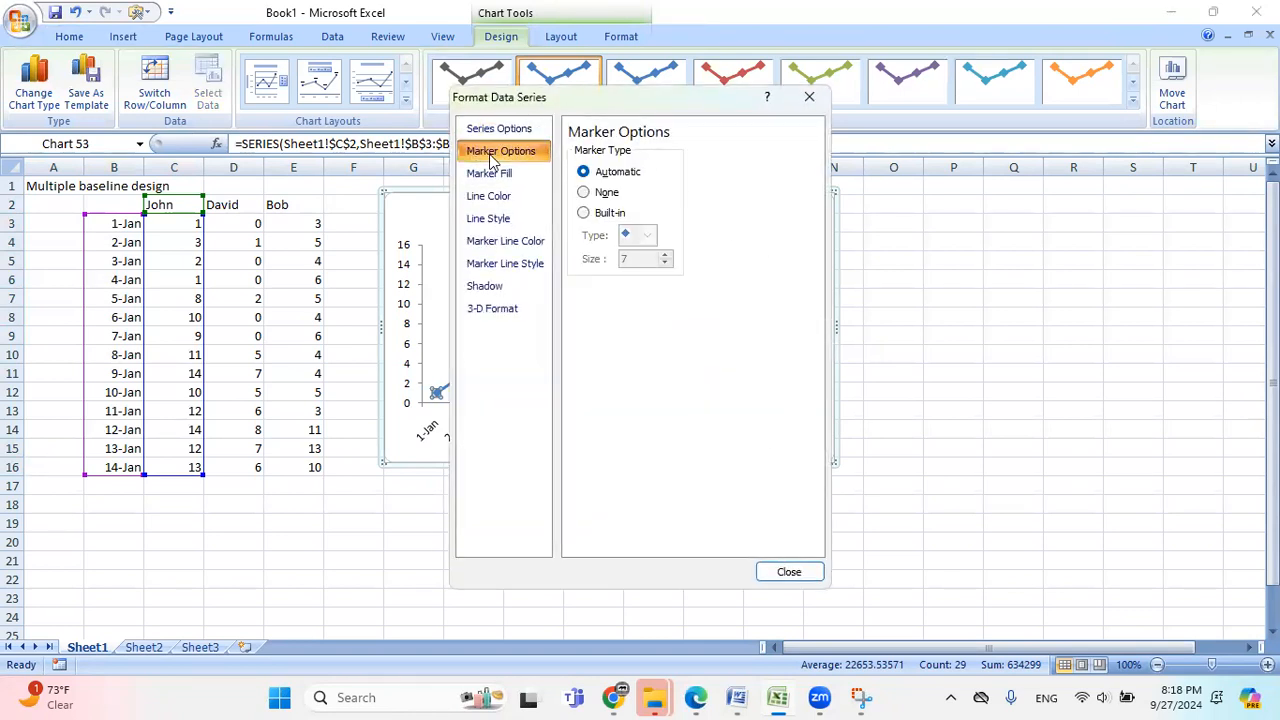
click(584, 212)
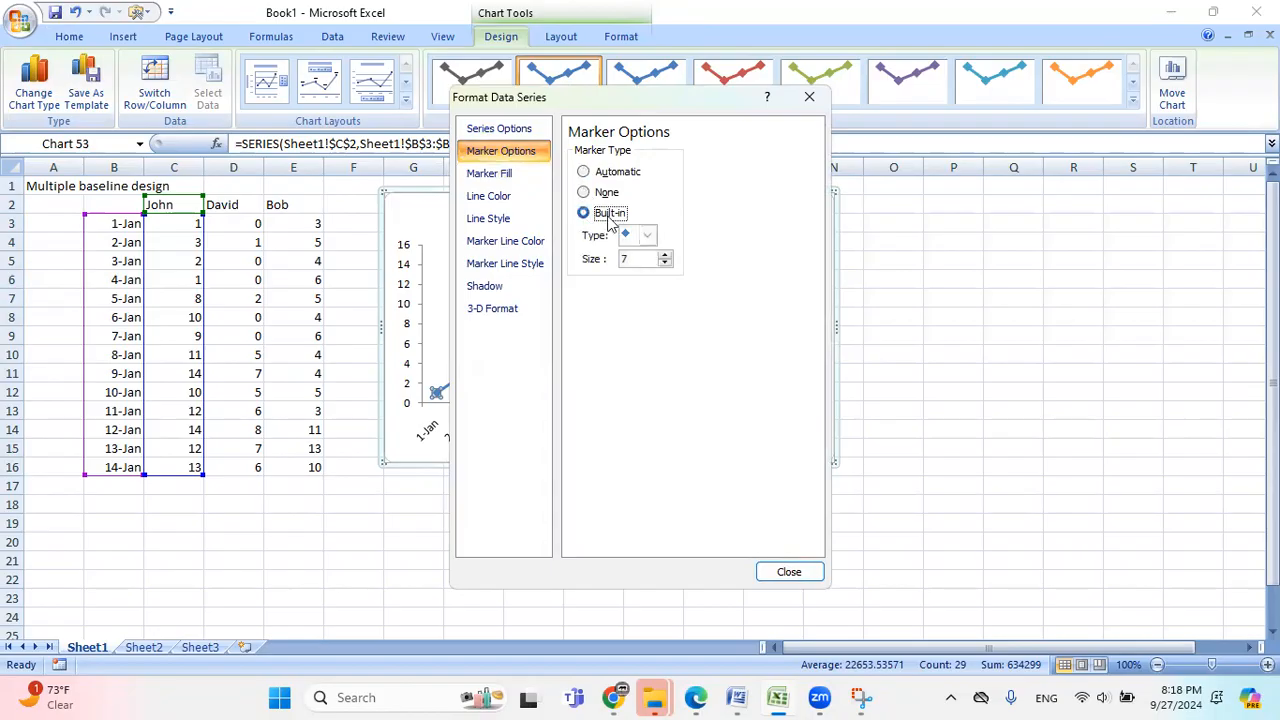
click(646, 236)
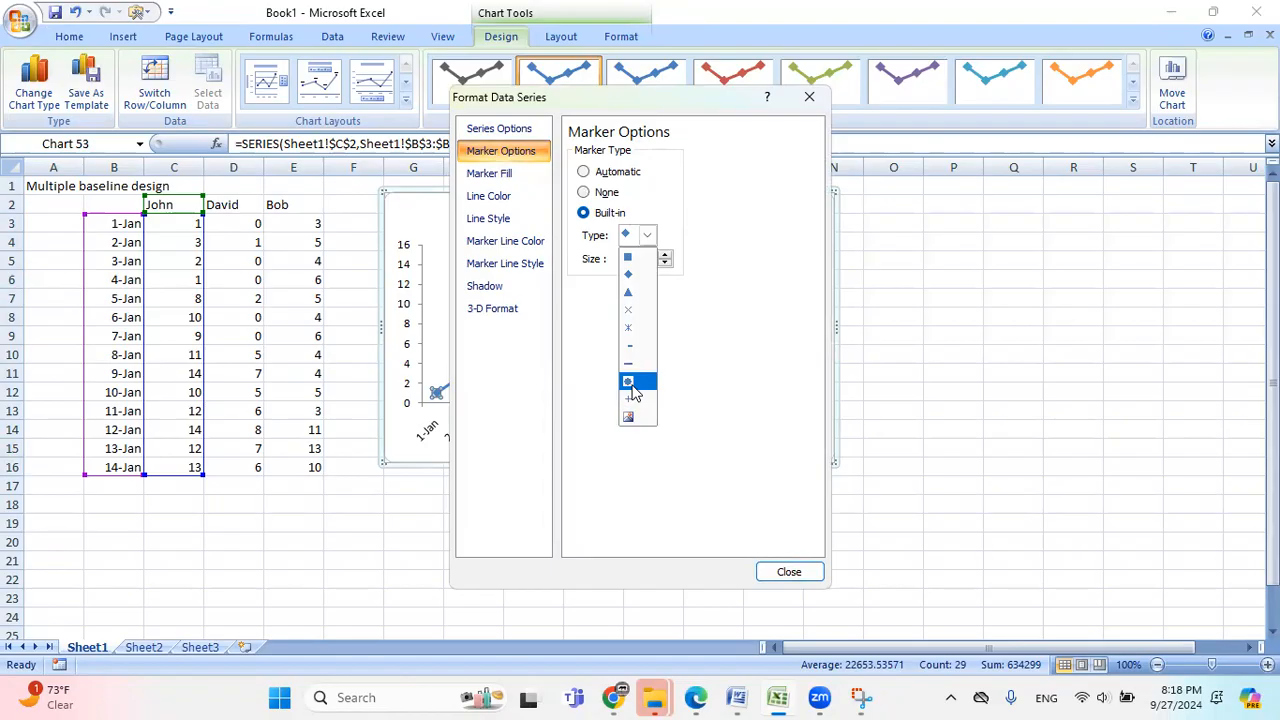
click(488, 172)
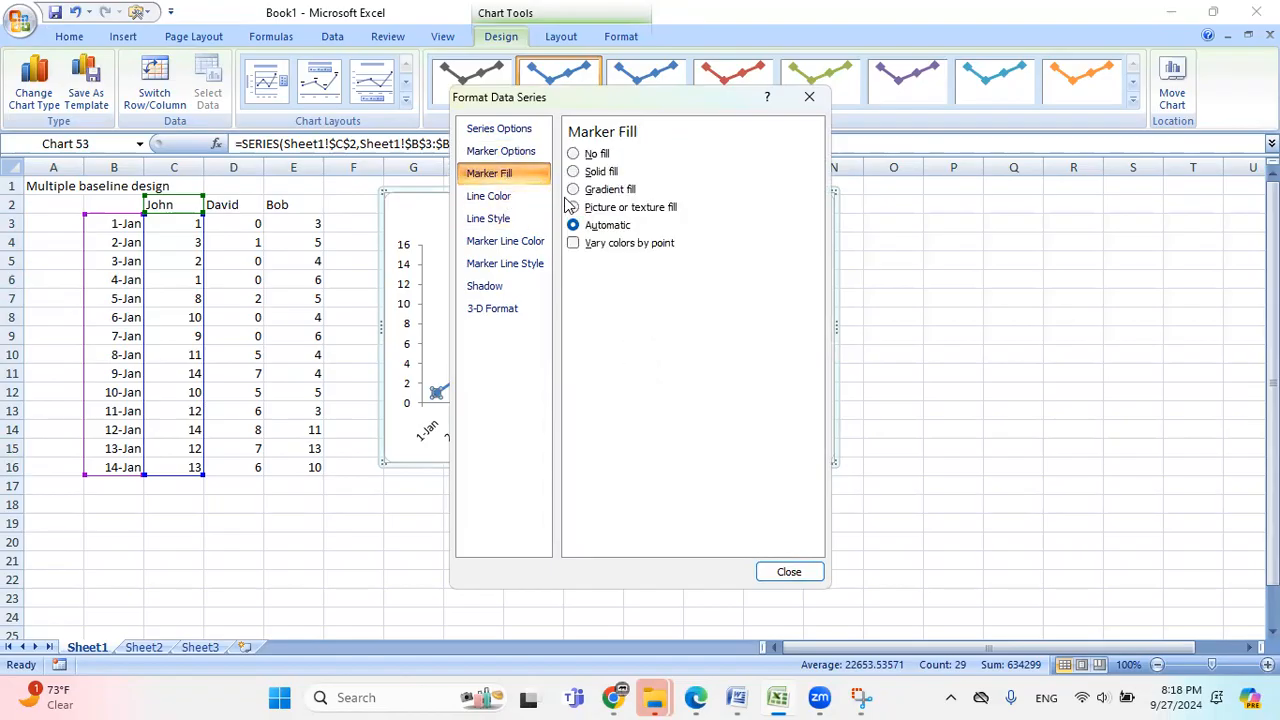
click(572, 172)
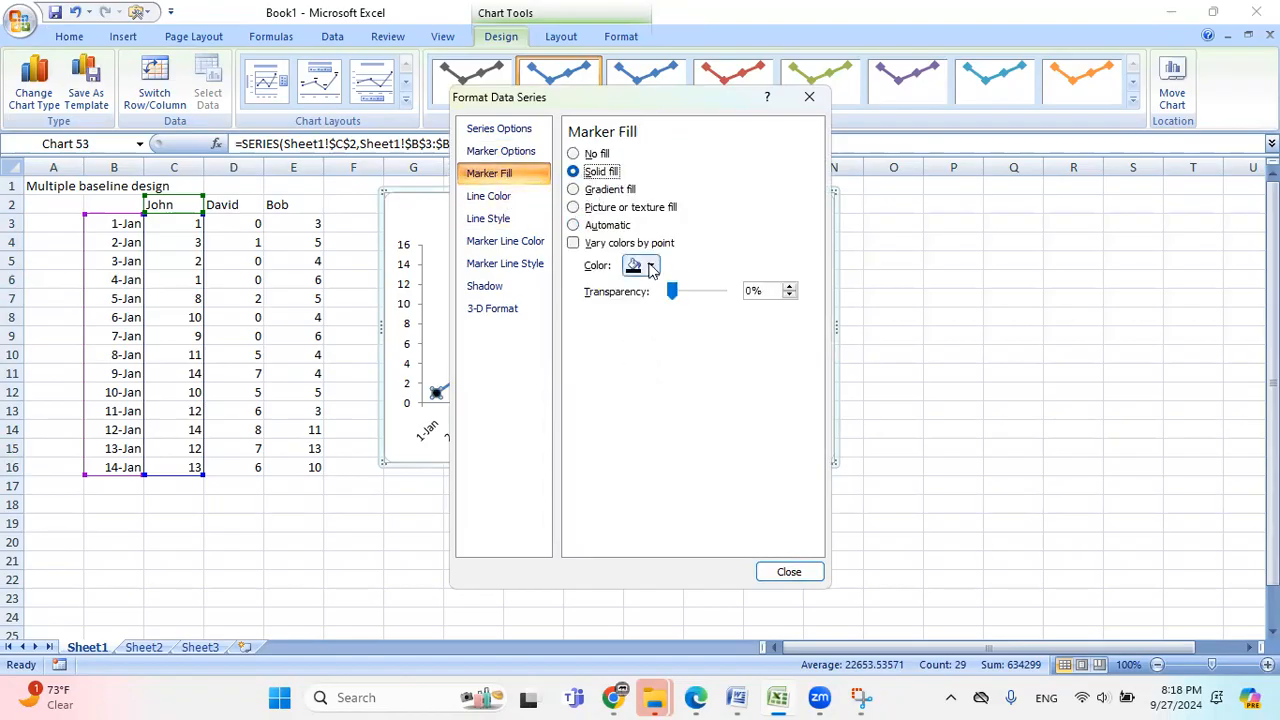
click(488, 196)
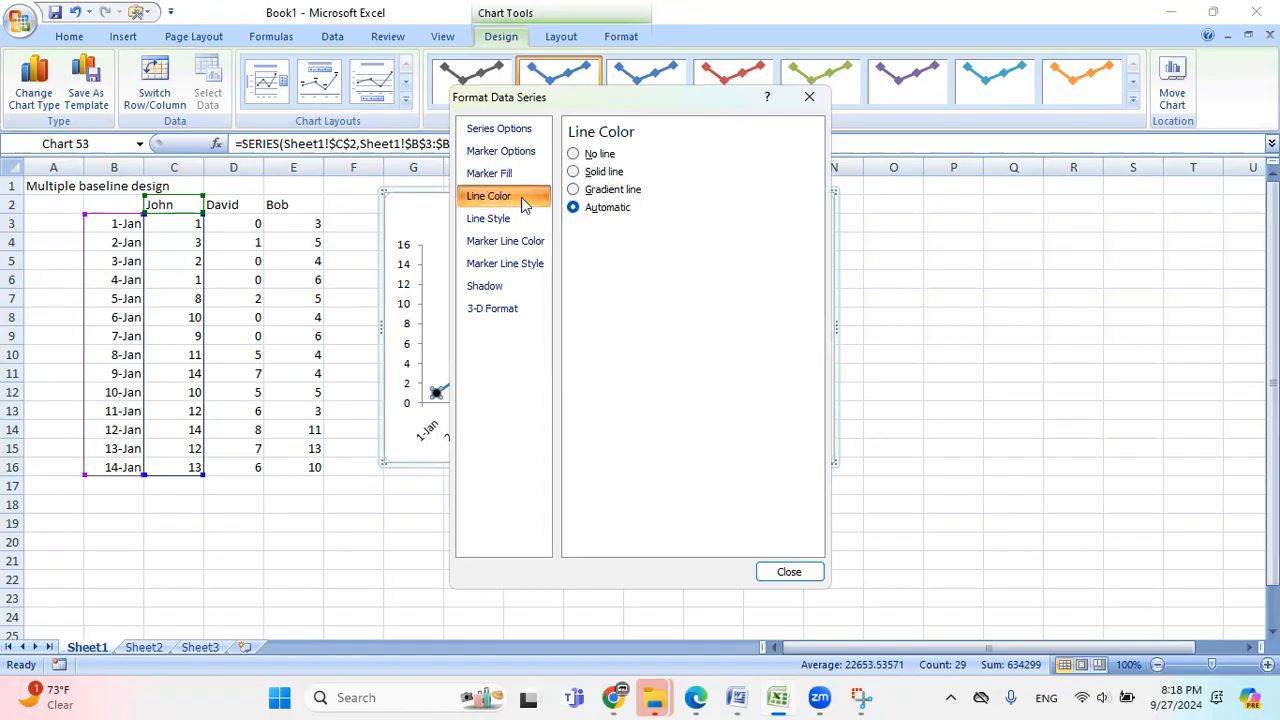
click(572, 172)
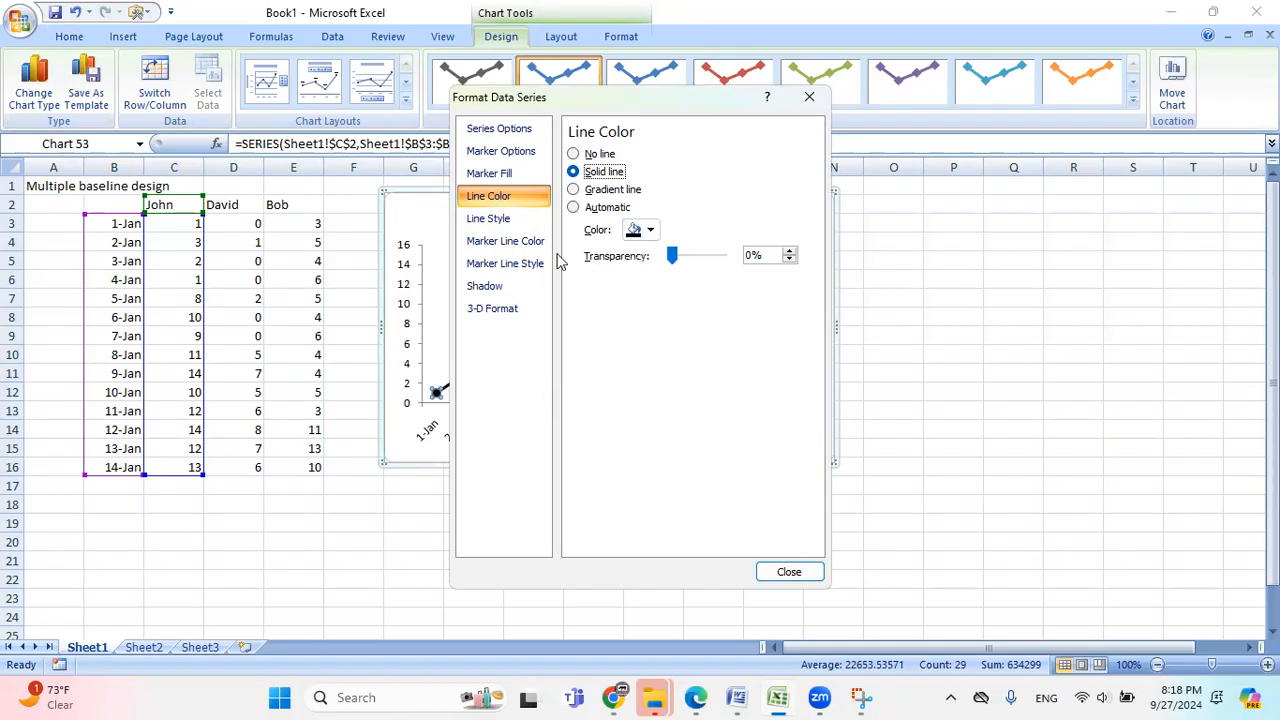
click(504, 240)
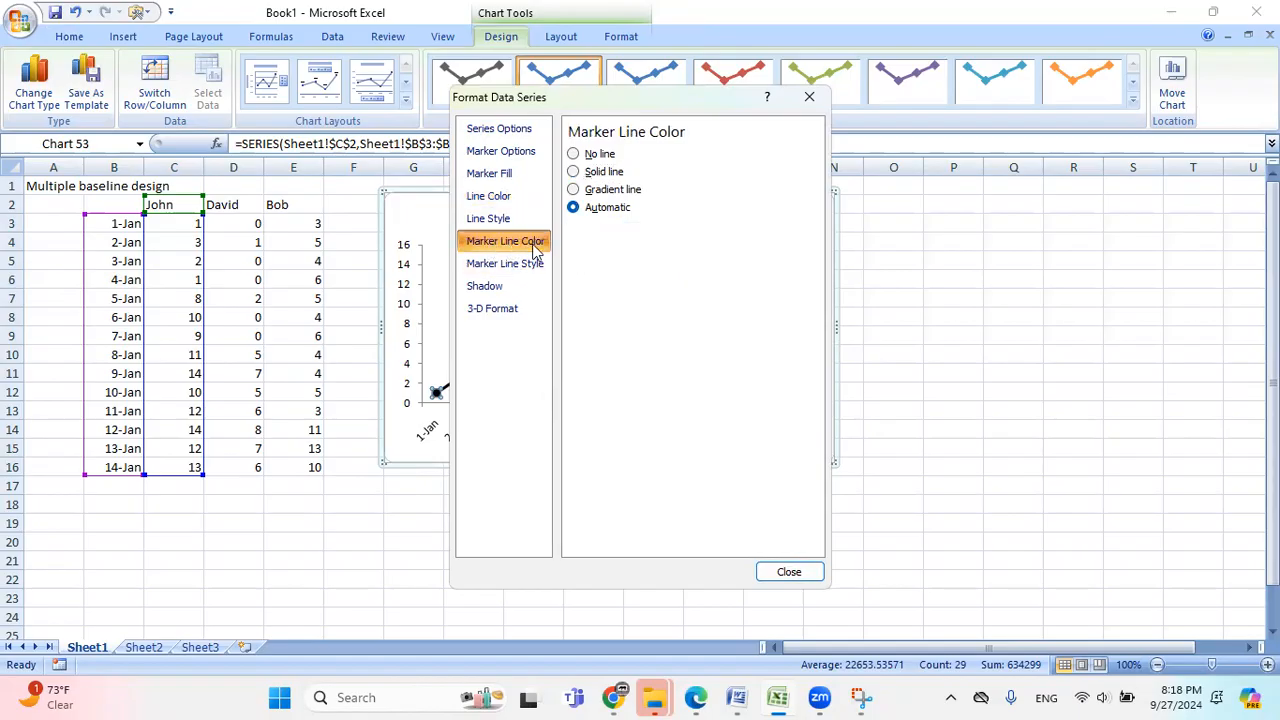
click(572, 172)
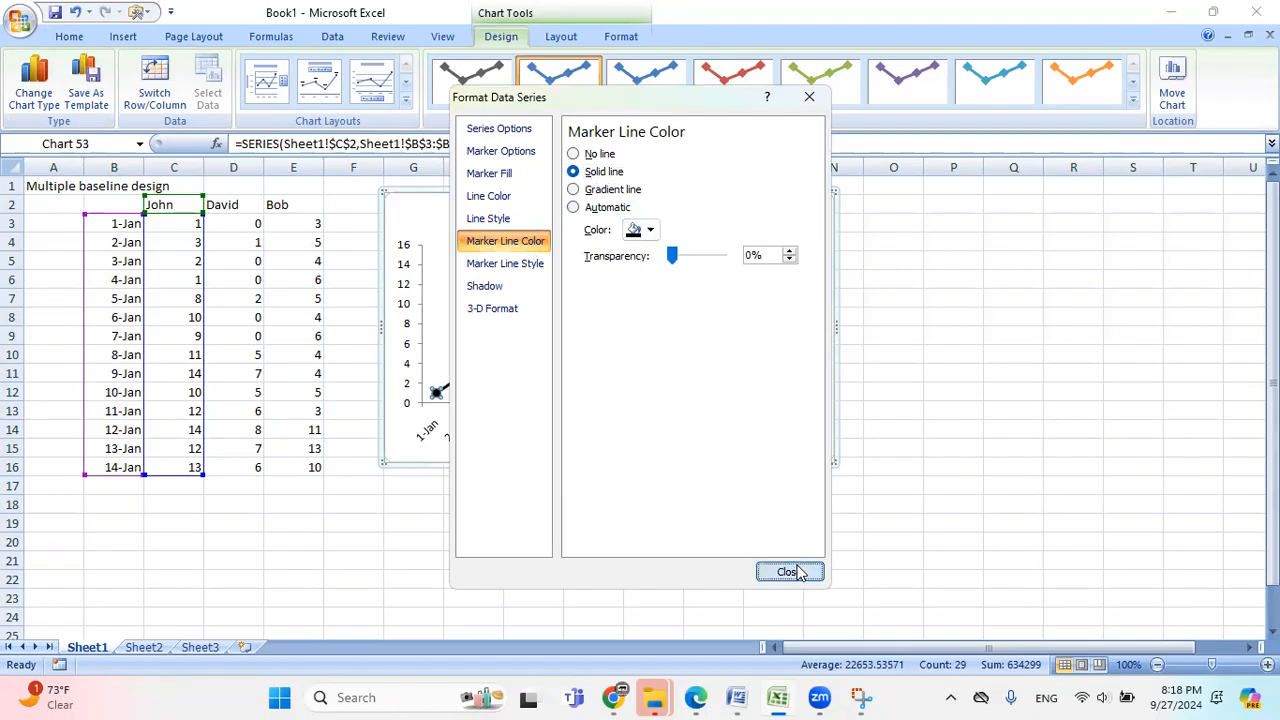
click(788, 572)
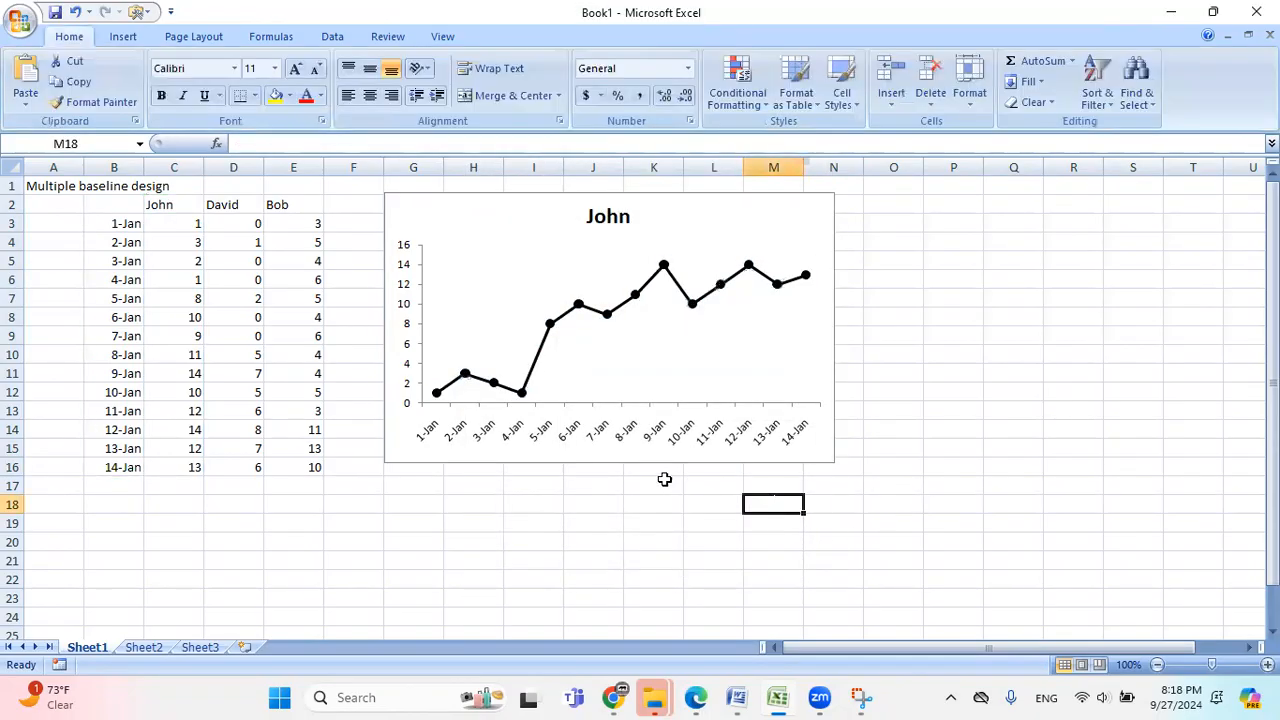
Step: Select John's chart and reduce its height so the vertical scale steps by five
click(608, 324)
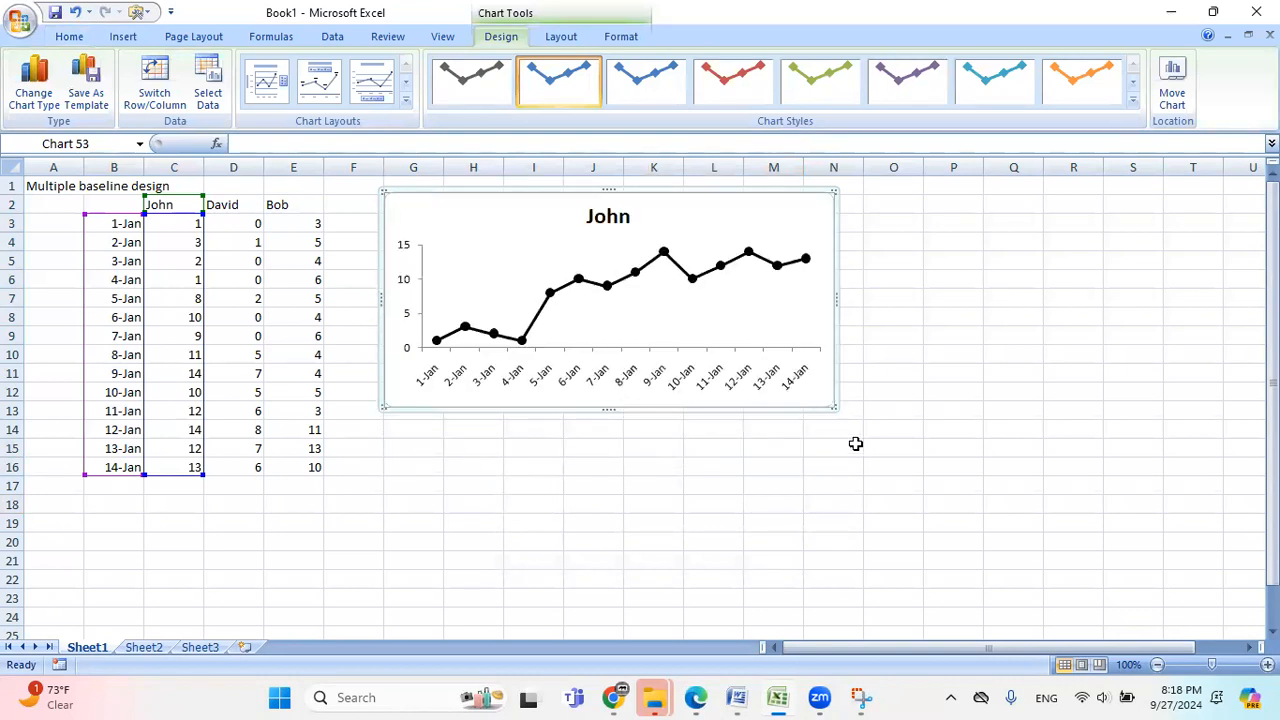
mouse_move(520, 412)
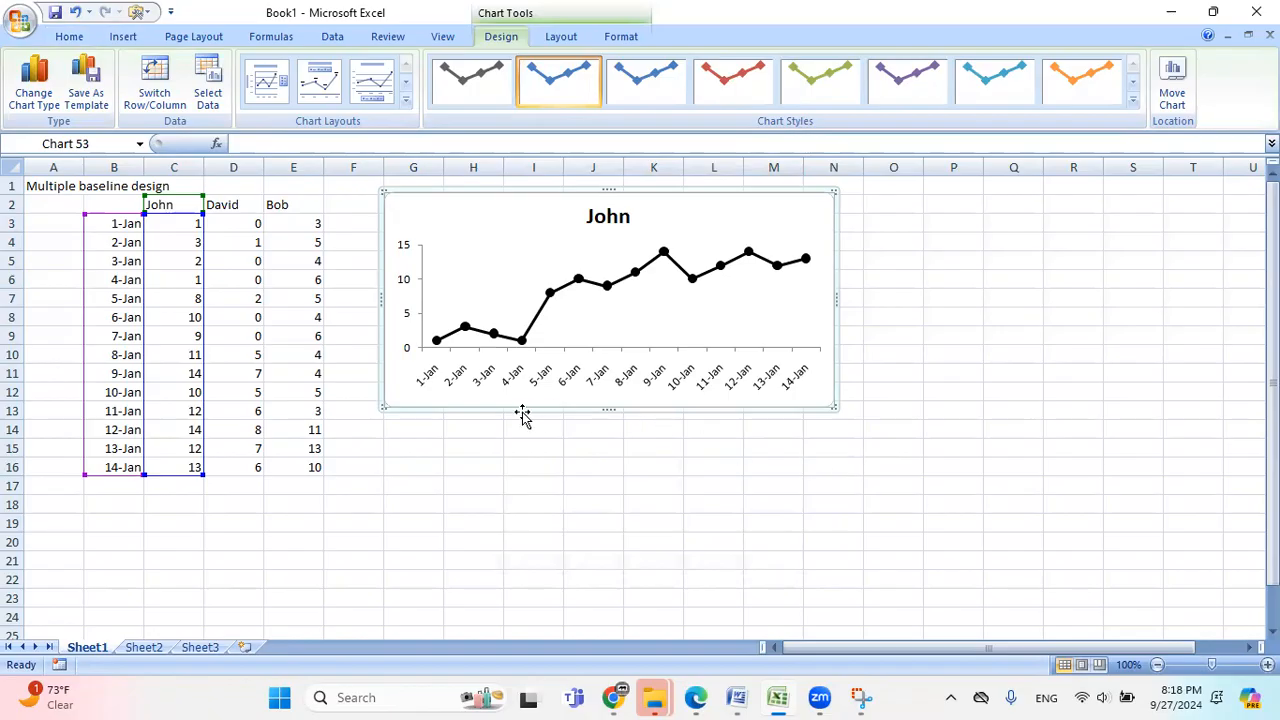
mouse_move(400, 392)
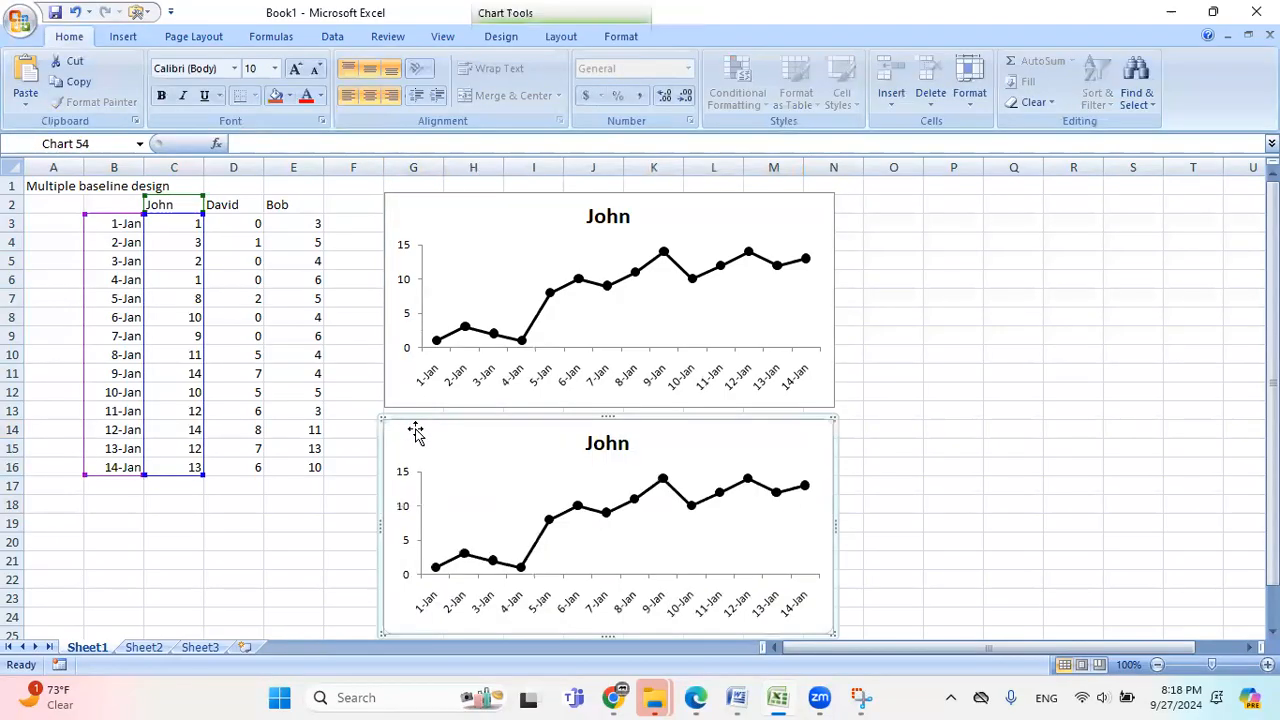
mouse_move(400, 444)
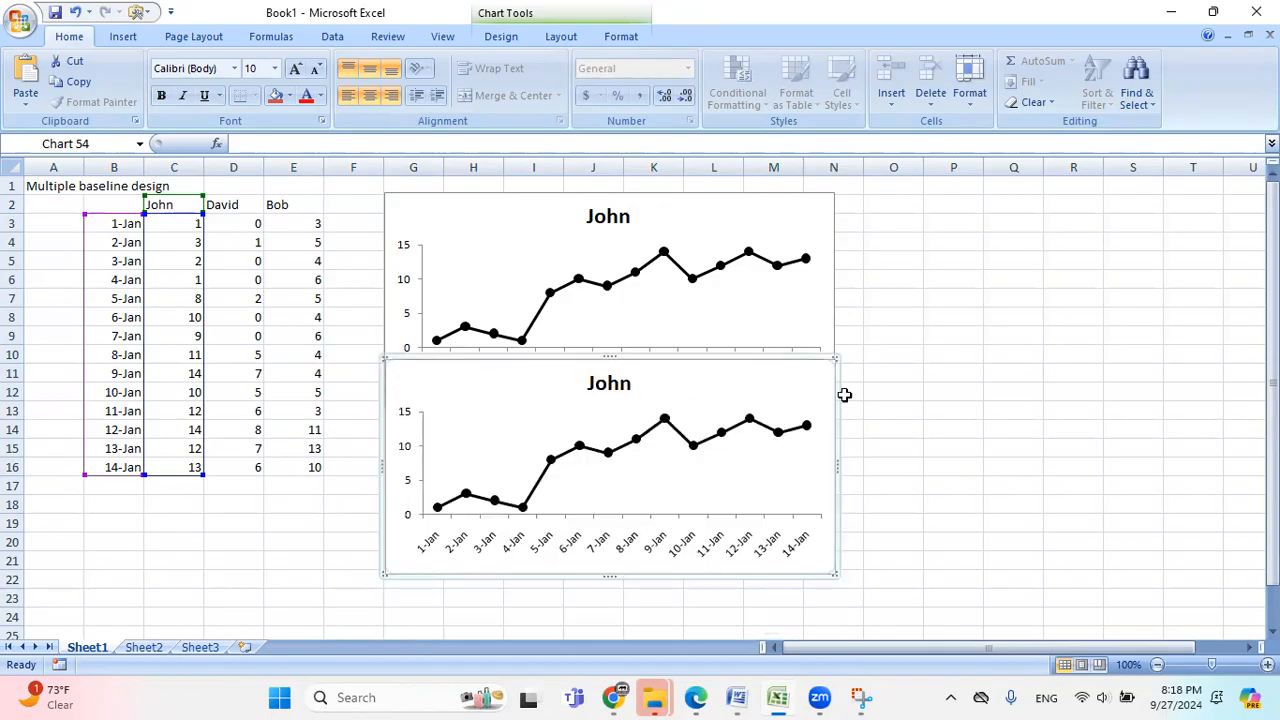
mouse_move(484, 460)
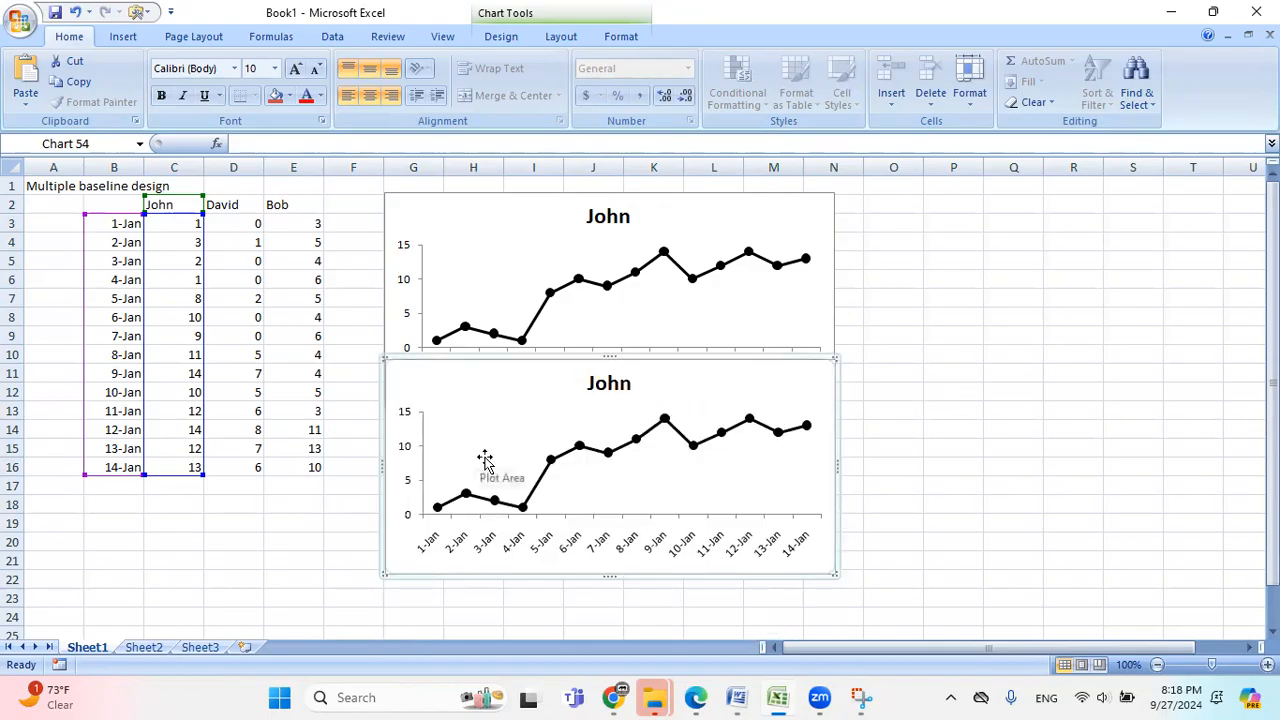
Step: Repoint the pasted chart below John's to David's column and retitle it David
click(484, 460)
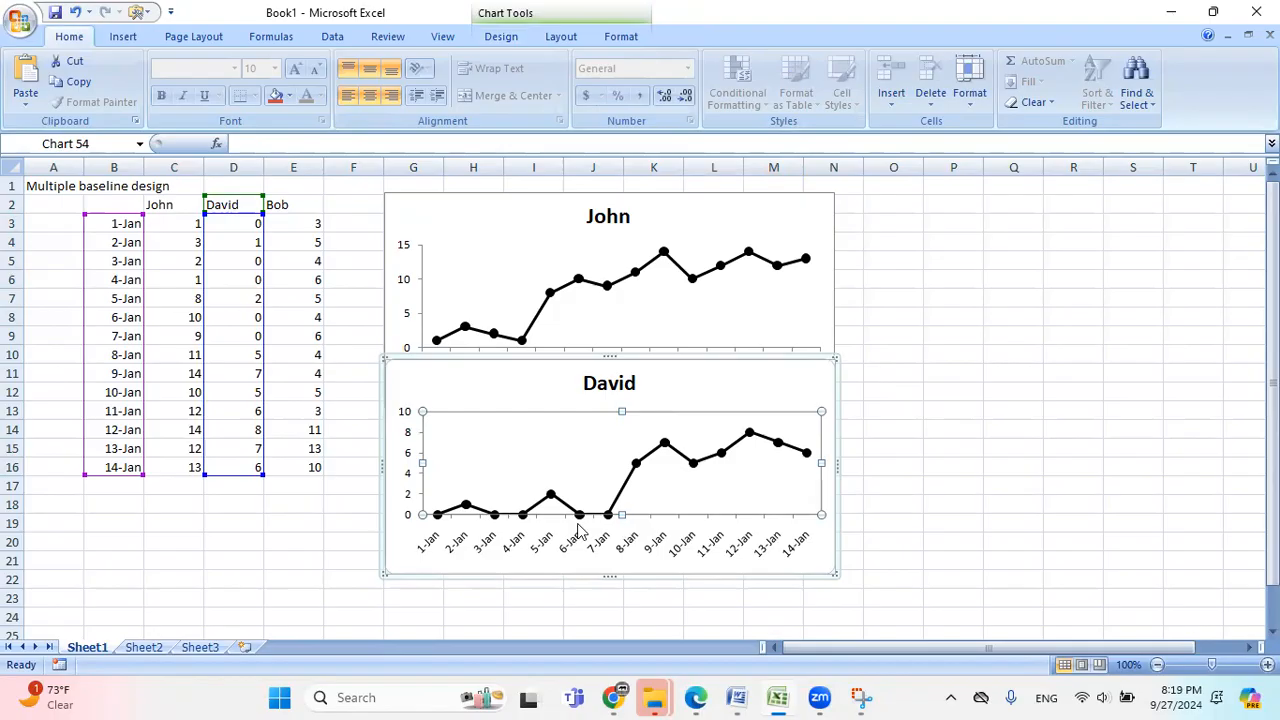
mouse_move(700, 480)
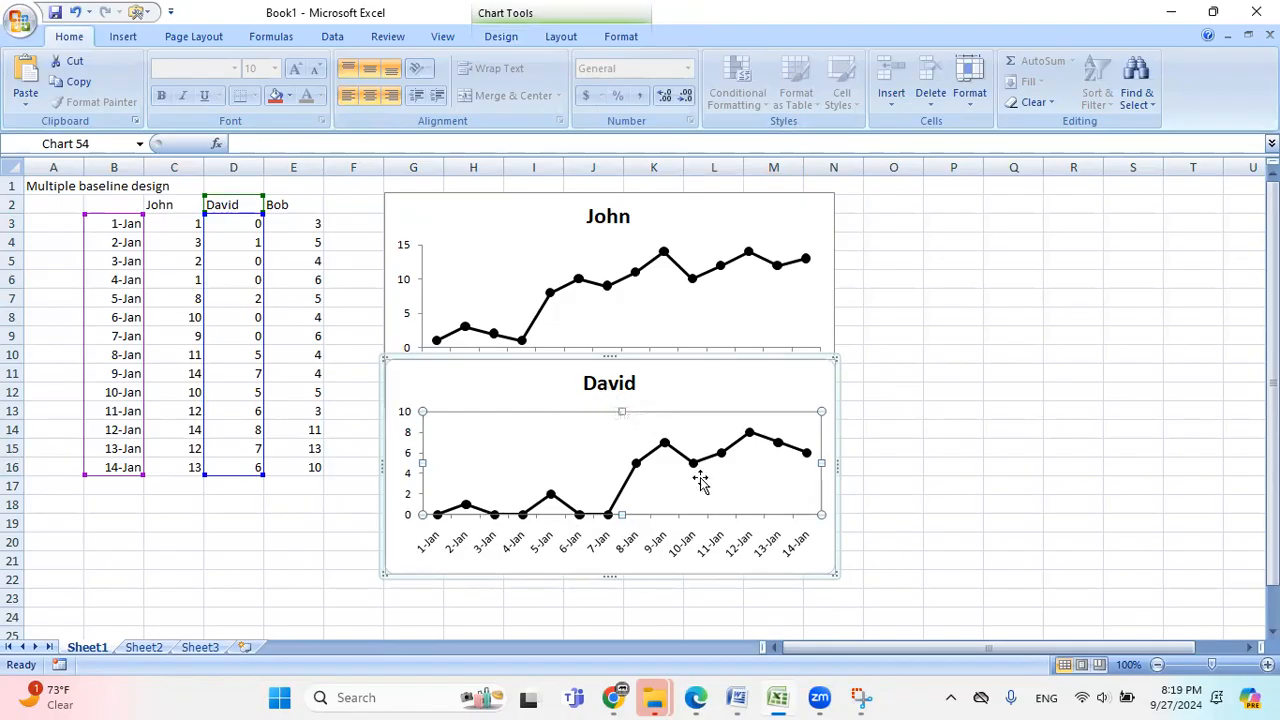
mouse_move(856, 548)
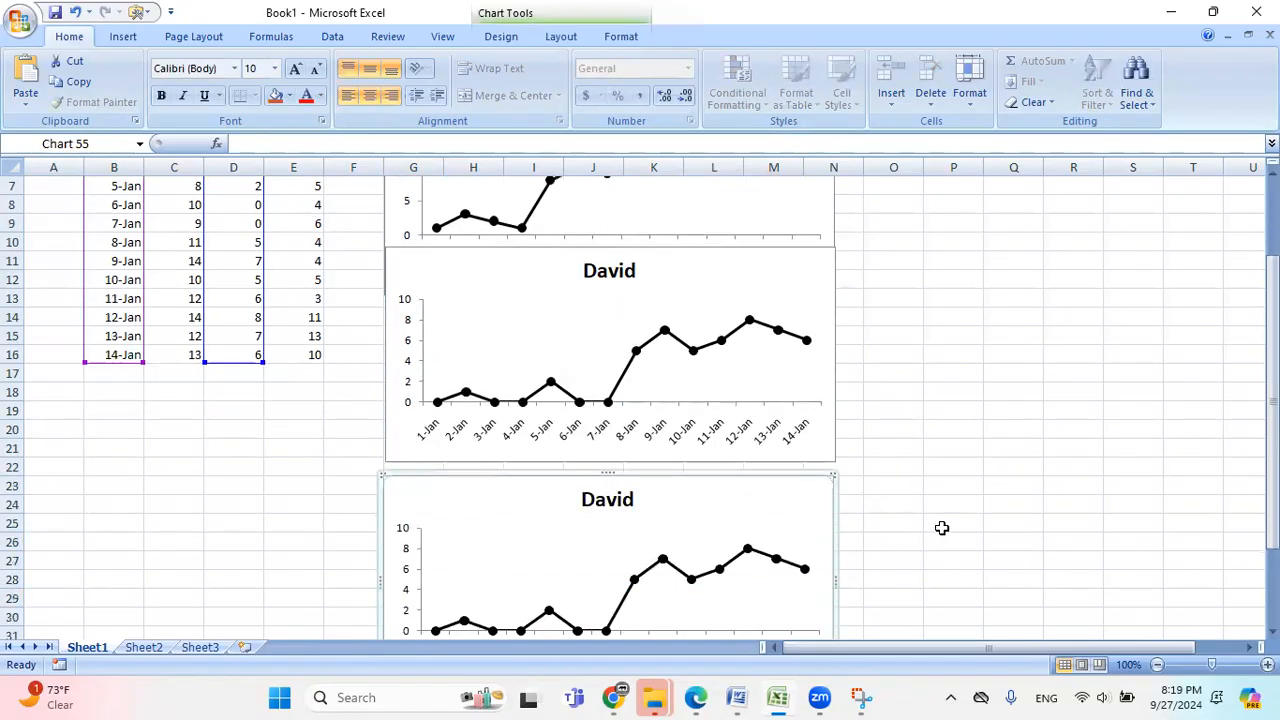
Step: Scroll down to the third pasted chart to convert it into Bob's chart
scroll(down, 3)
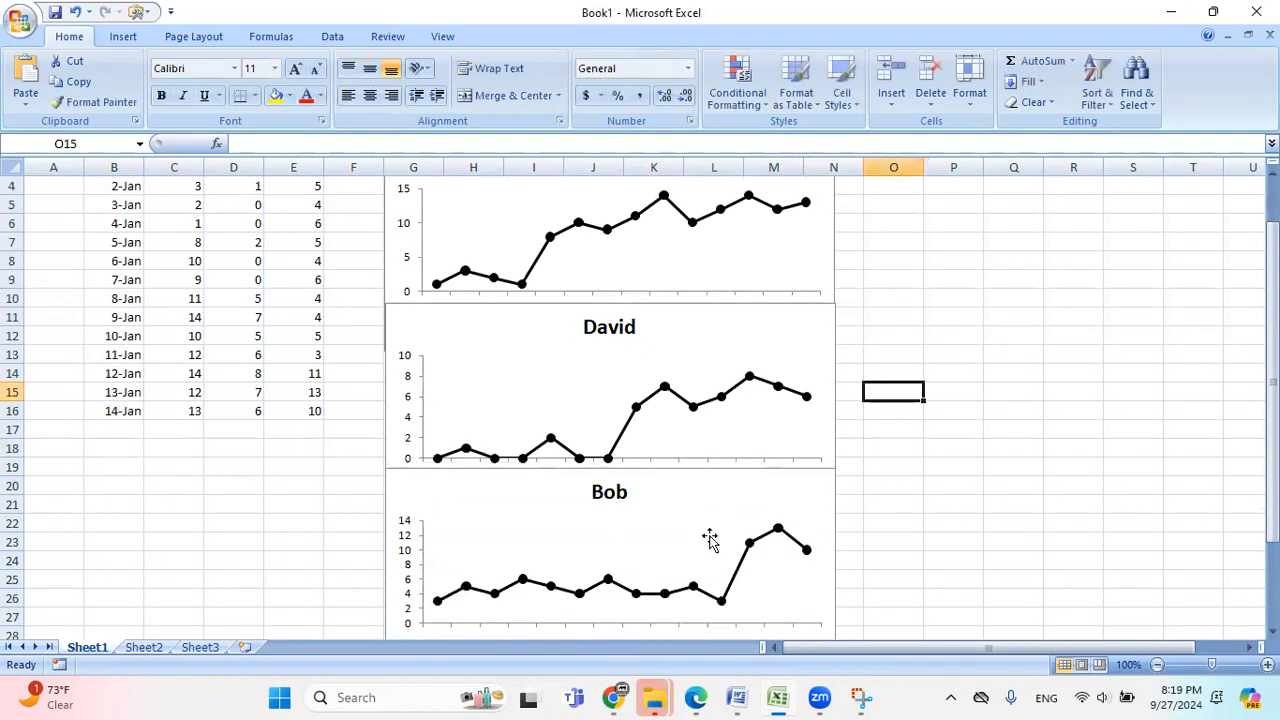
mouse_move(960, 504)
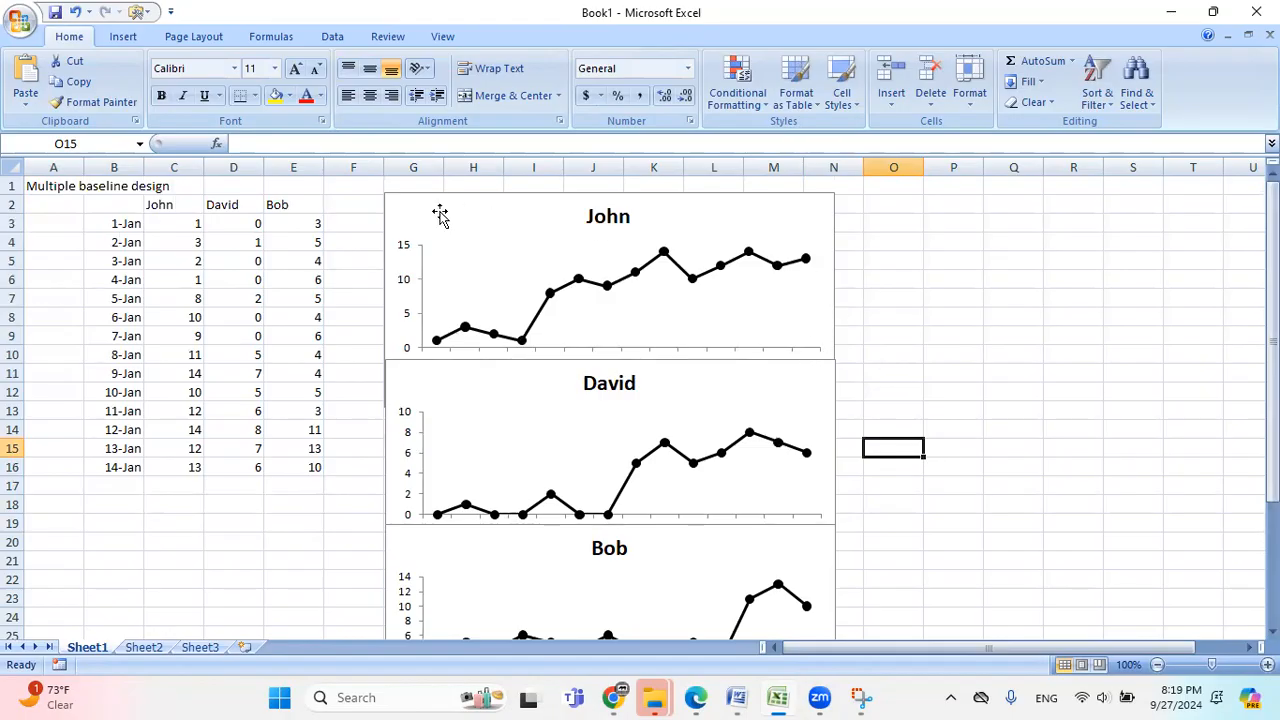
mouse_move(828, 280)
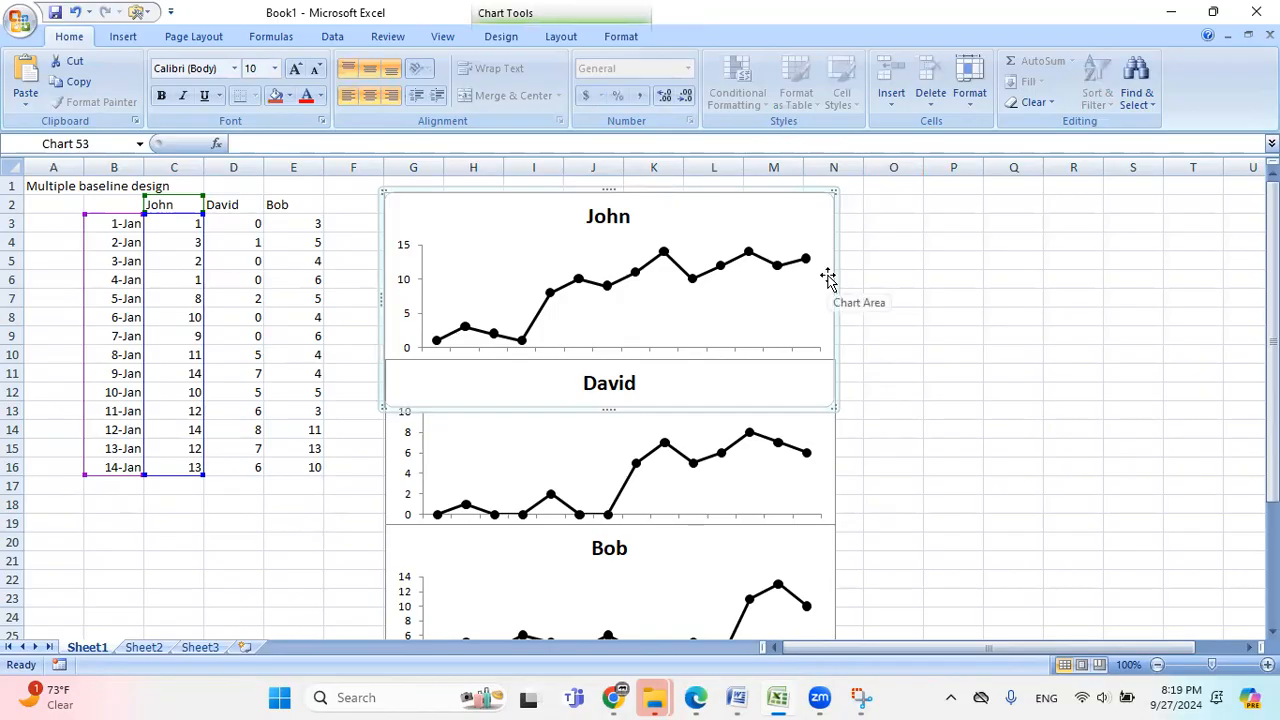
right_click(828, 276)
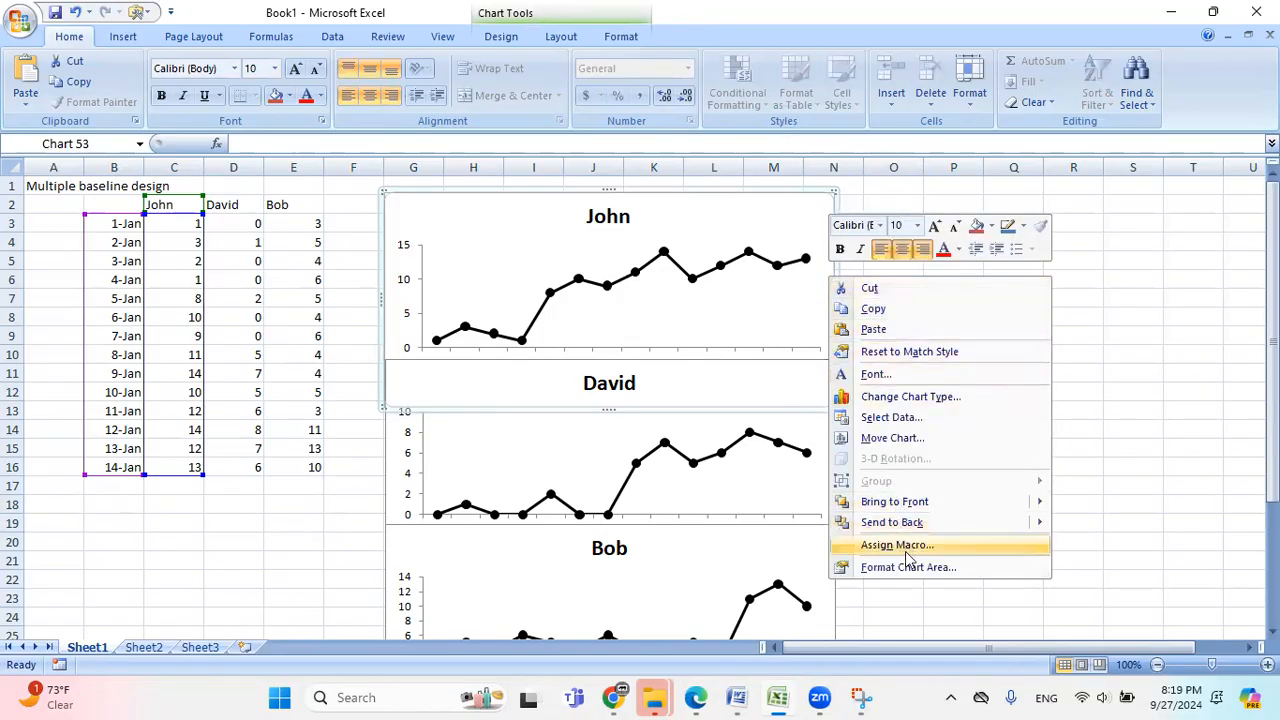
mouse_move(920, 568)
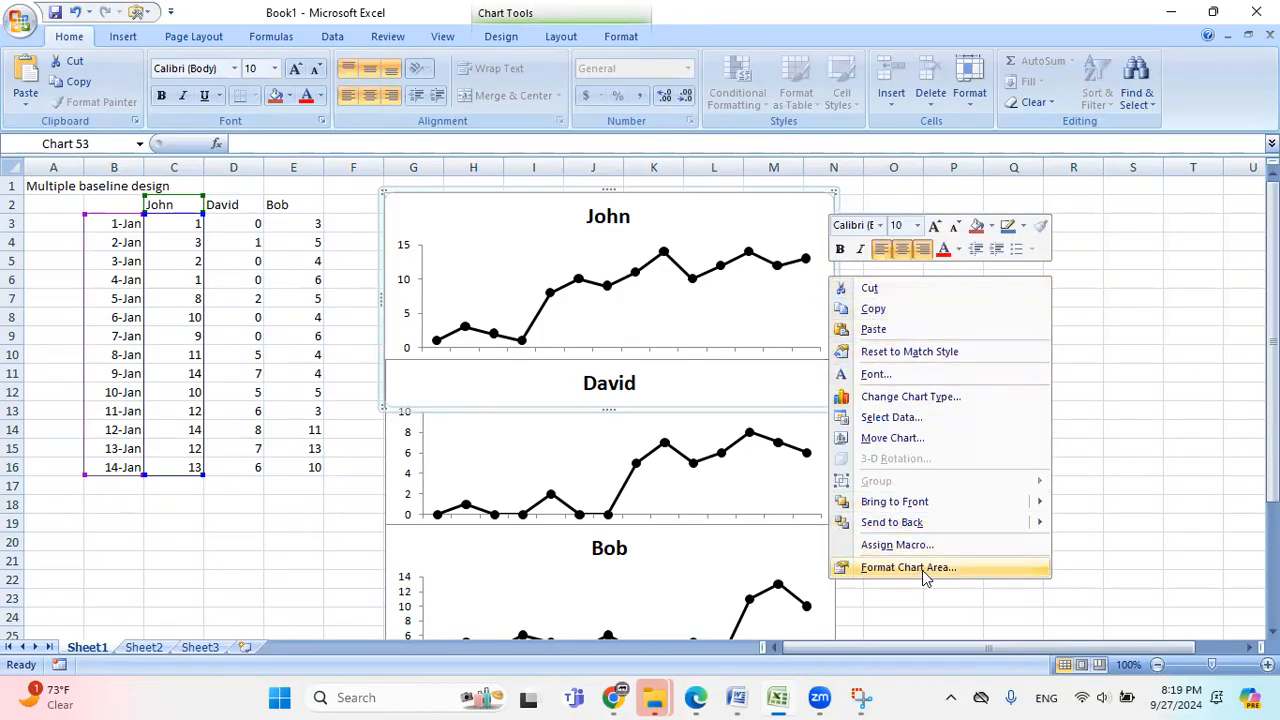
click(908, 568)
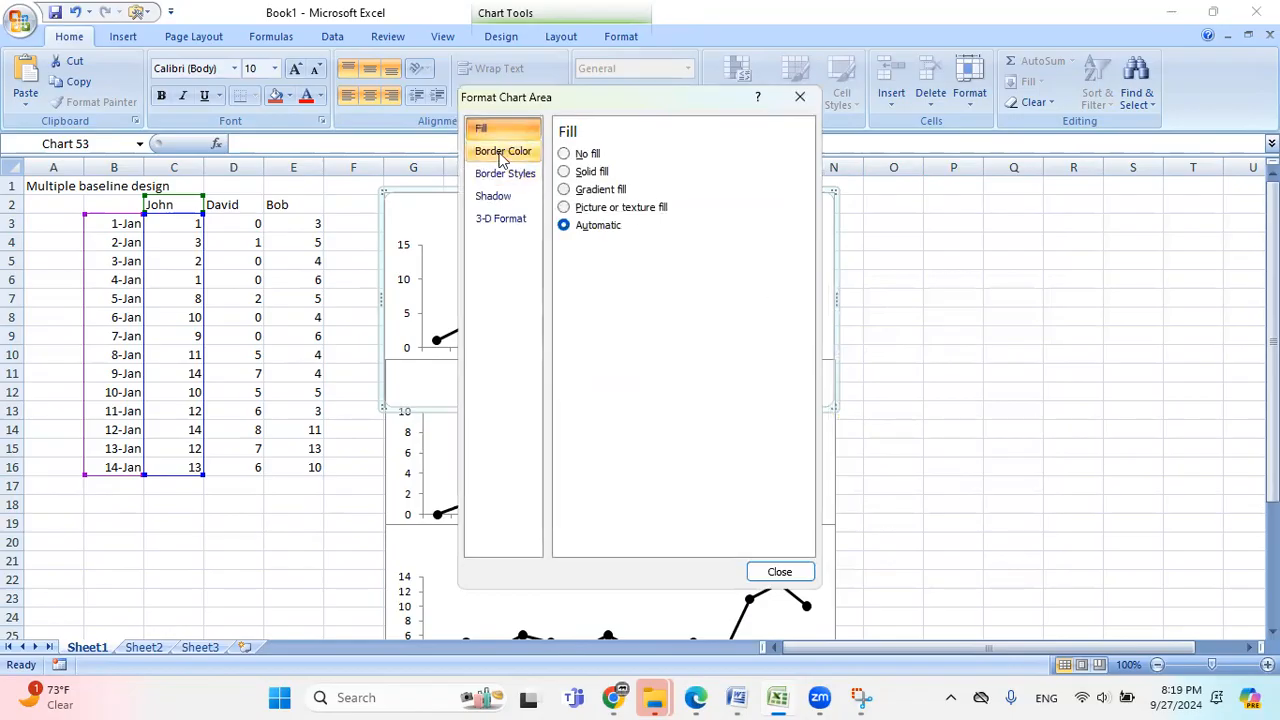
click(504, 152)
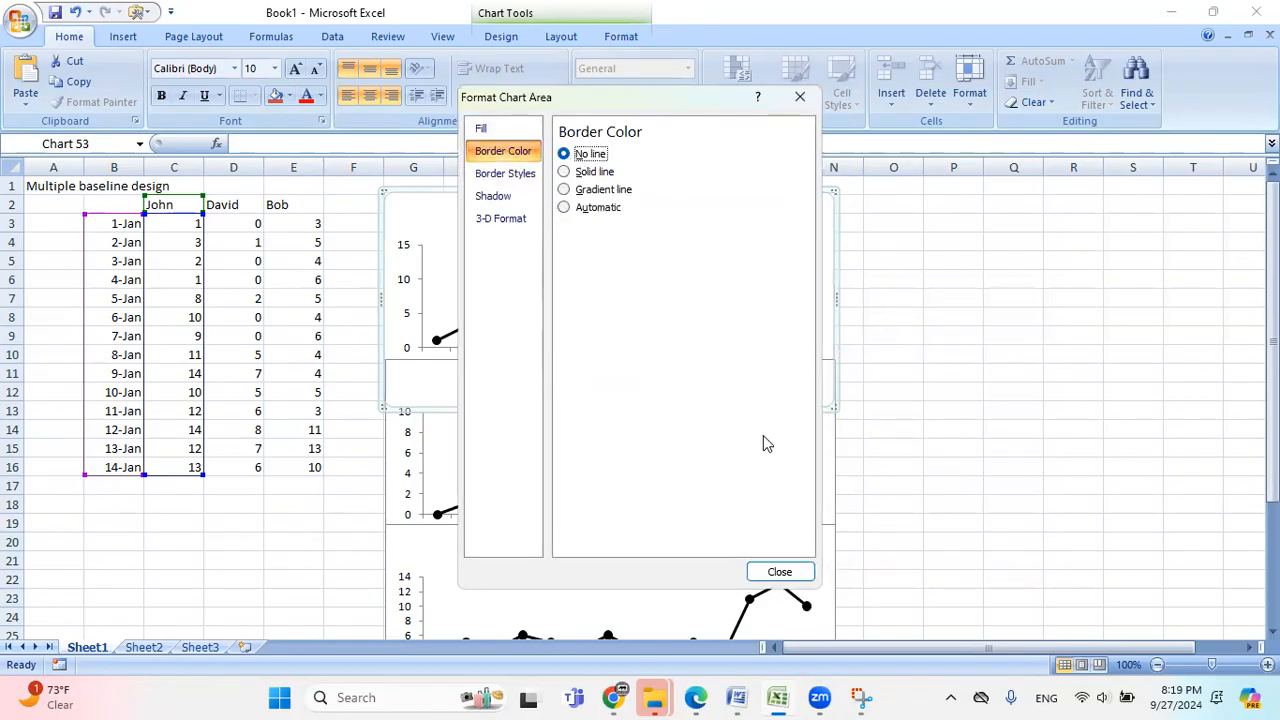
click(780, 572)
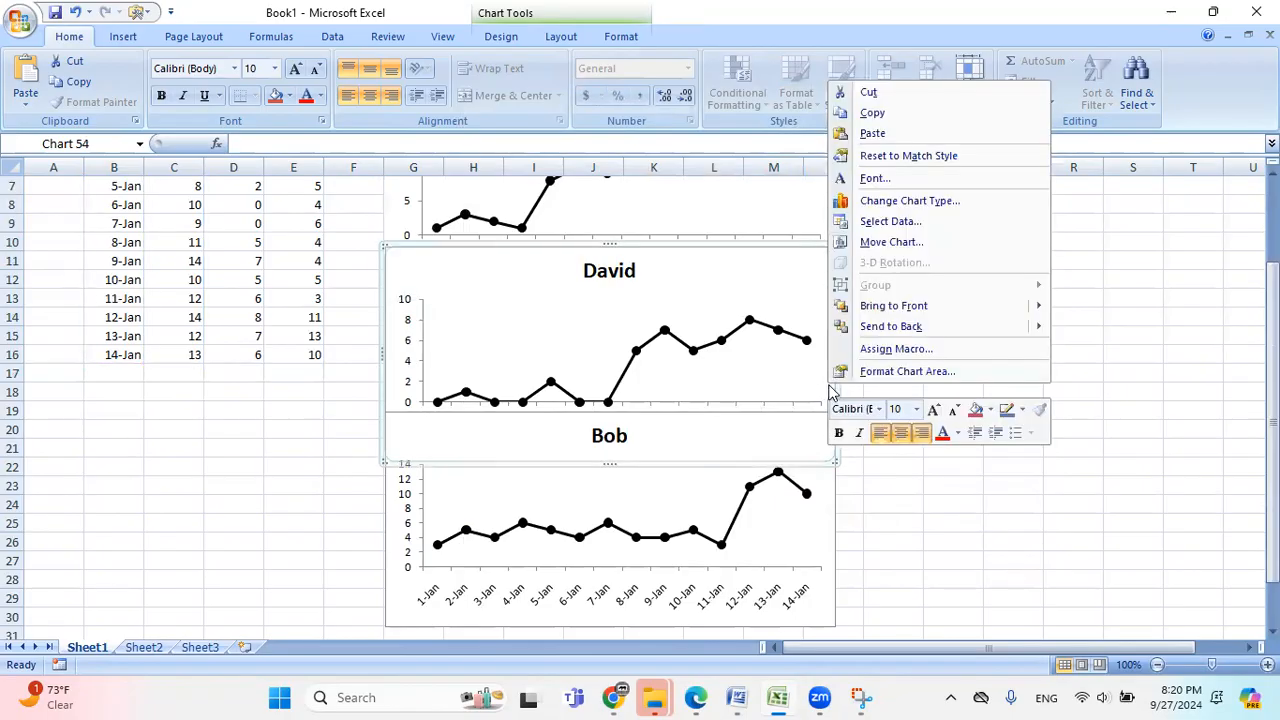
click(906, 370)
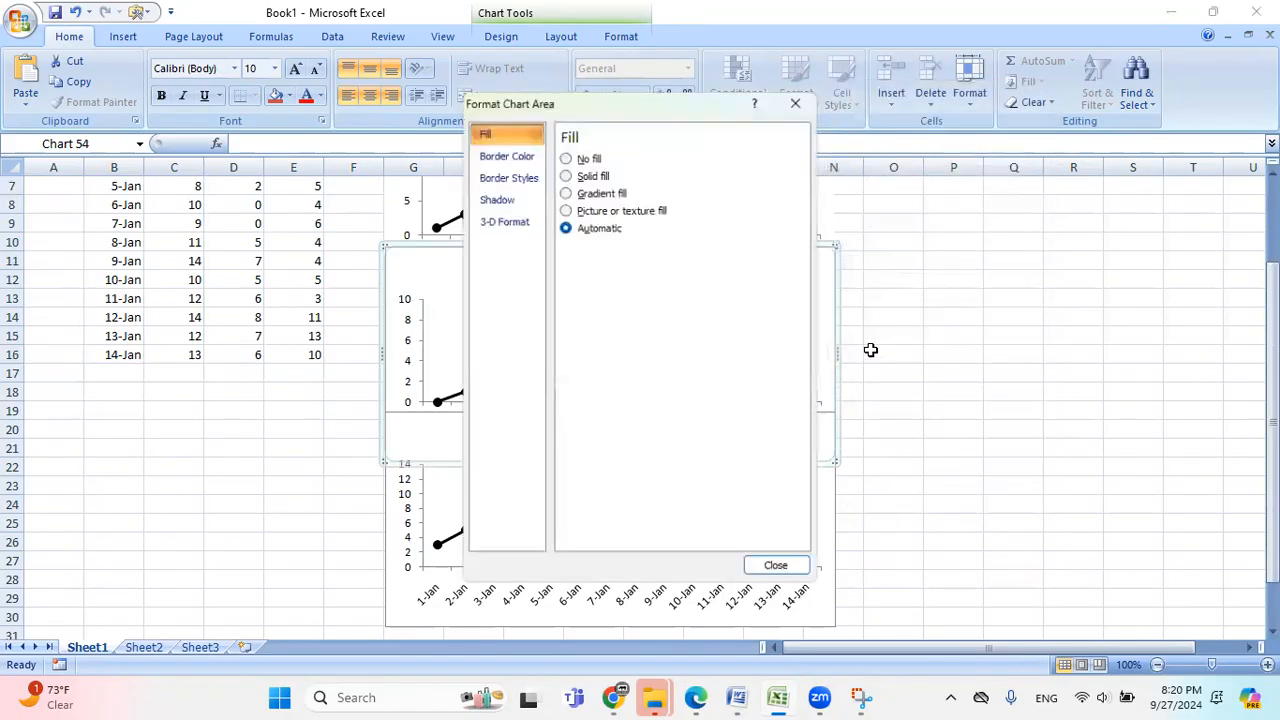
click(508, 156)
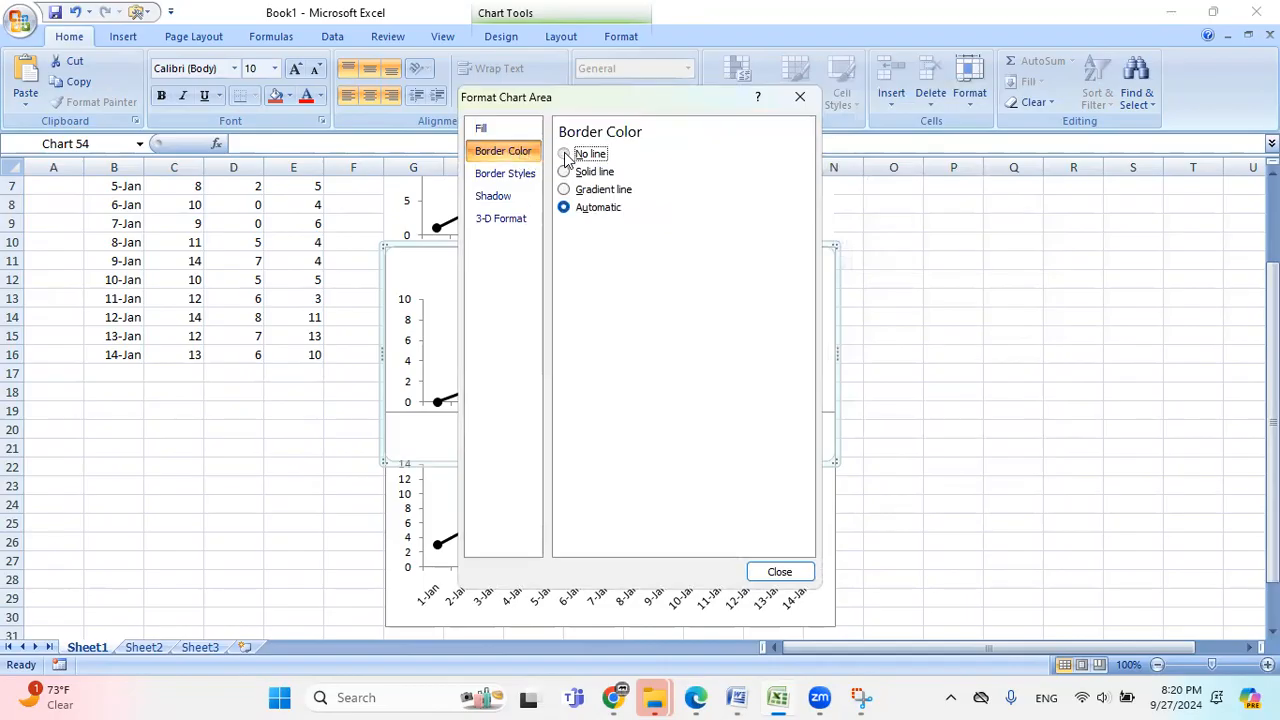
click(780, 572)
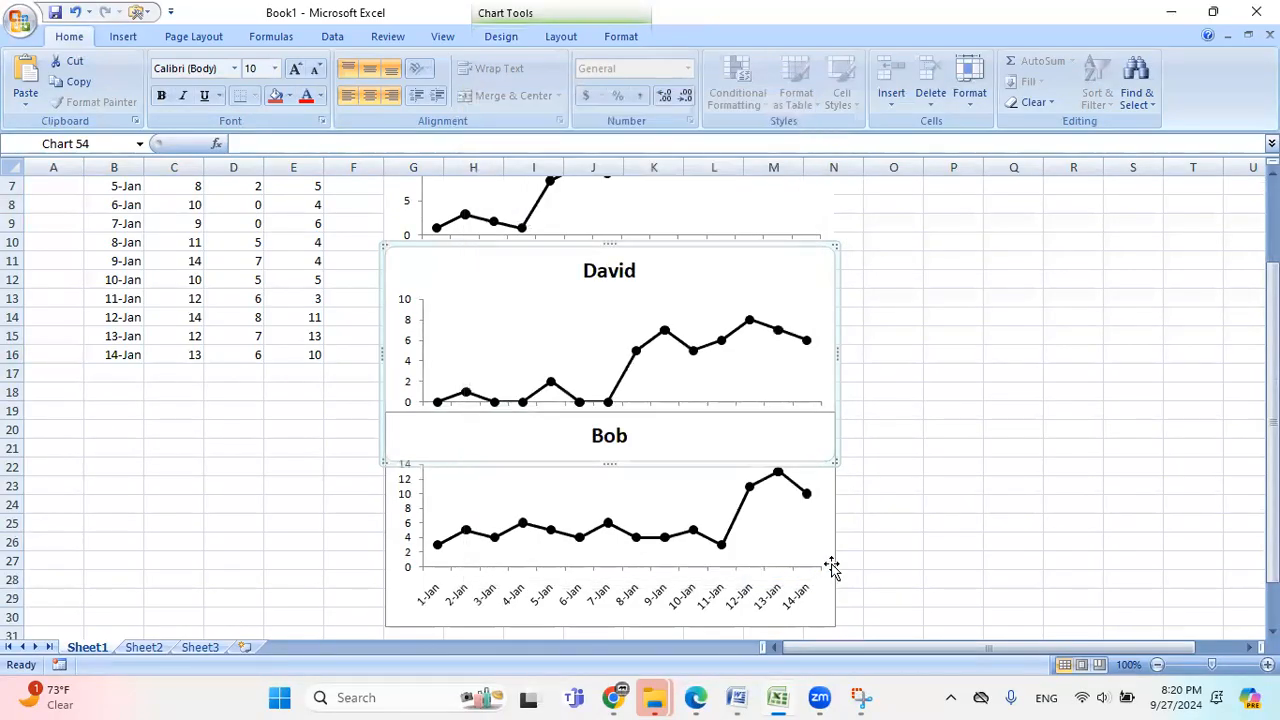
right_click(824, 564)
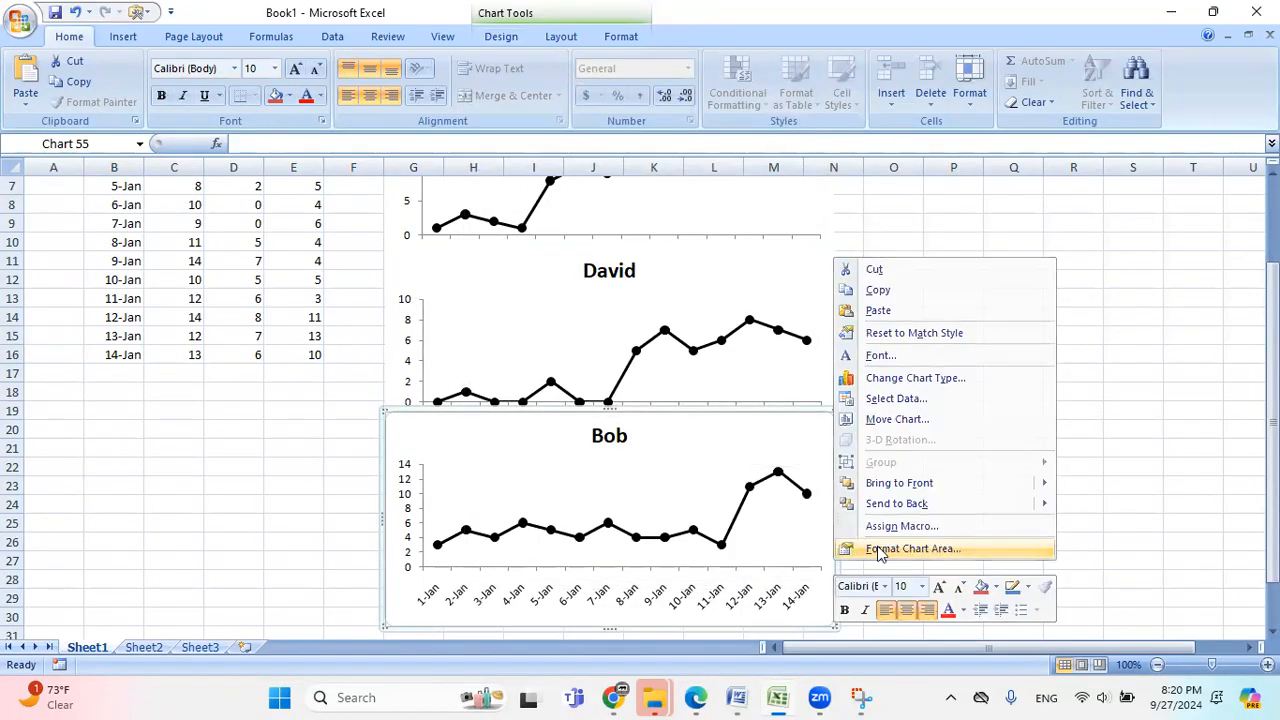
click(912, 548)
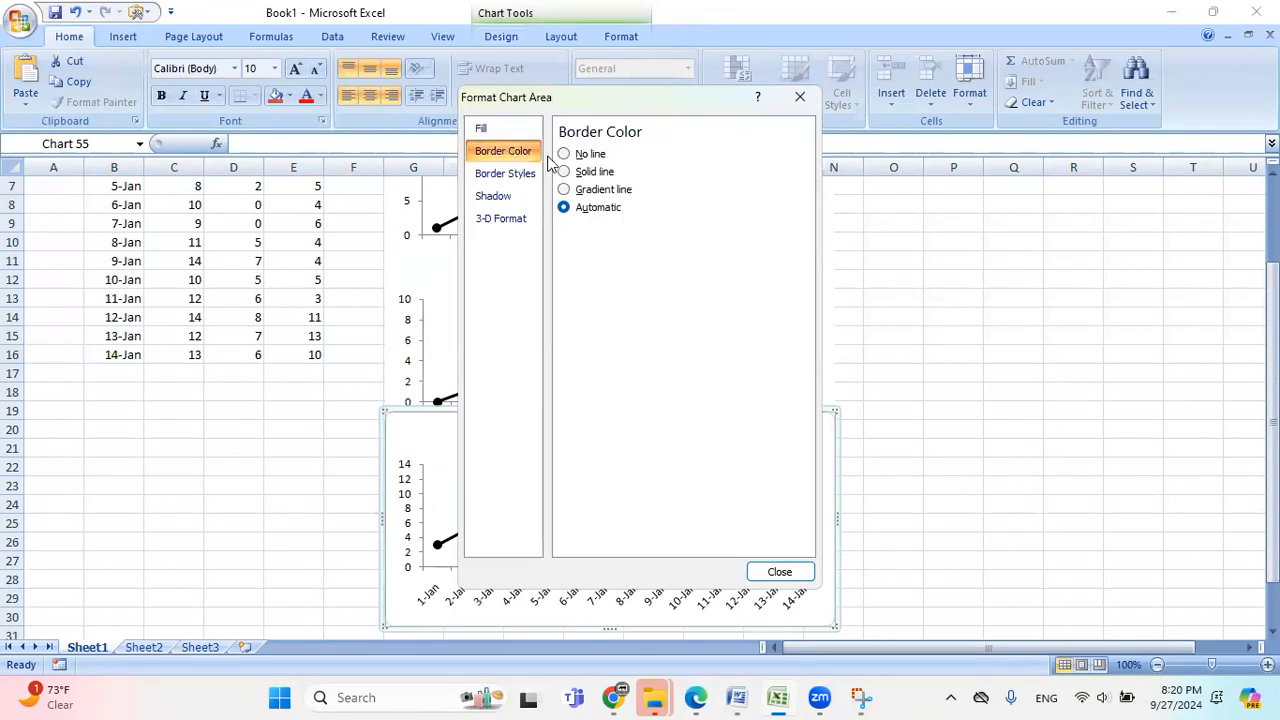
click(564, 152)
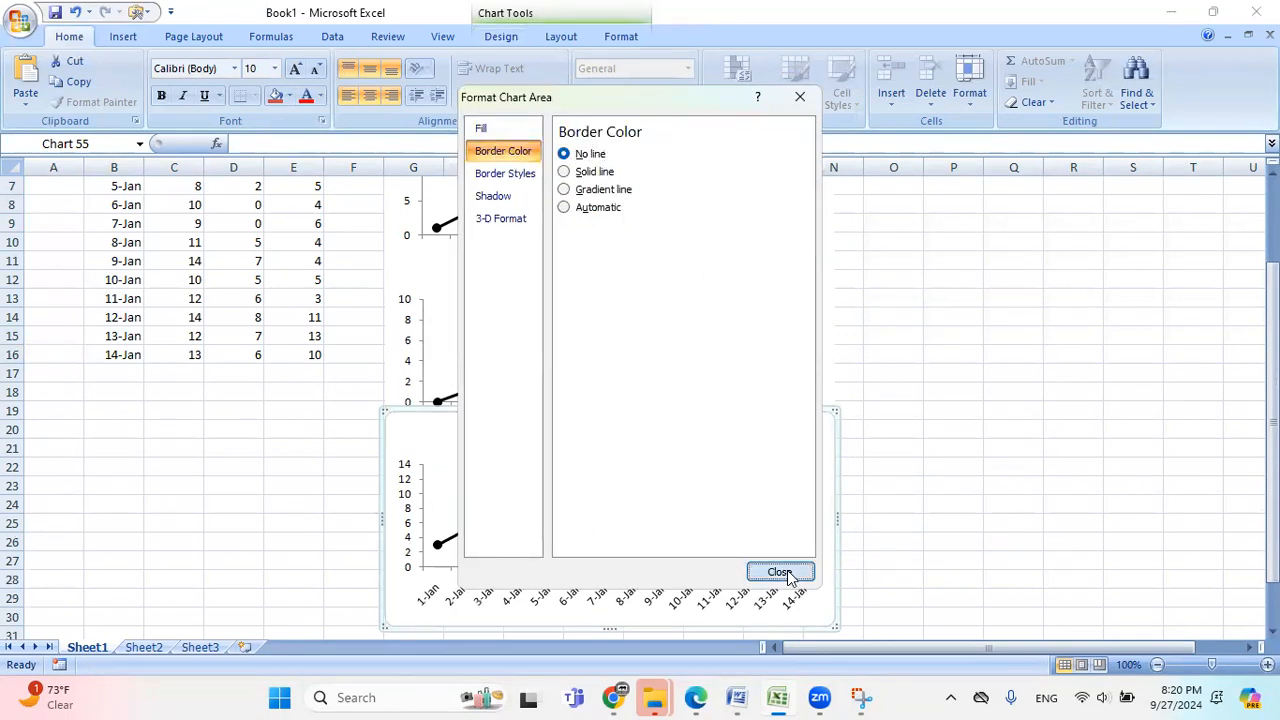
click(780, 572)
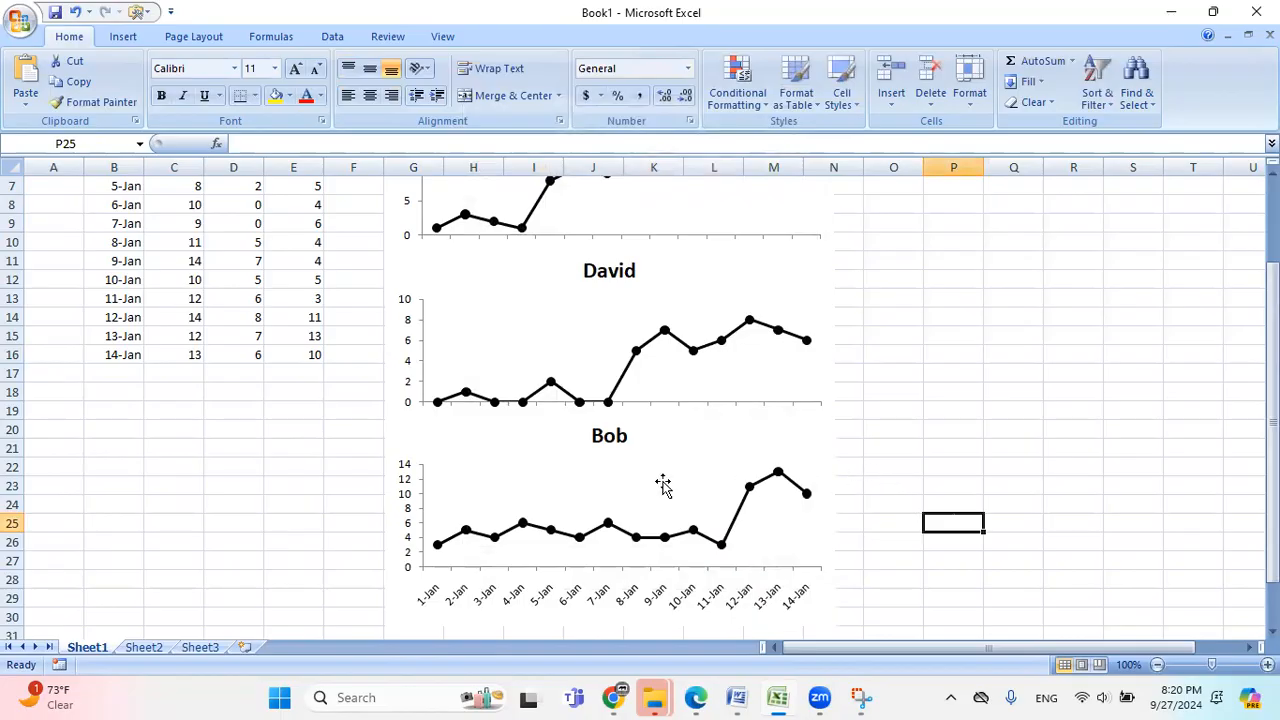
mouse_move(808, 364)
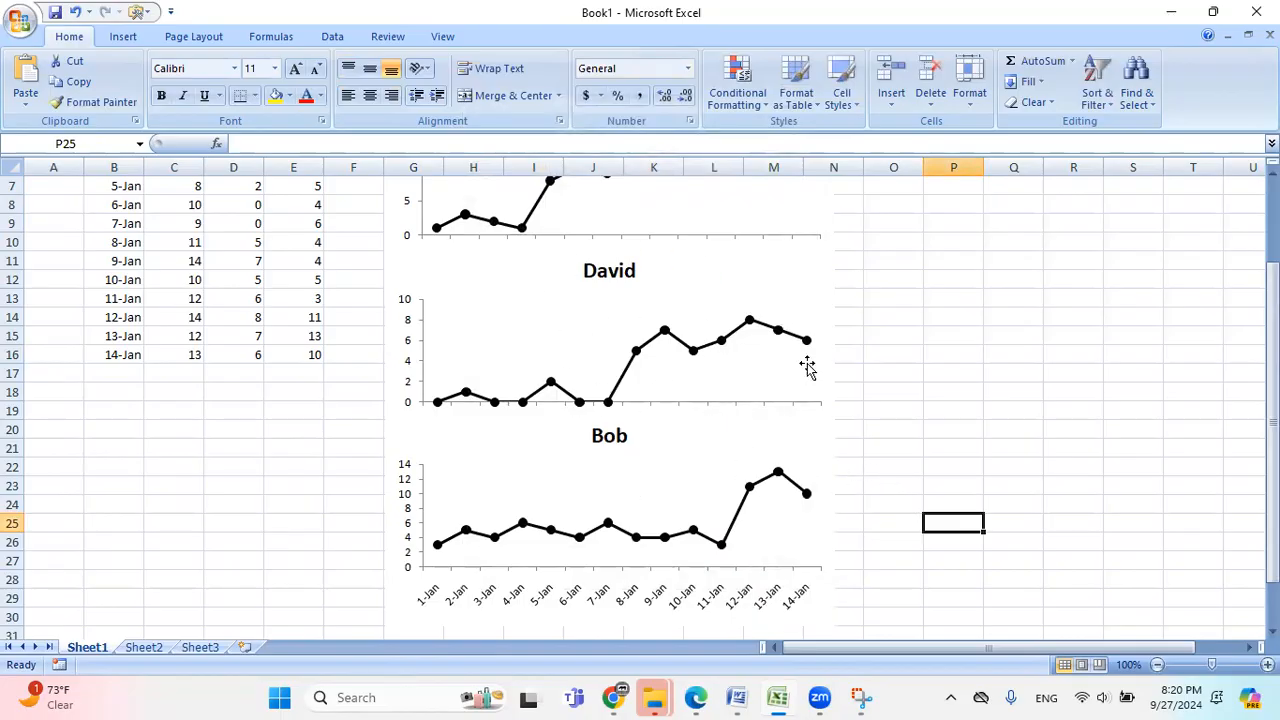
mouse_move(918, 396)
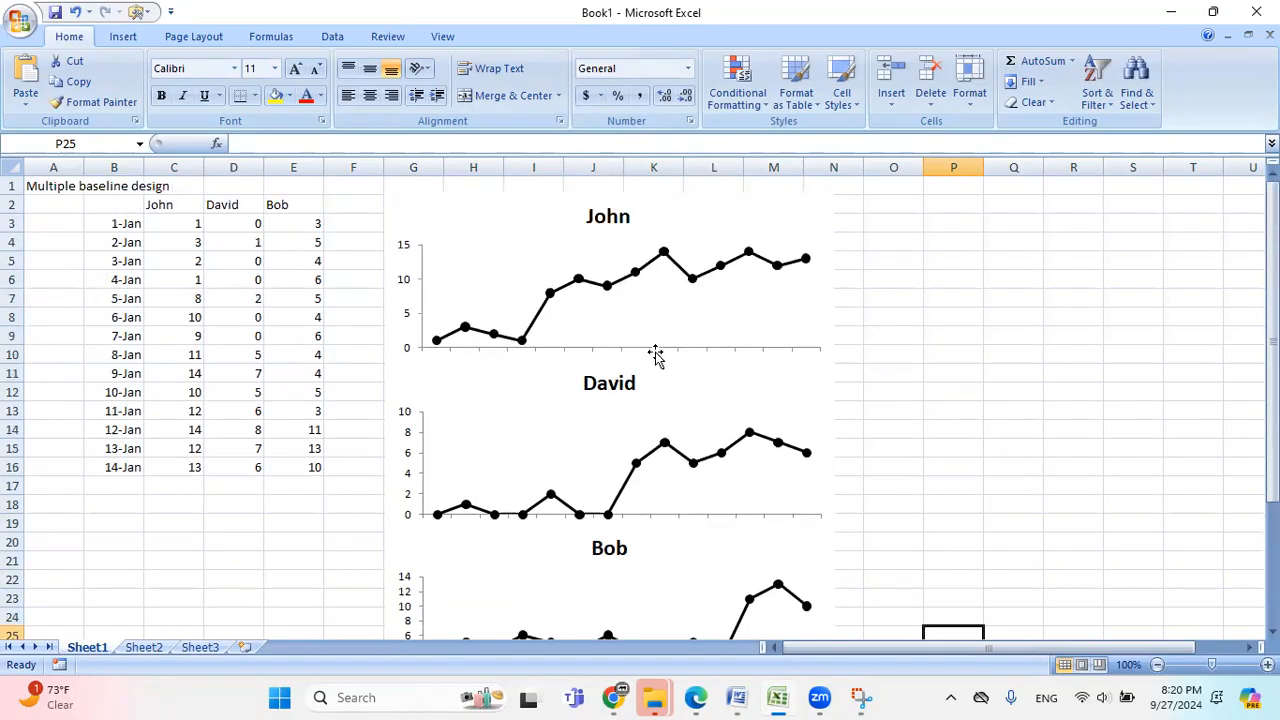
mouse_move(528, 278)
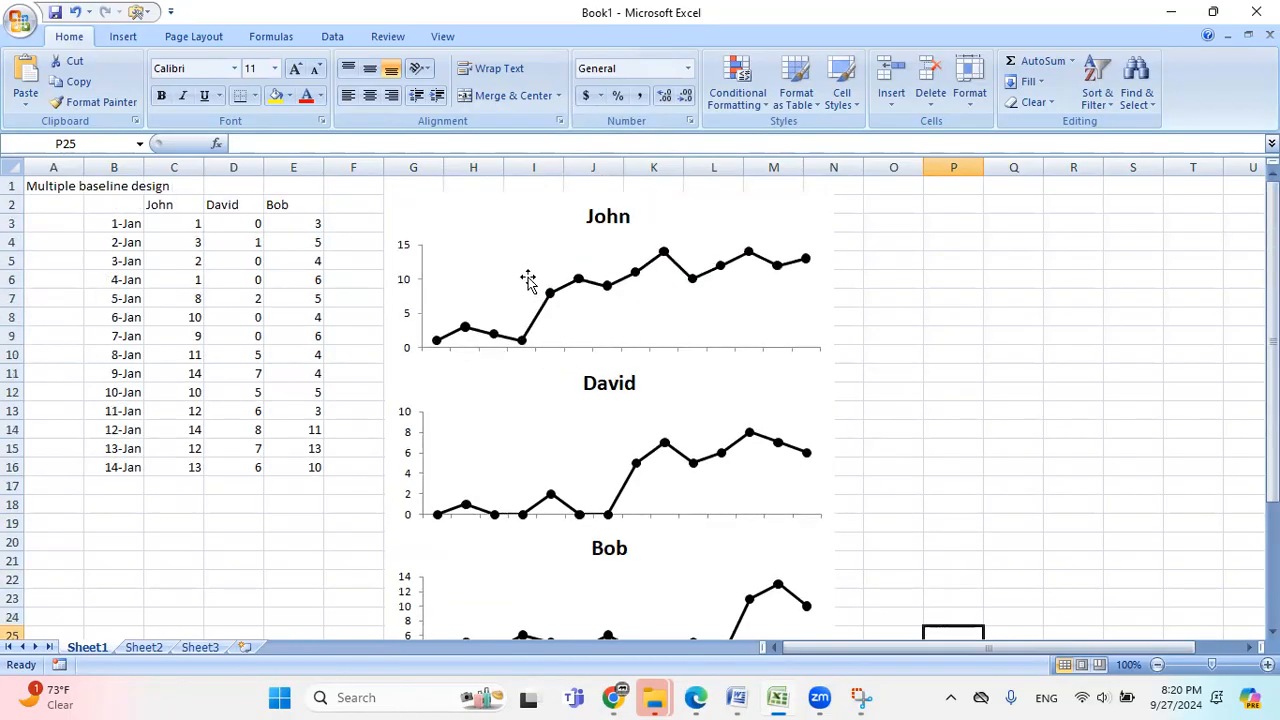
mouse_move(530, 352)
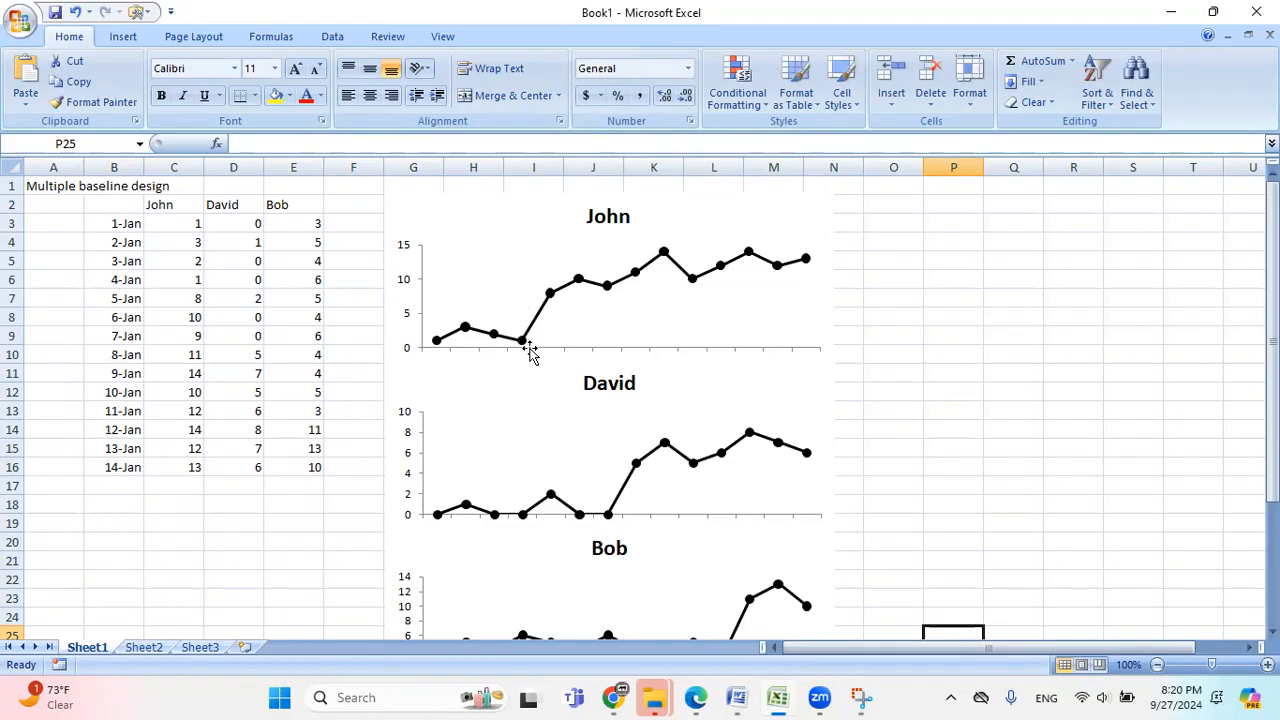
mouse_move(544, 310)
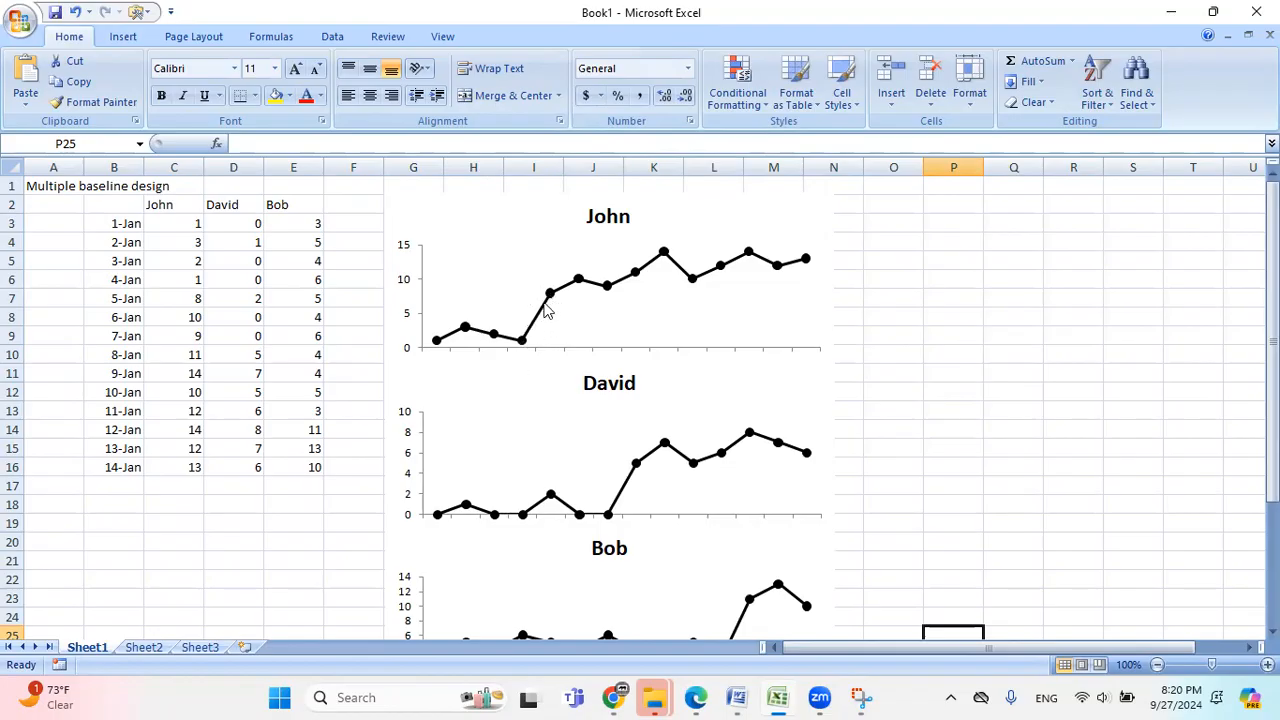
mouse_move(548, 308)
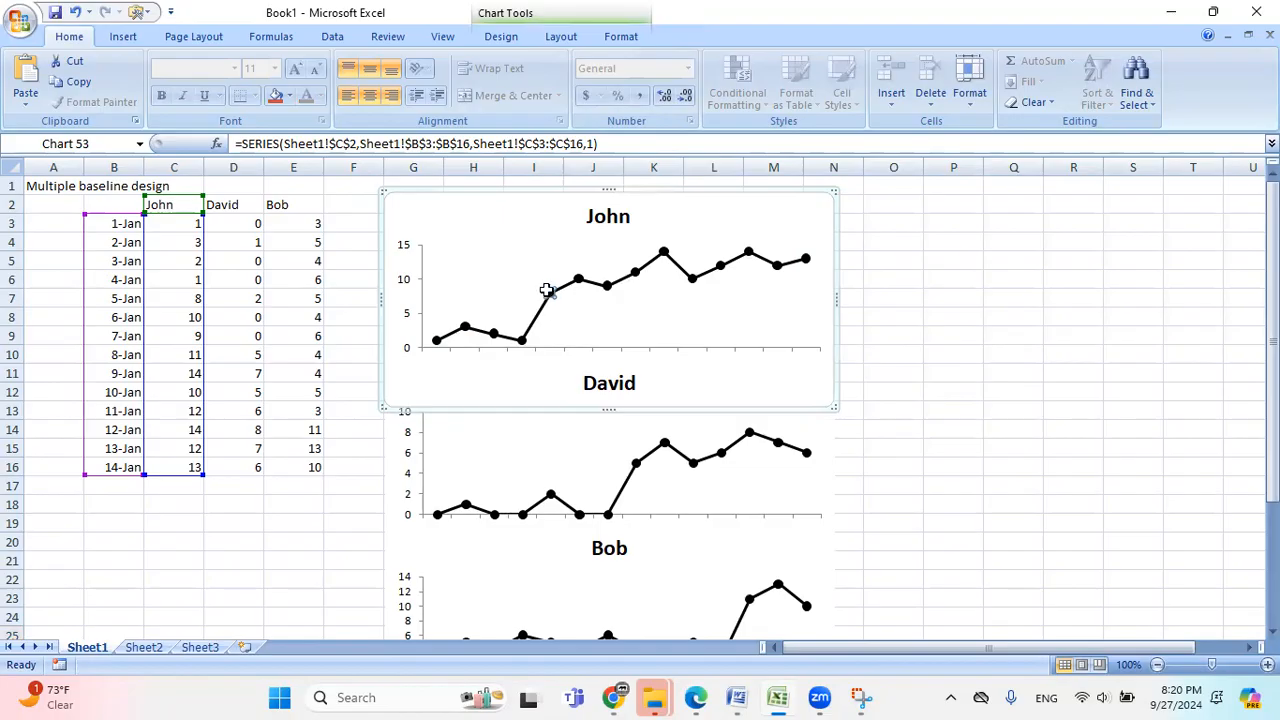
mouse_move(548, 290)
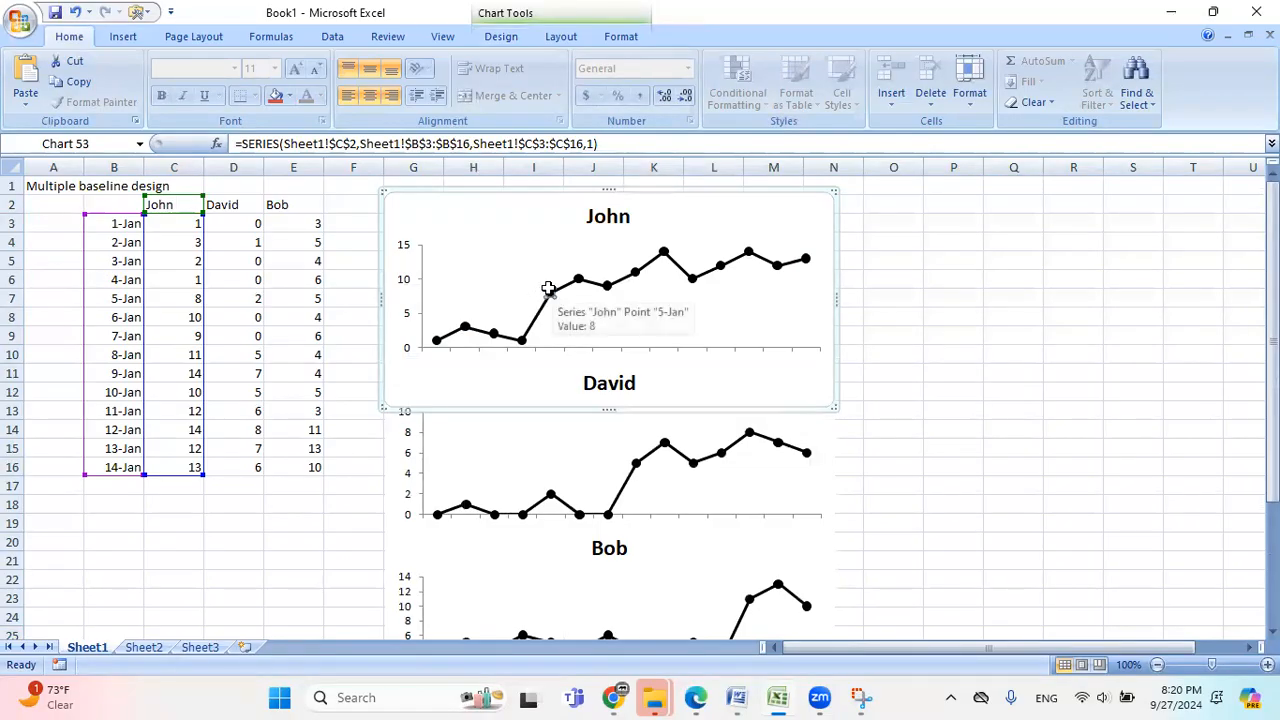
Step: Set John's 5-Jan data point to No line, leaving a gap after 4-Jan
right_click(548, 288)
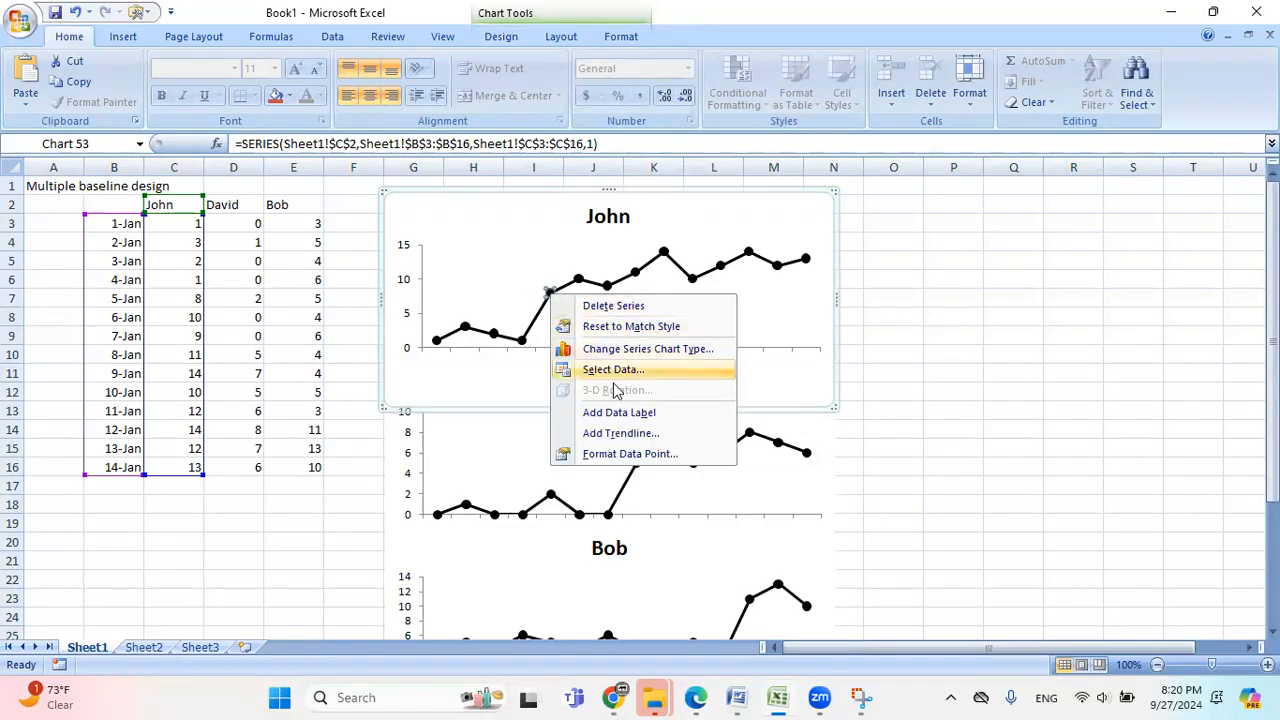
mouse_move(630, 452)
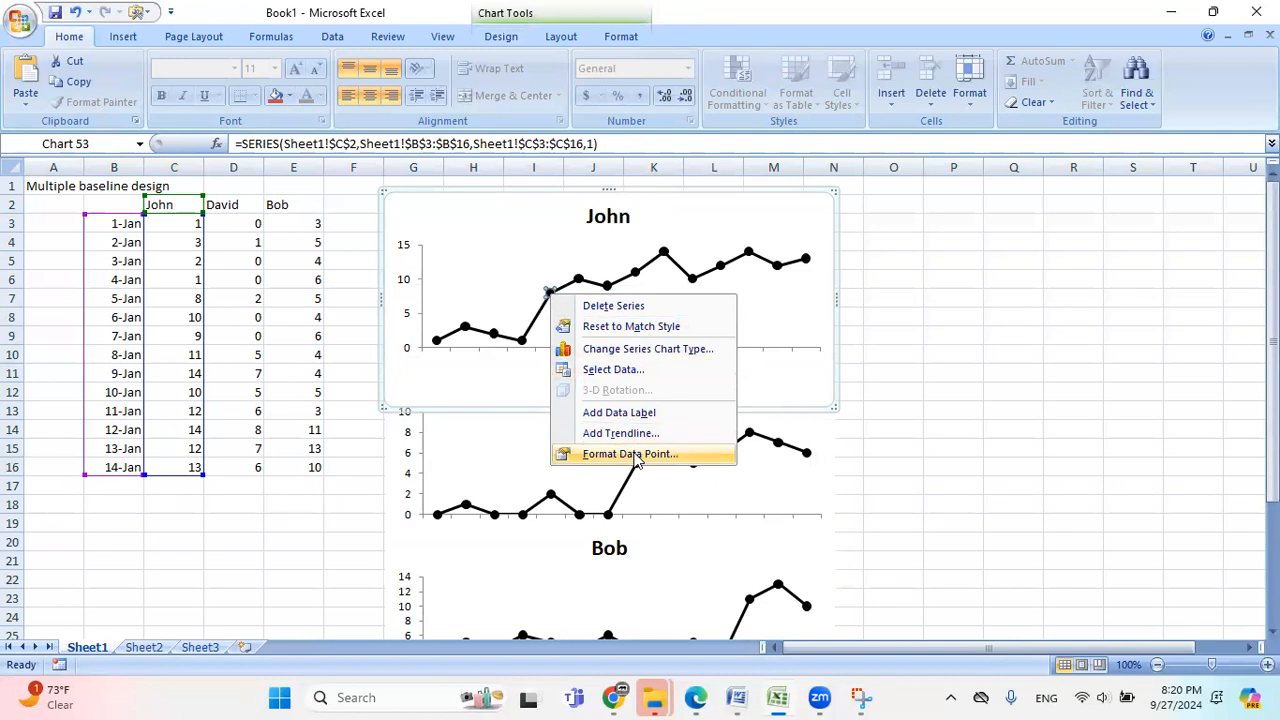
click(630, 452)
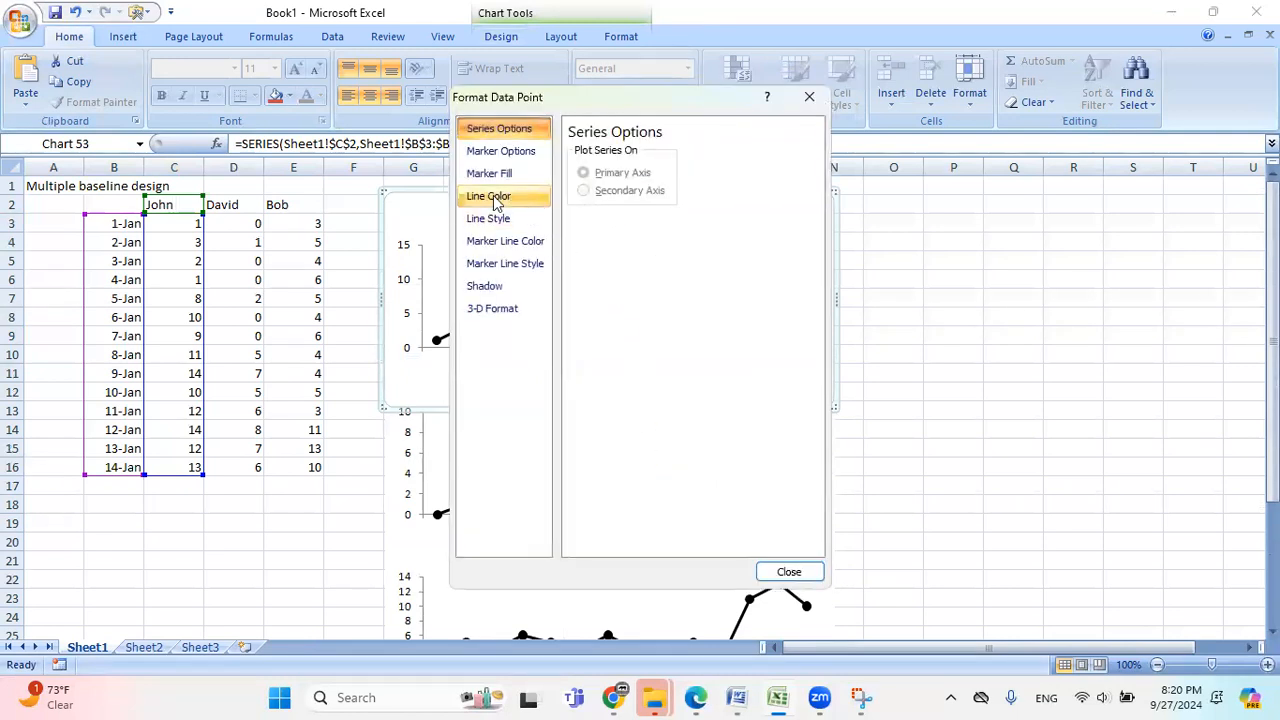
click(488, 196)
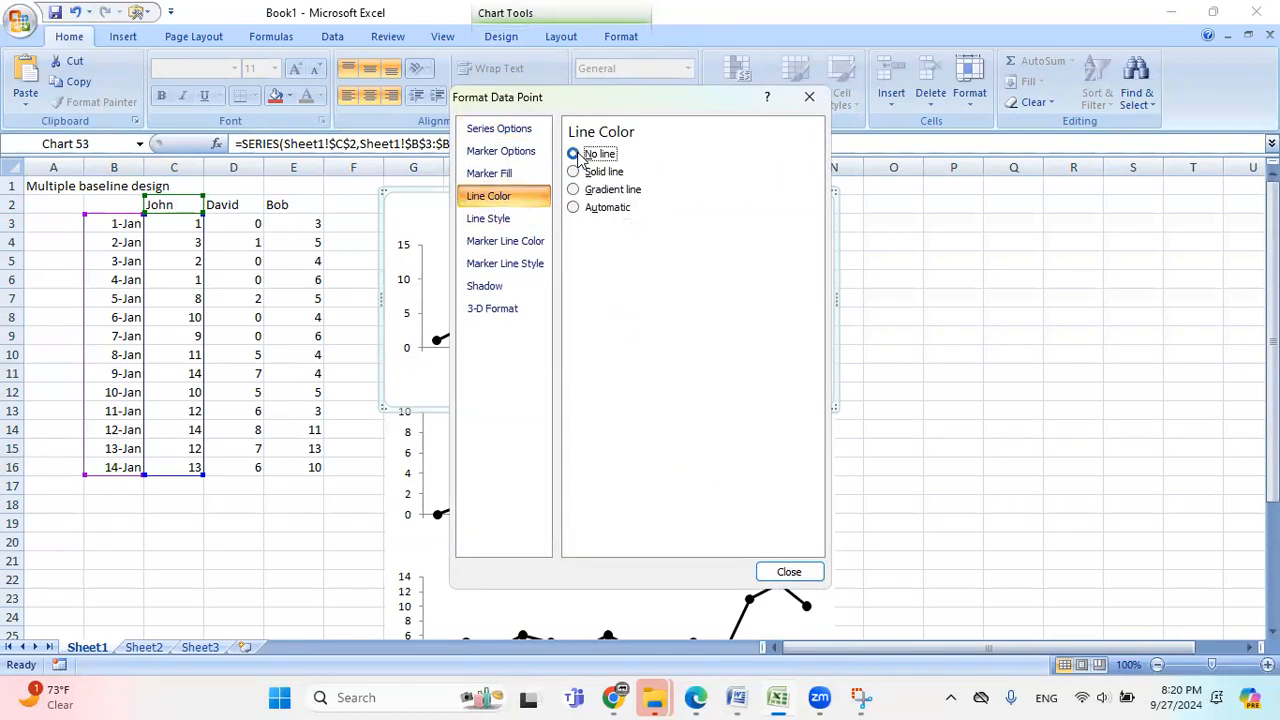
click(788, 572)
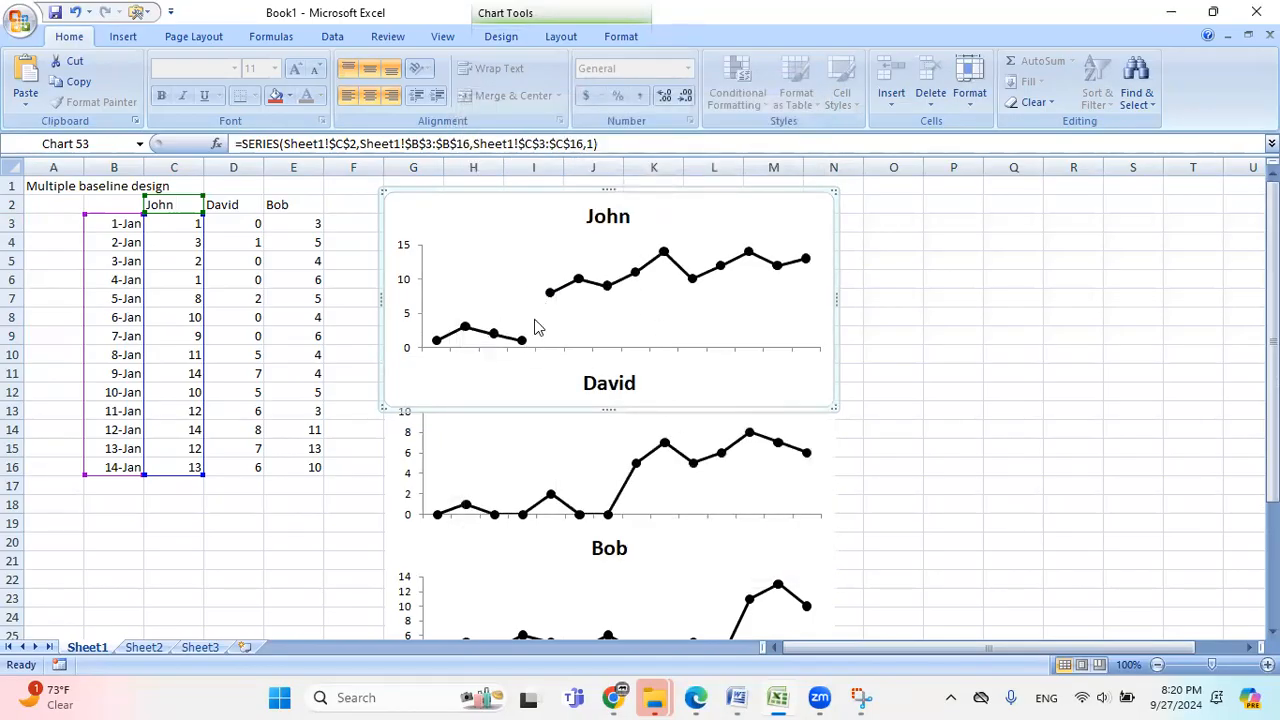
scroll(down, 3)
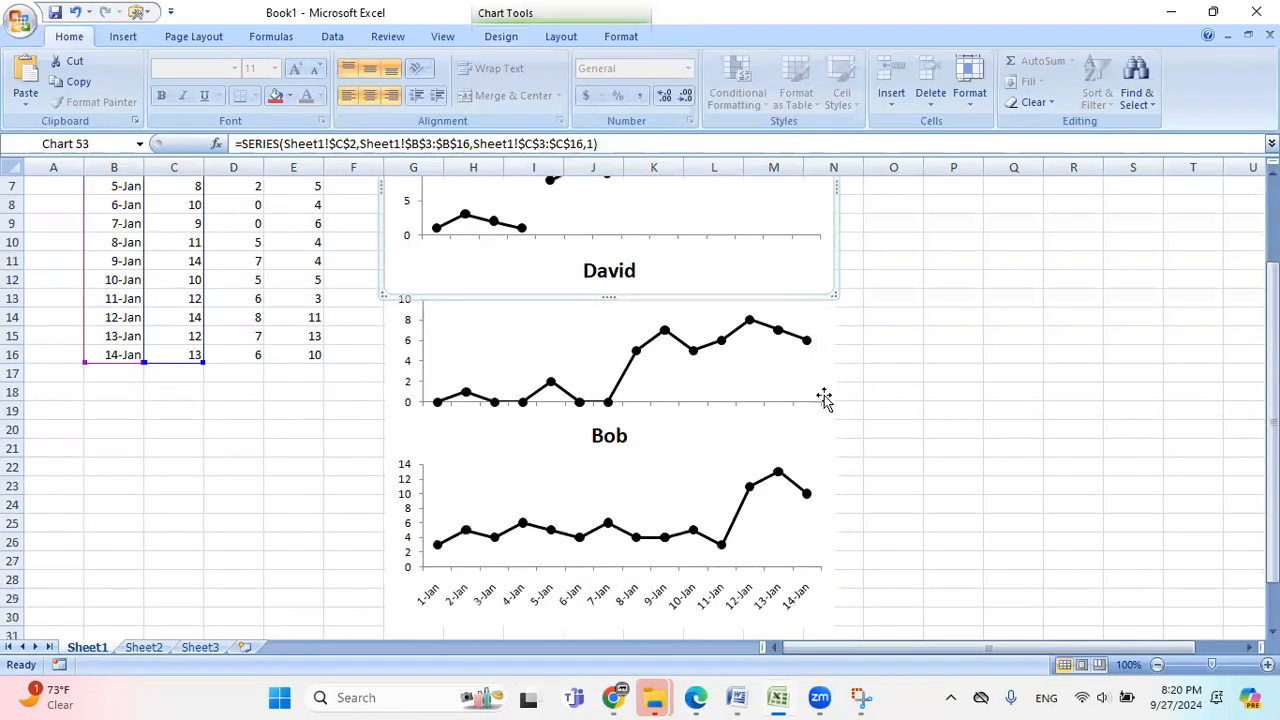
mouse_move(630, 388)
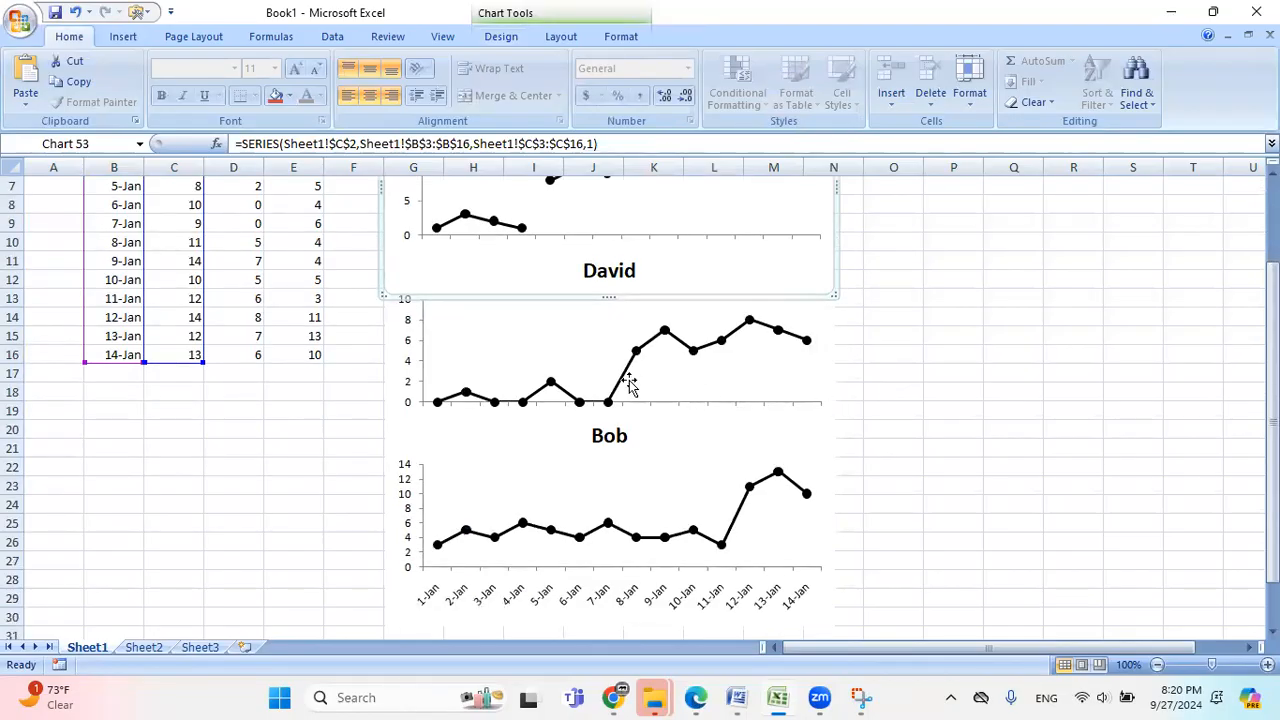
mouse_move(636, 356)
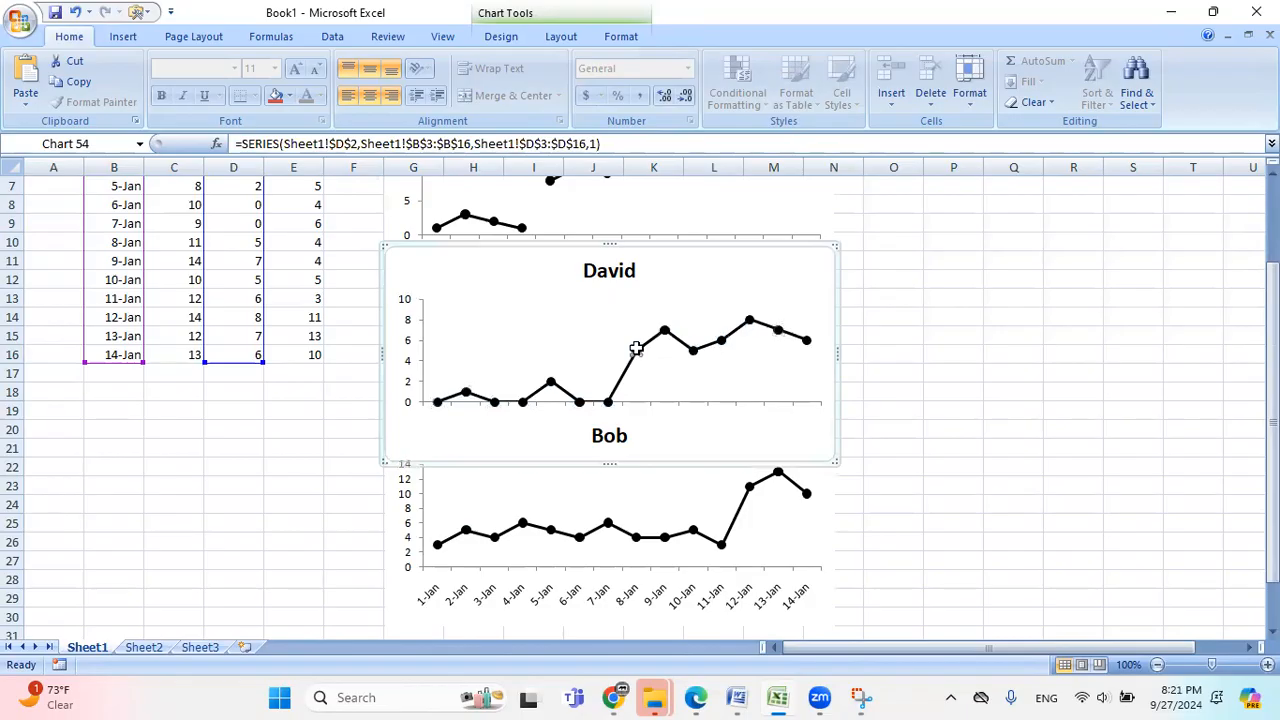
Step: Set David's 8-Jan data point to No line, breaking his line after 7-Jan
right_click(636, 348)
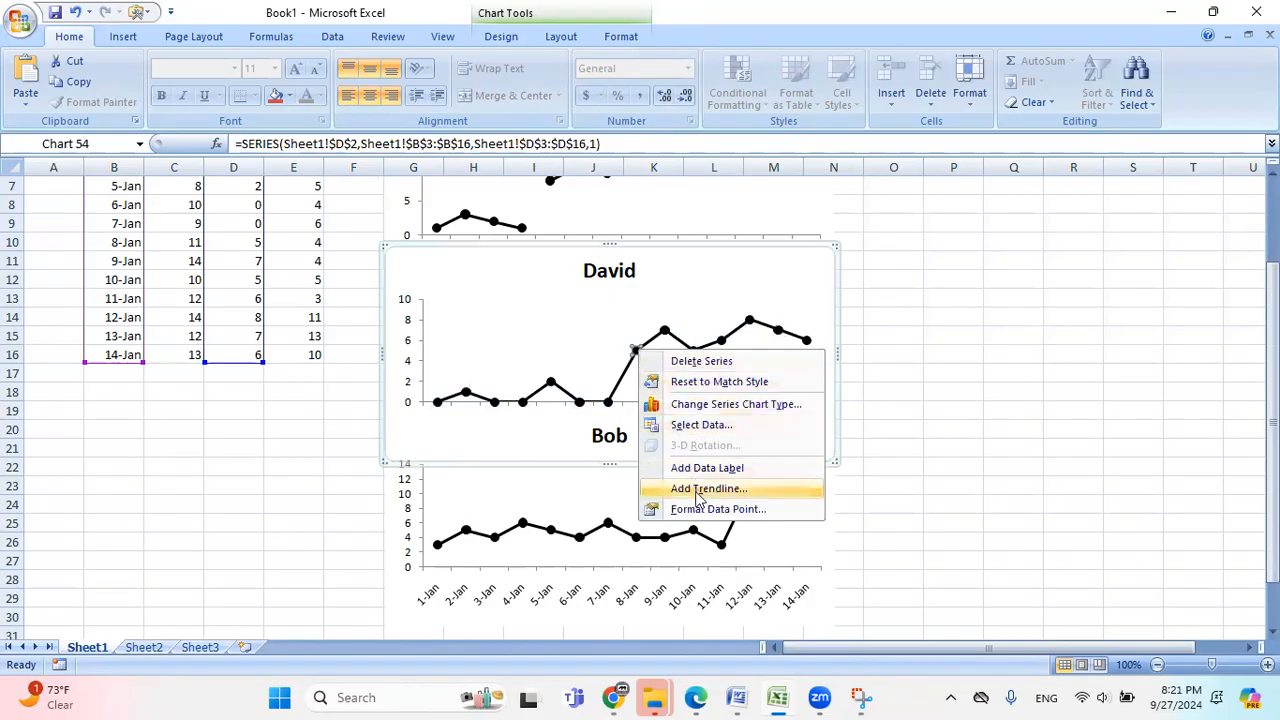
click(718, 510)
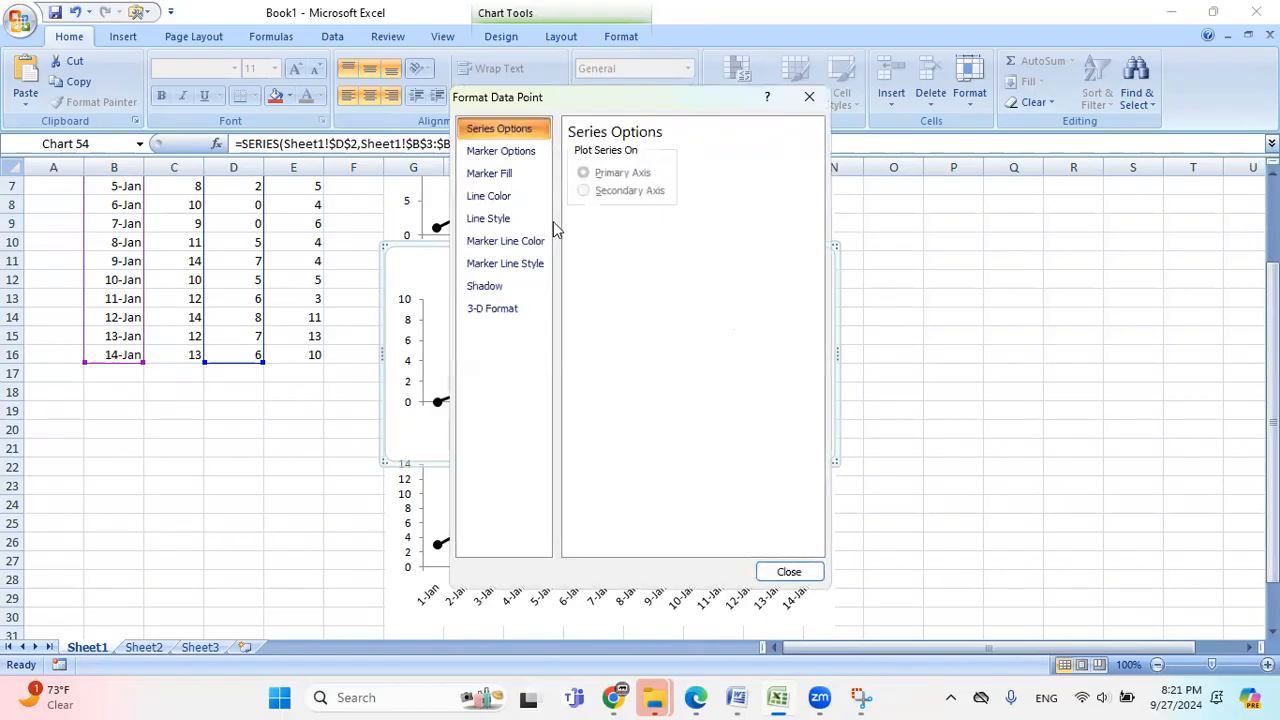
click(488, 196)
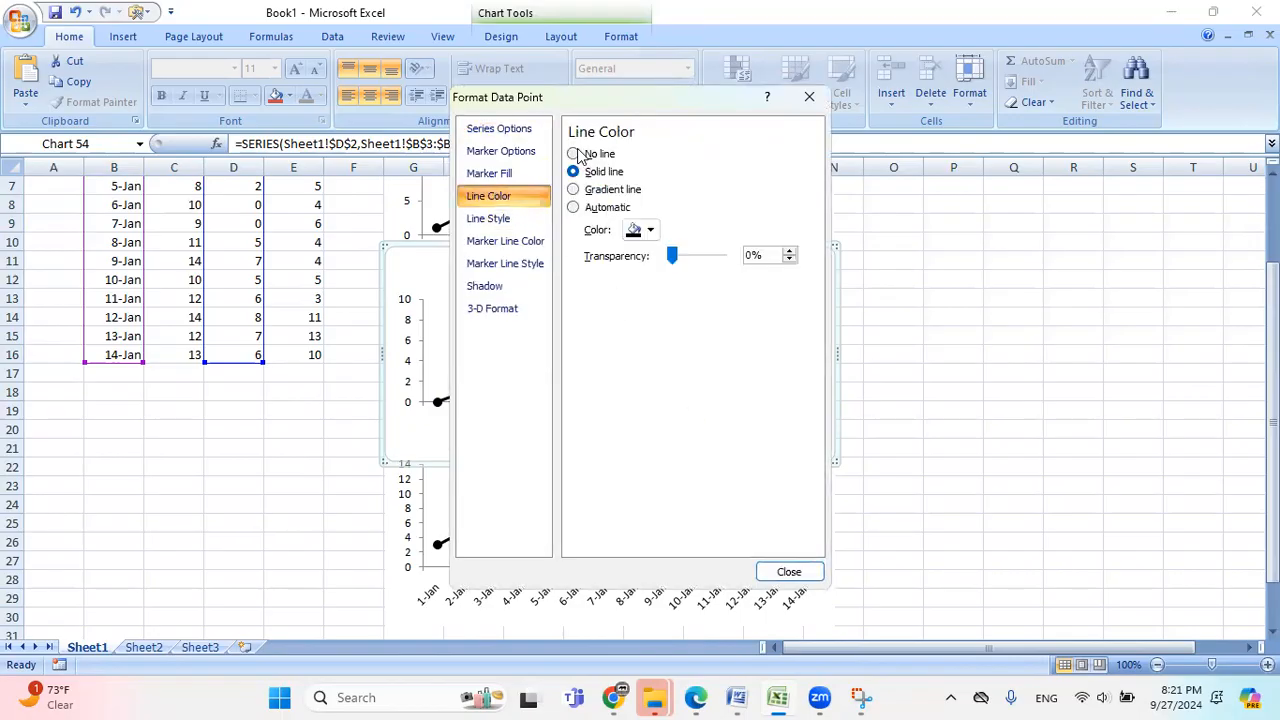
click(572, 152)
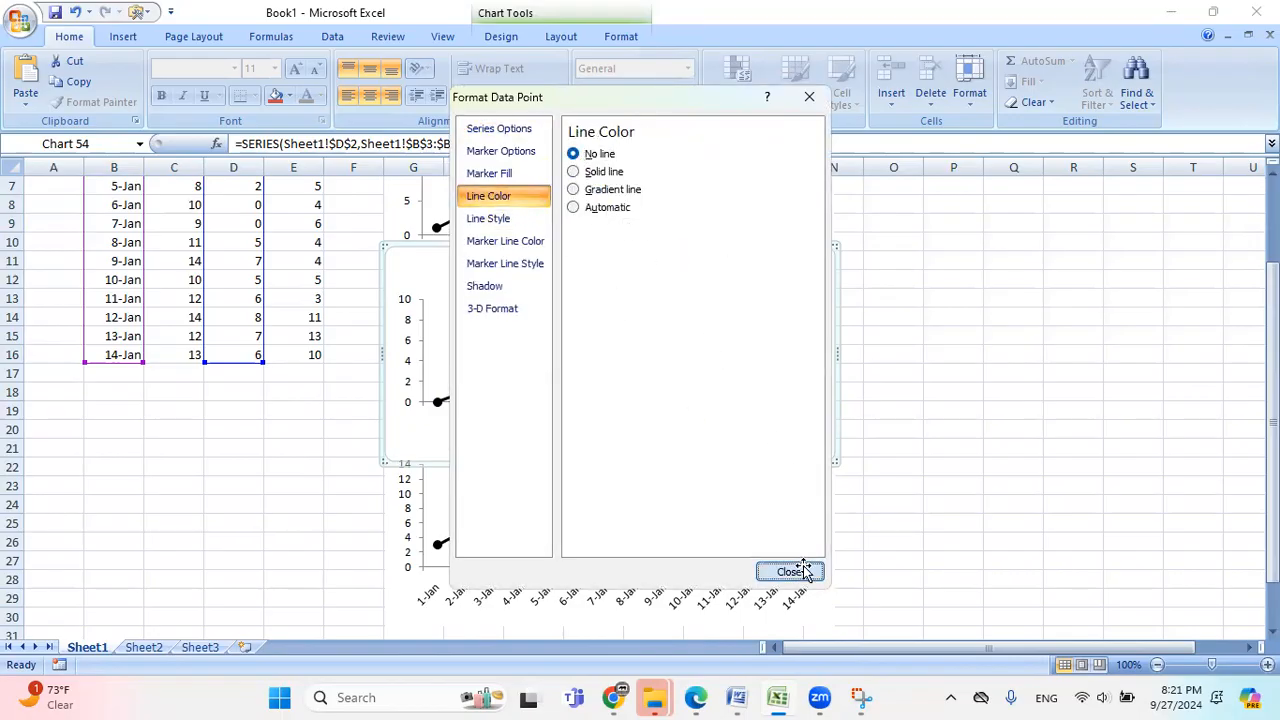
click(788, 572)
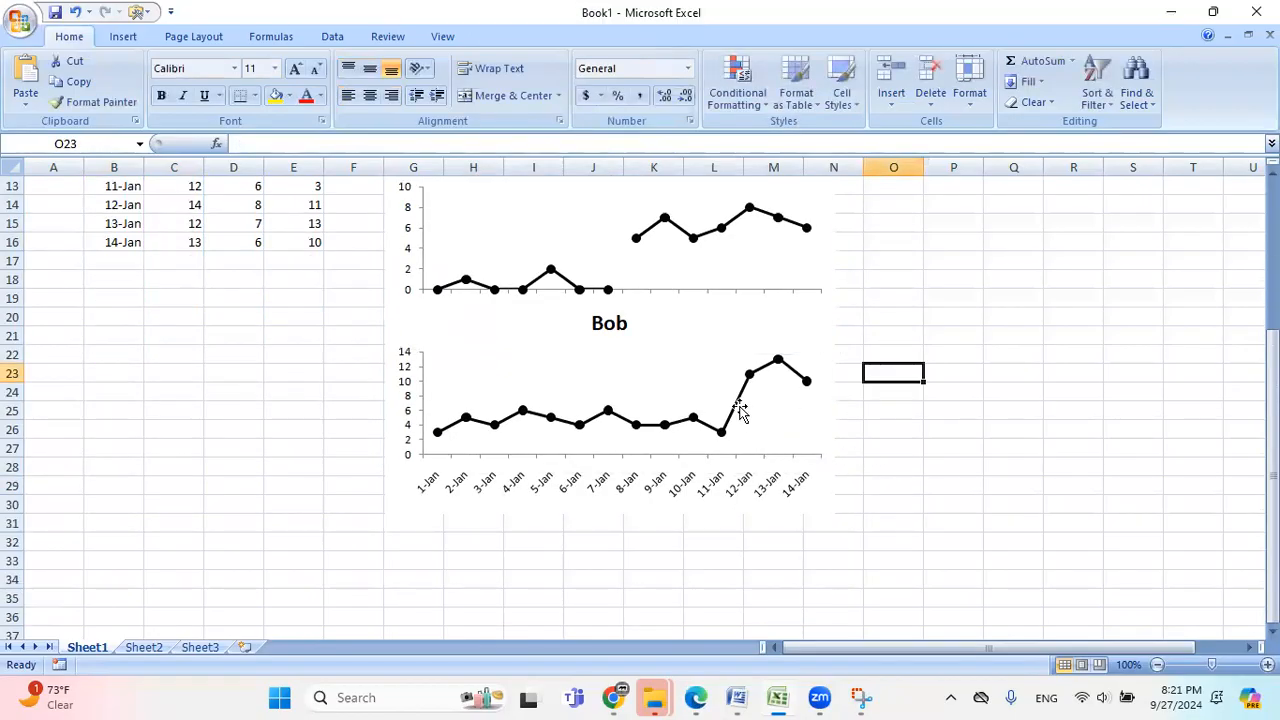
Step: Set Bob's 12-Jan data point to No line, breaking his line after 11-Jan
right_click(750, 376)
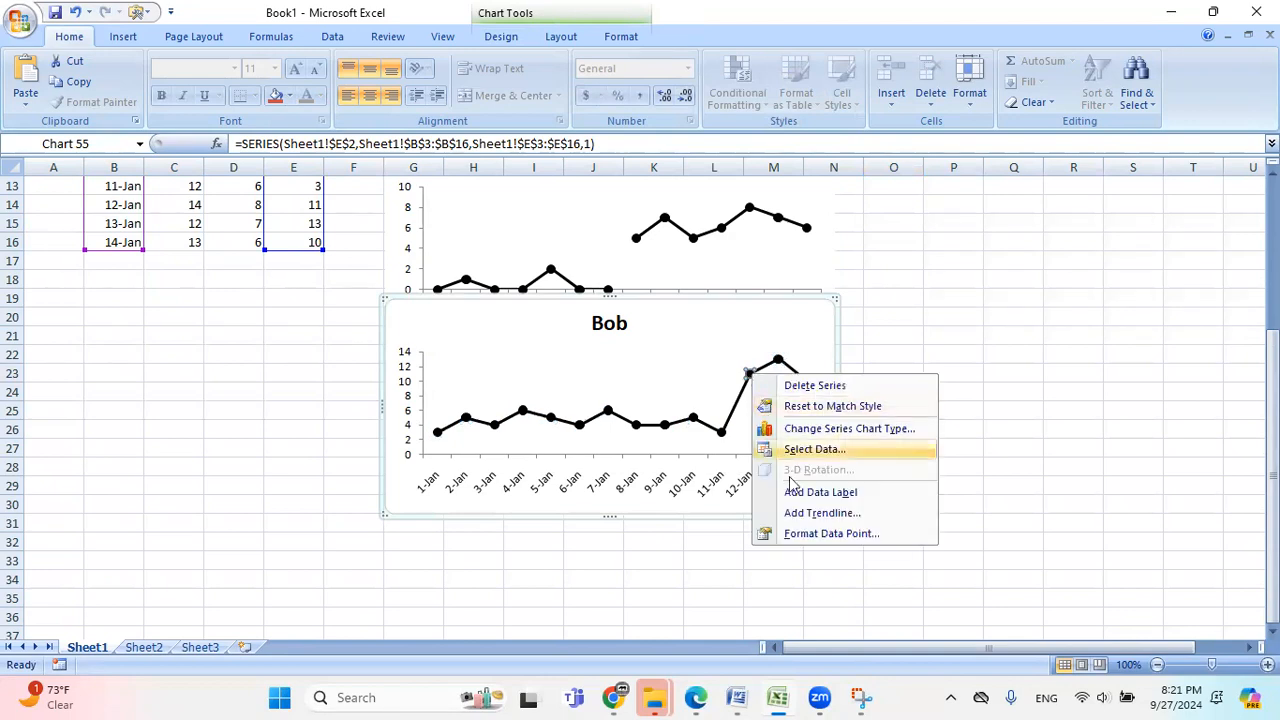
click(832, 532)
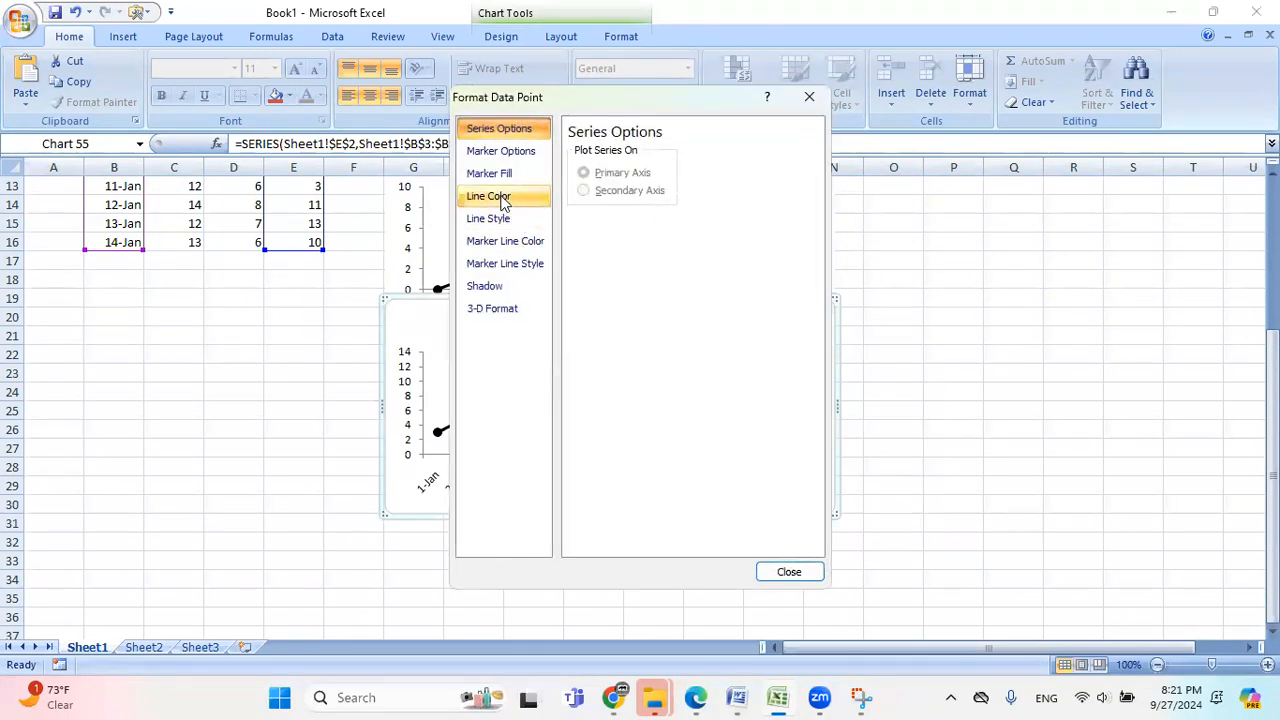
click(488, 196)
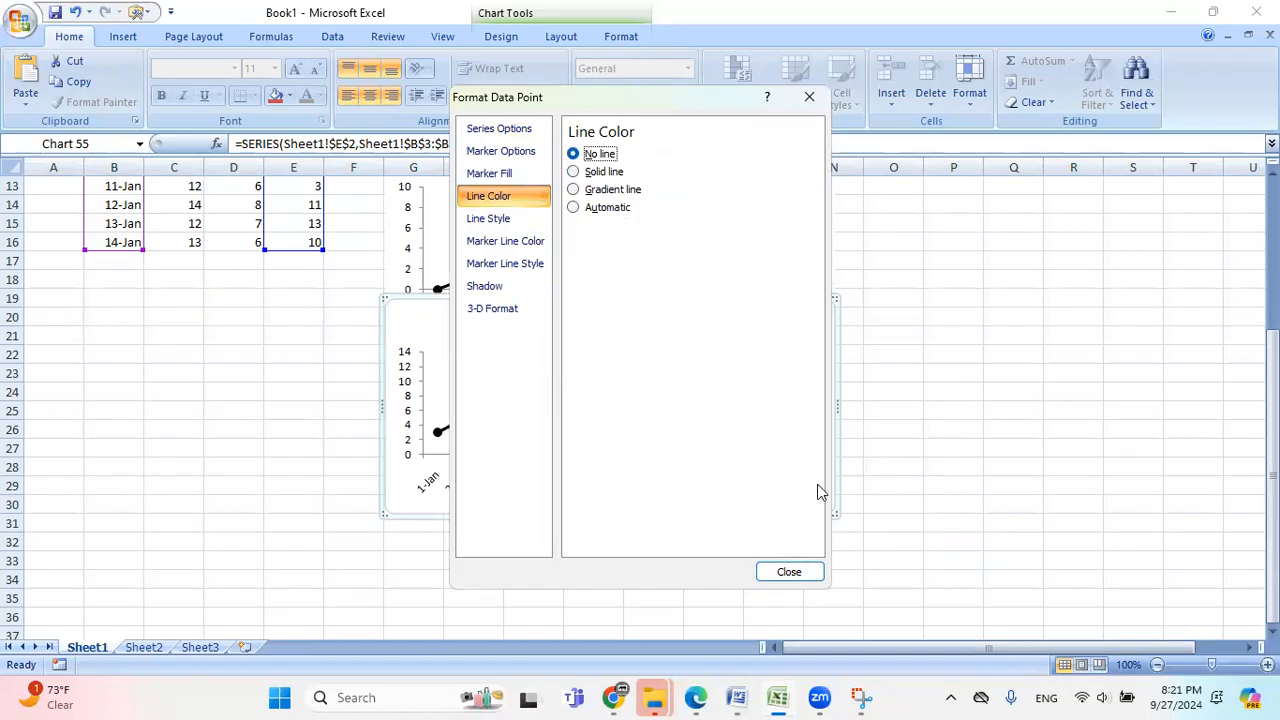
click(788, 572)
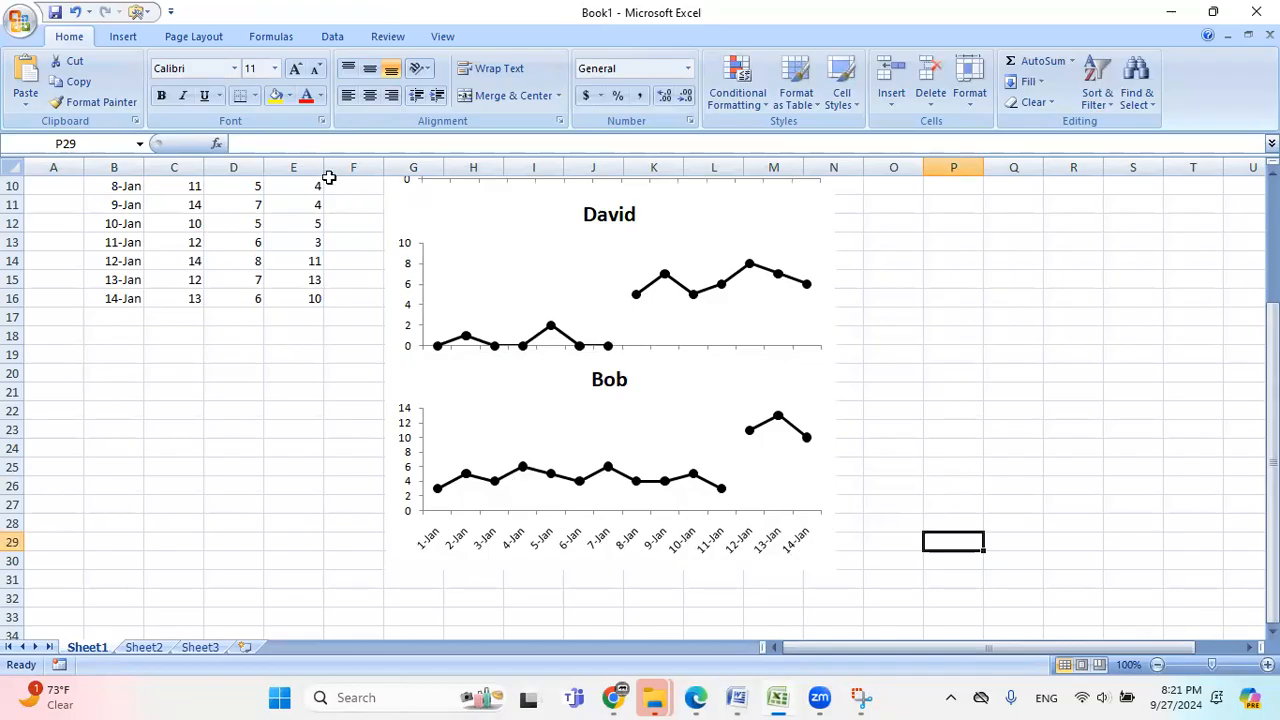
Step: Draw a vertical Line shape between Bob's 11-Jan and 12-Jan and style it solid black
click(122, 36)
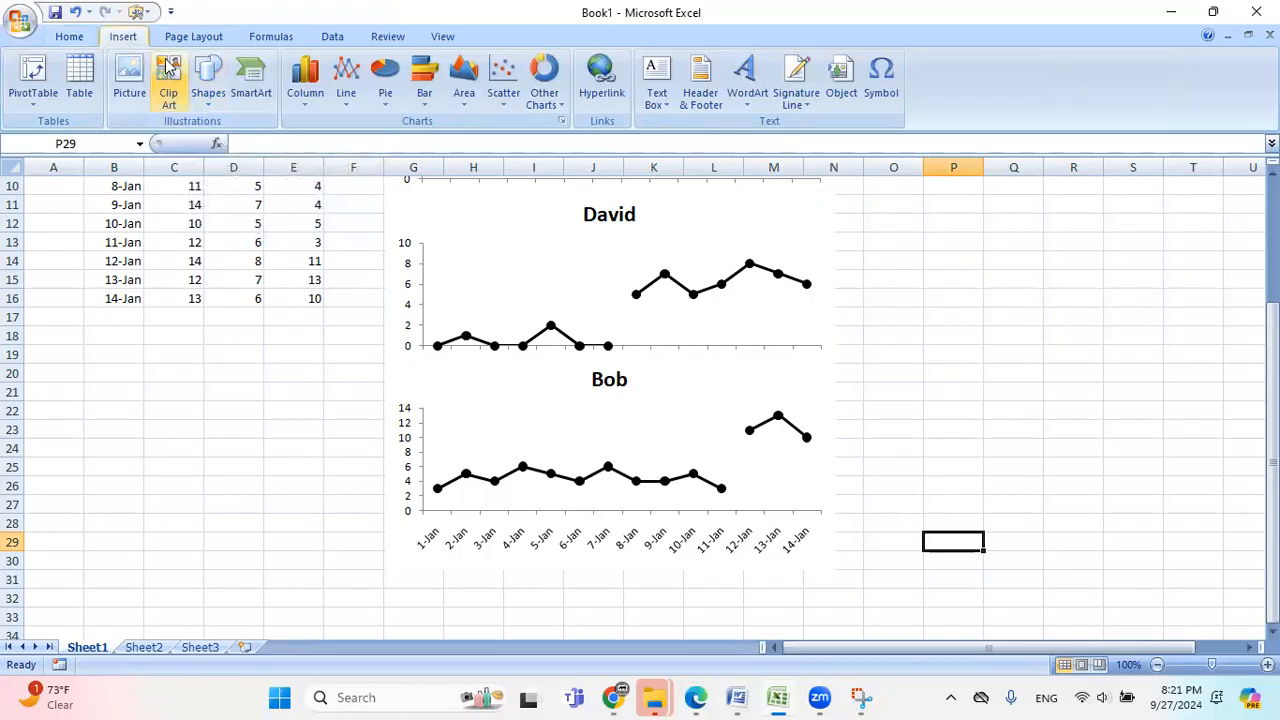
click(208, 76)
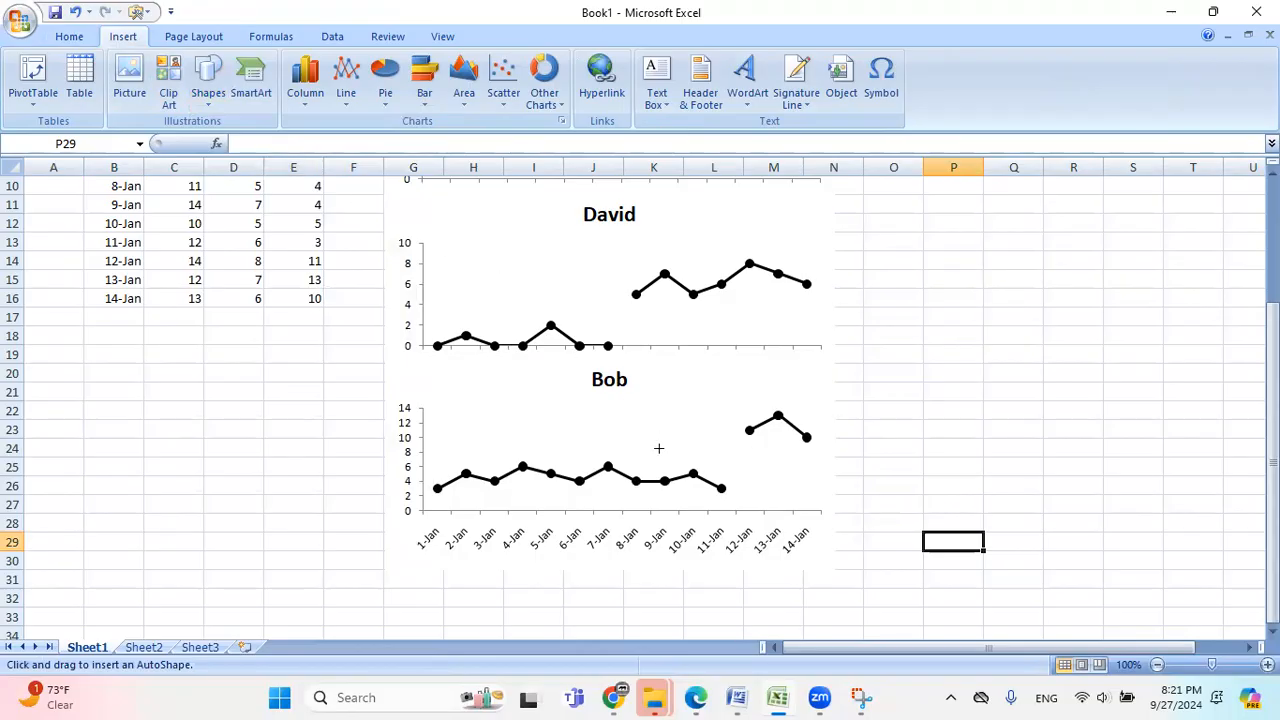
mouse_move(736, 510)
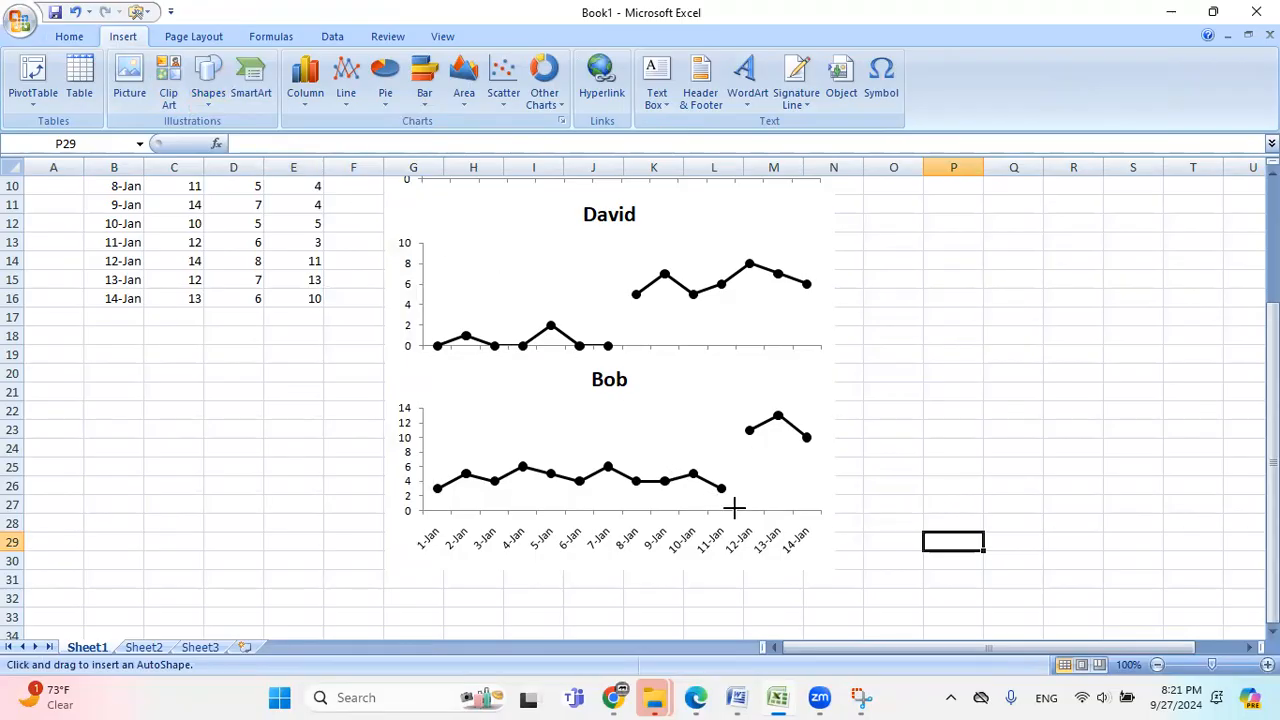
mouse_move(730, 488)
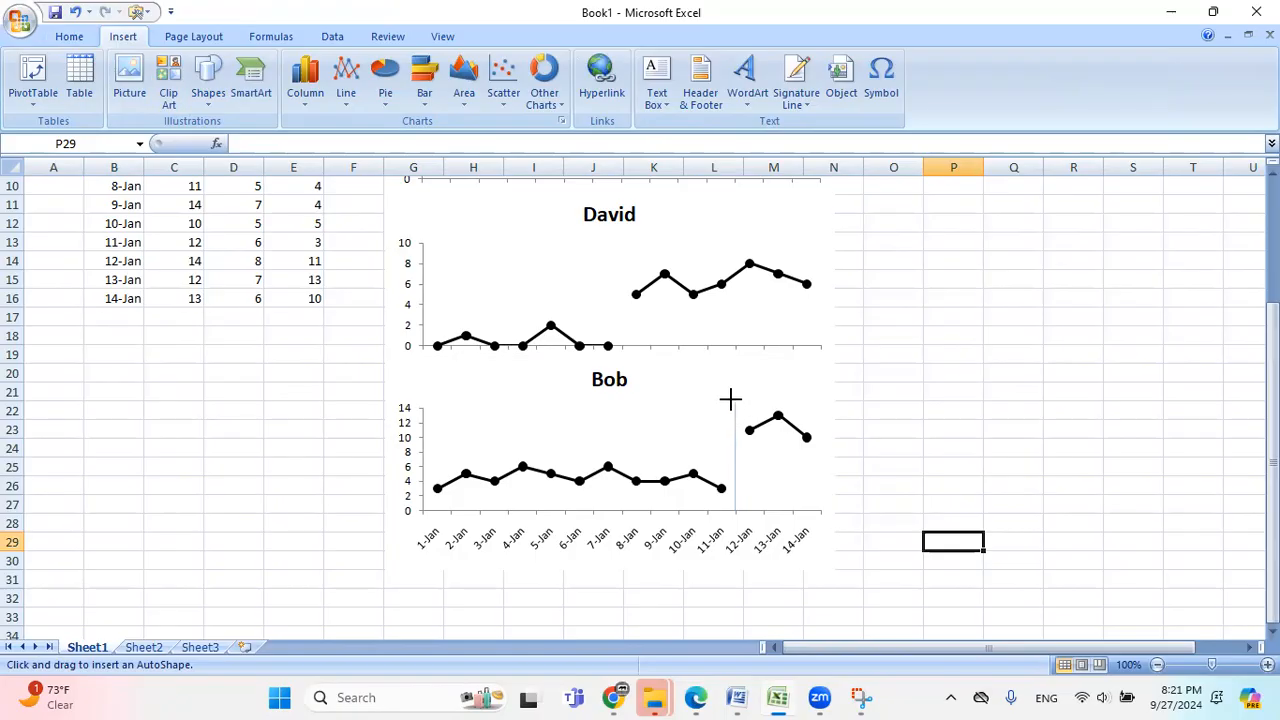
mouse_move(730, 362)
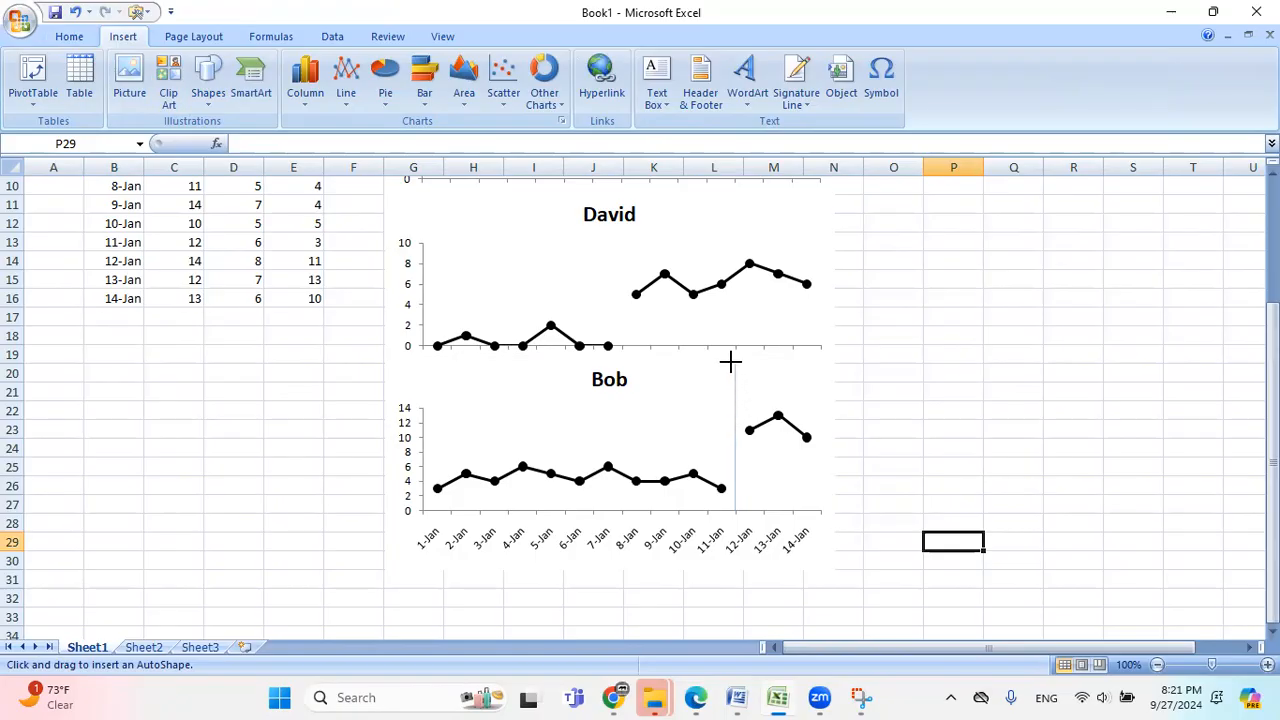
drag(730, 360, 732, 510)
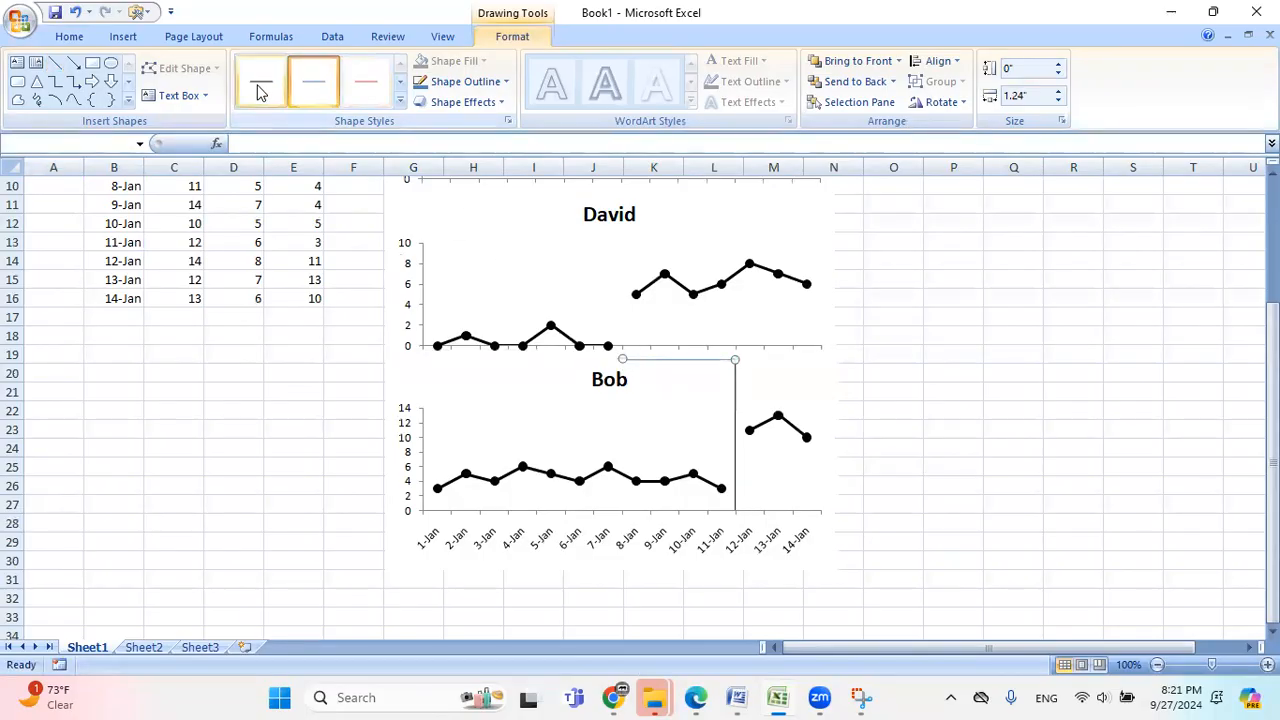
click(56, 62)
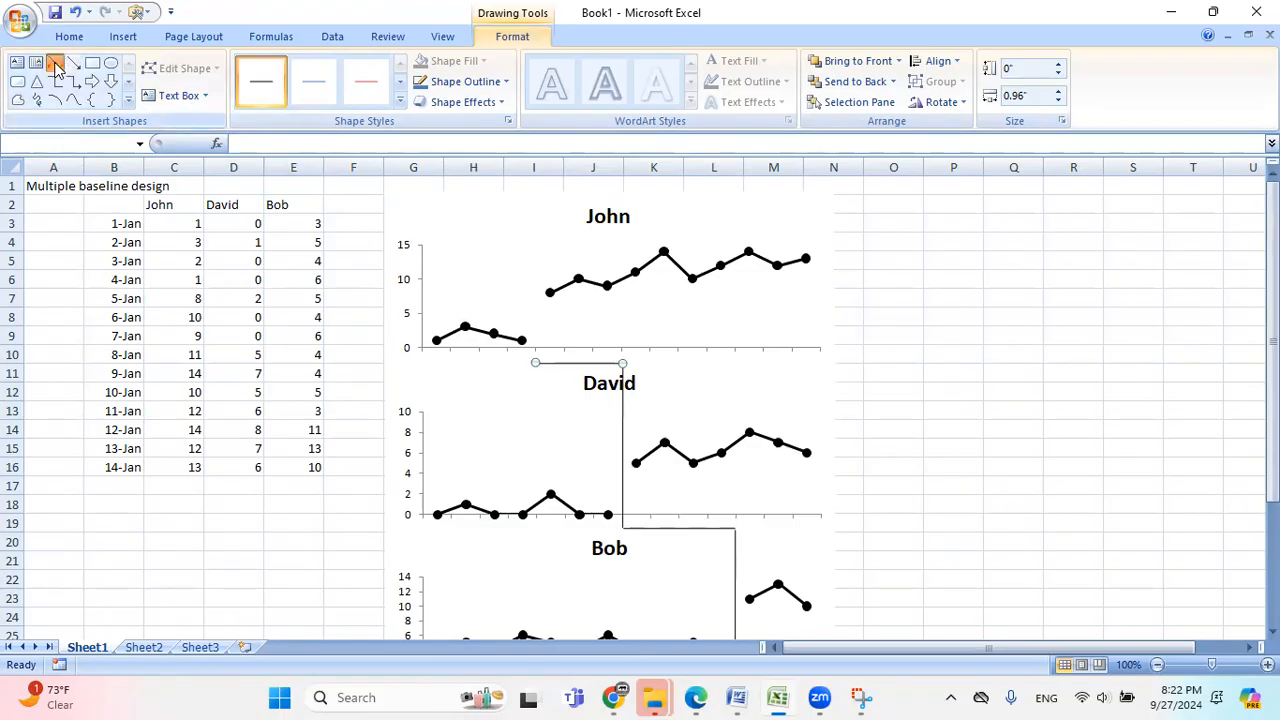
click(56, 62)
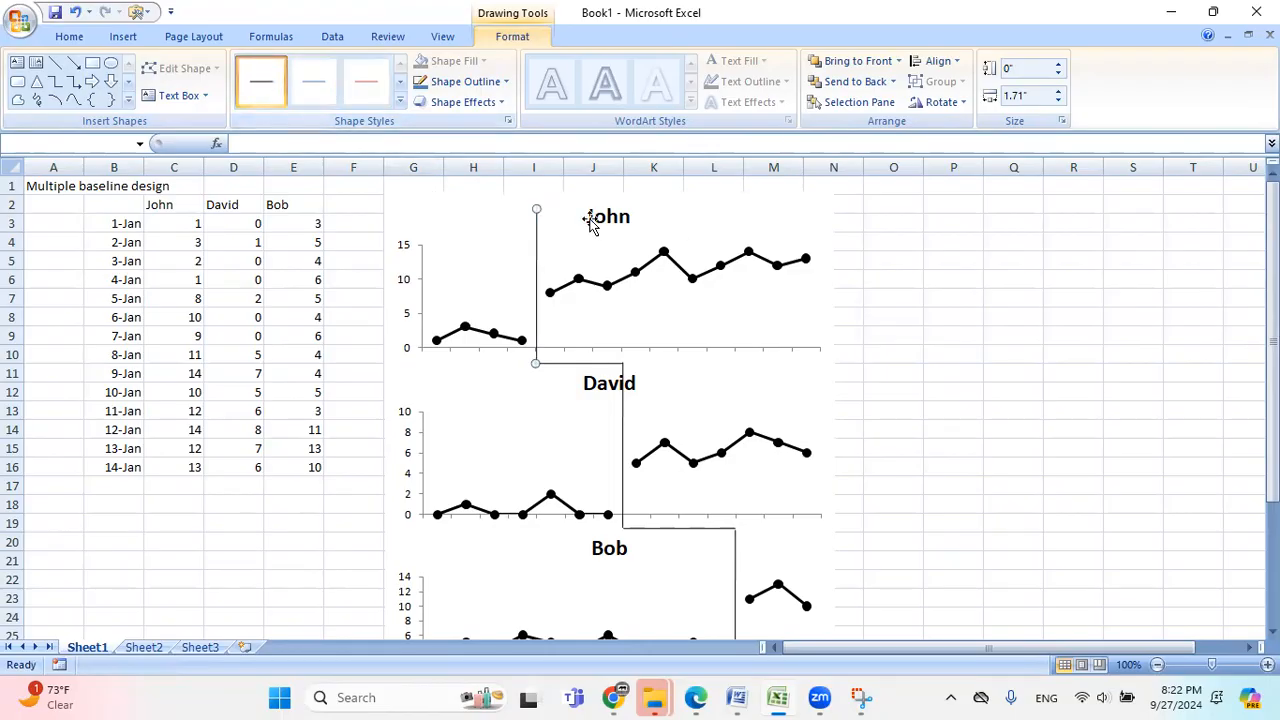
Step: Drag the David and Bob chart titles to the right edge of their charts
click(604, 216)
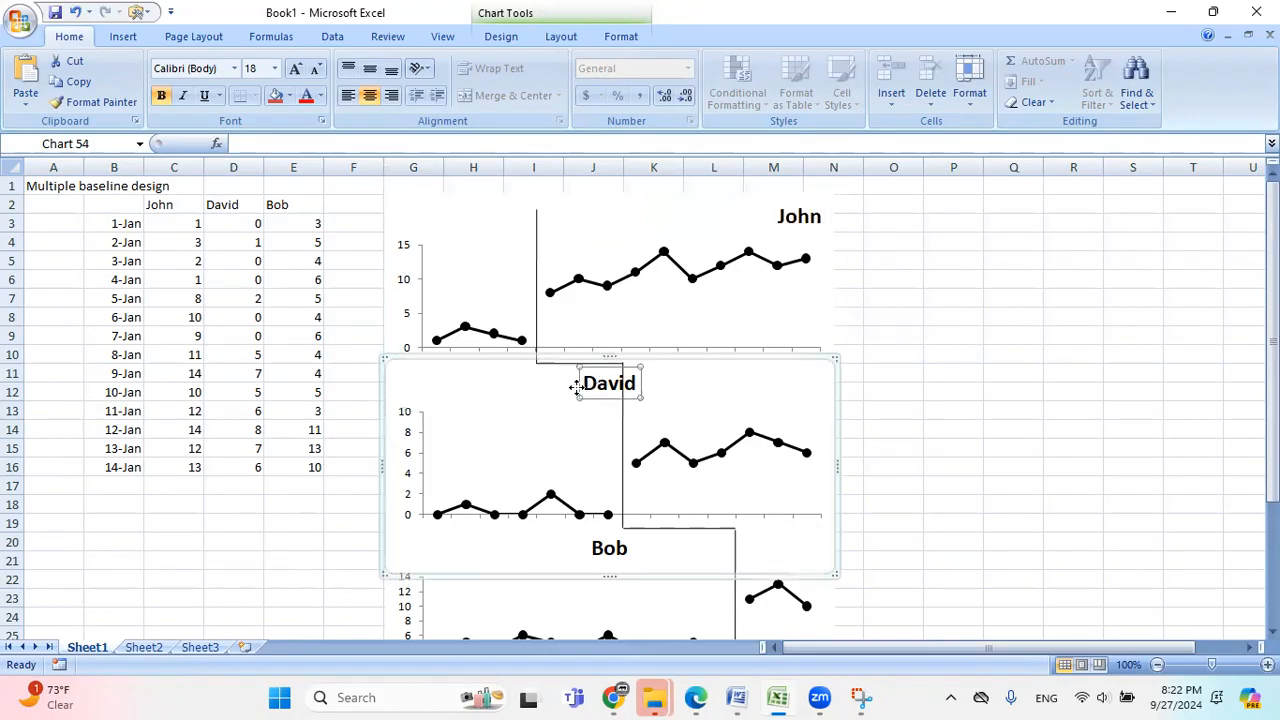
drag(608, 384, 796, 384)
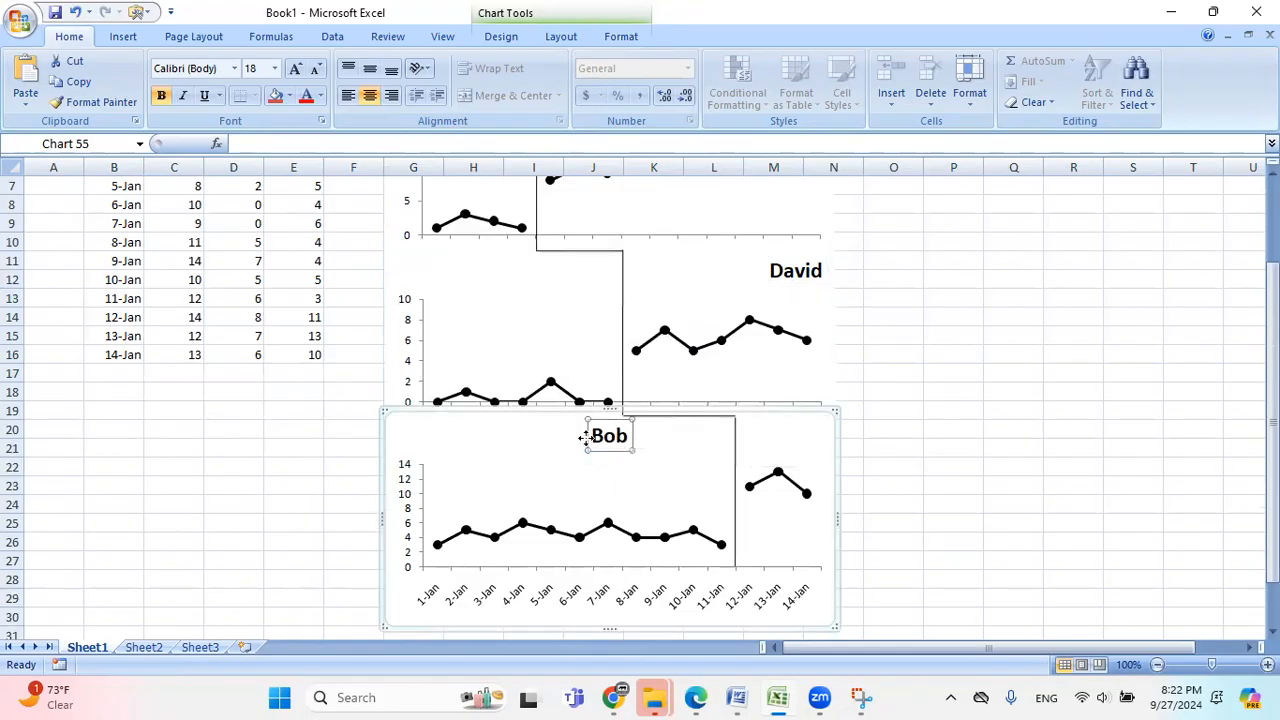
drag(608, 436, 808, 432)
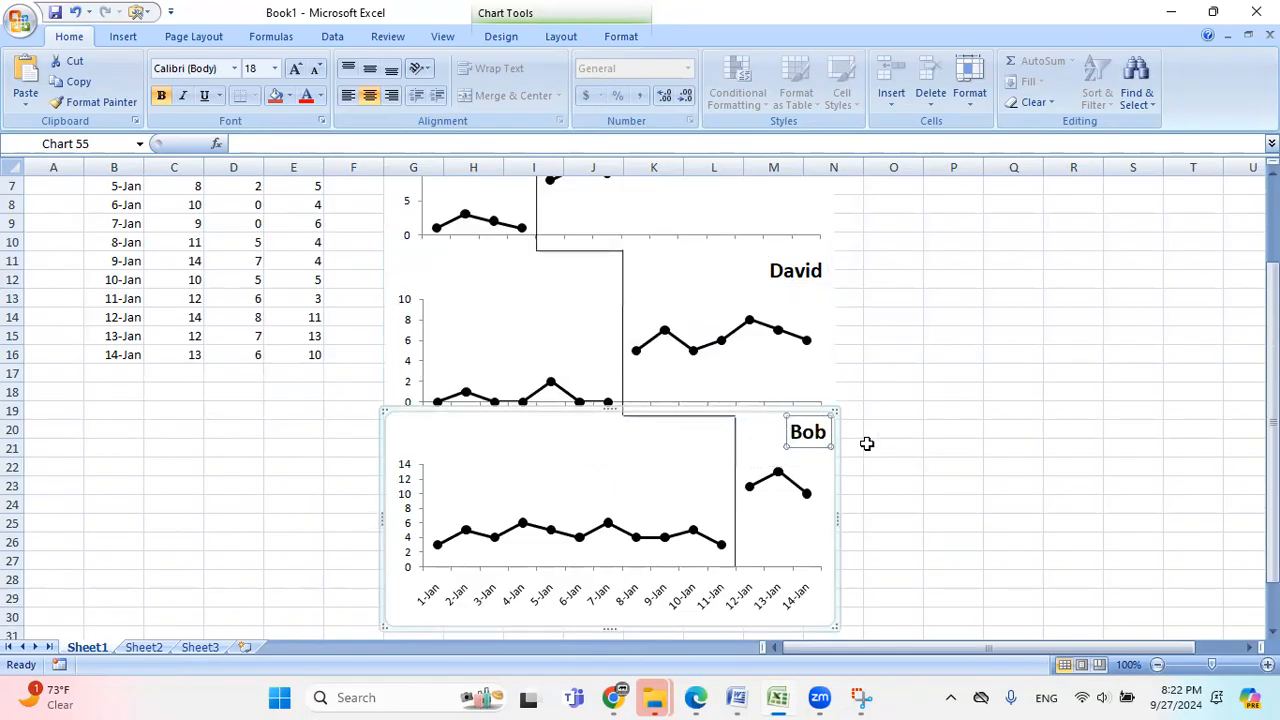
click(892, 560)
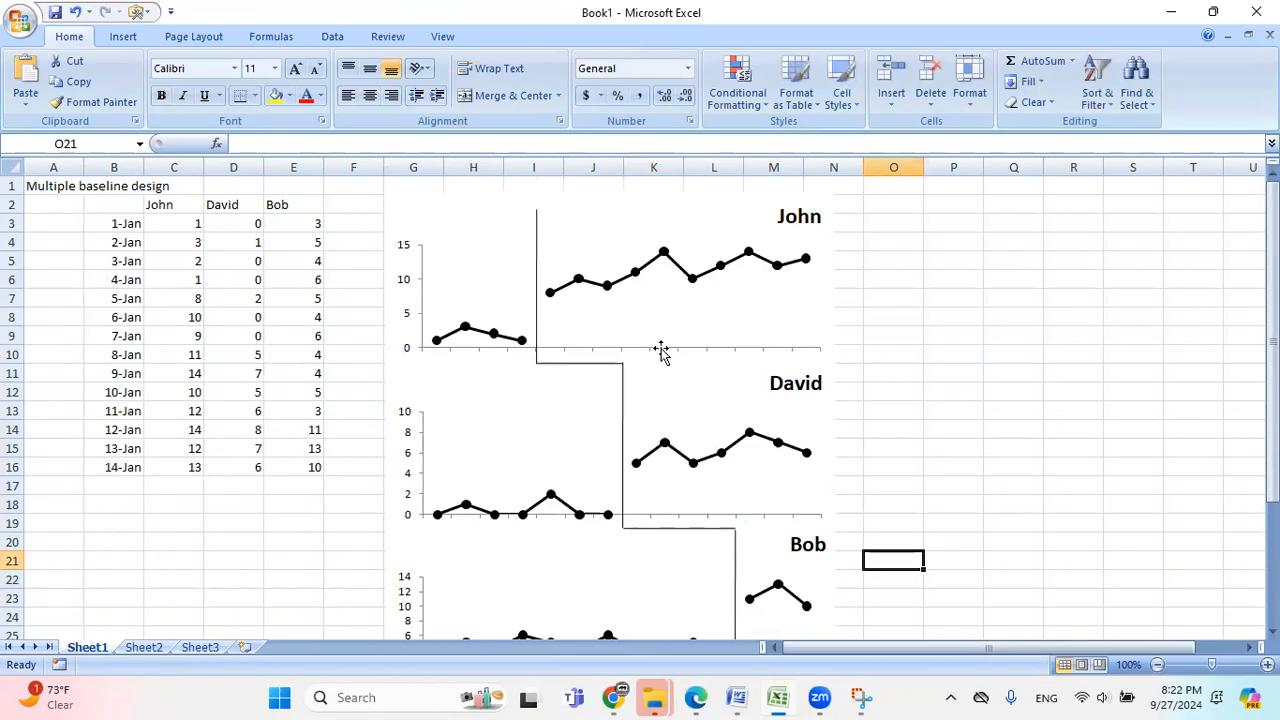
Step: Add text boxes reading Baseline over John's first phase and Token economy over the second
click(122, 36)
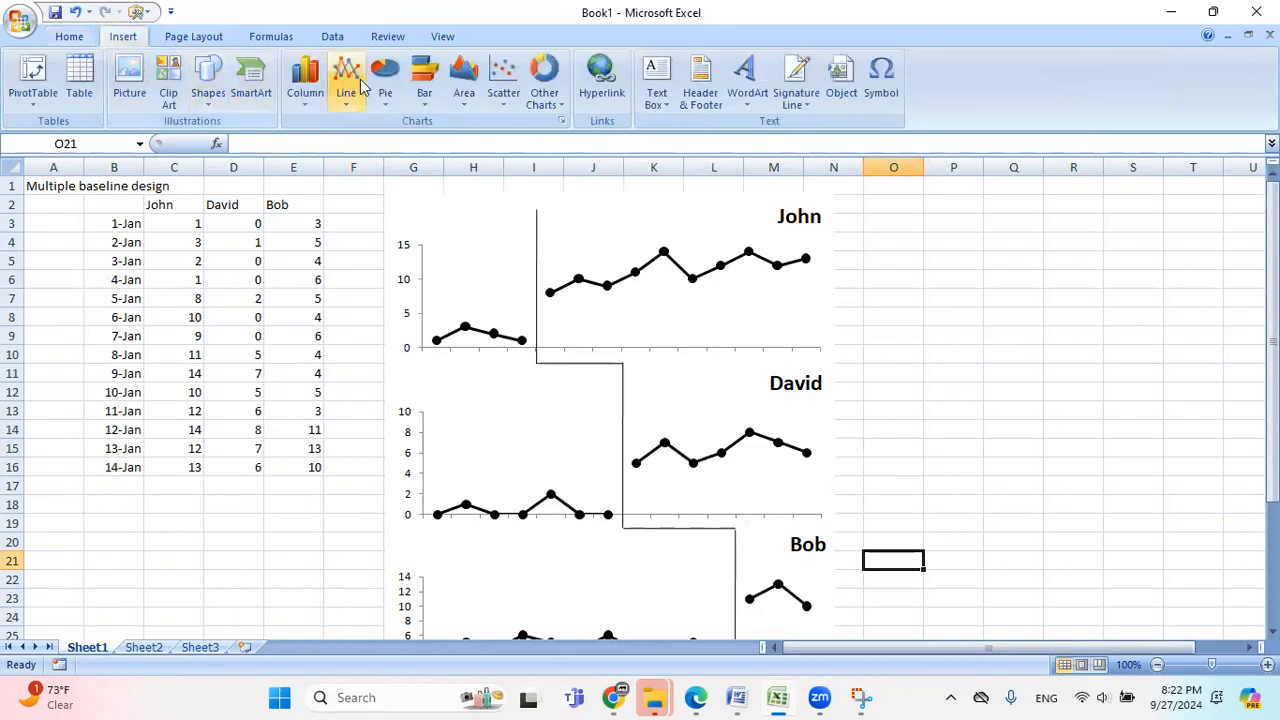
click(656, 80)
text(Baseline)
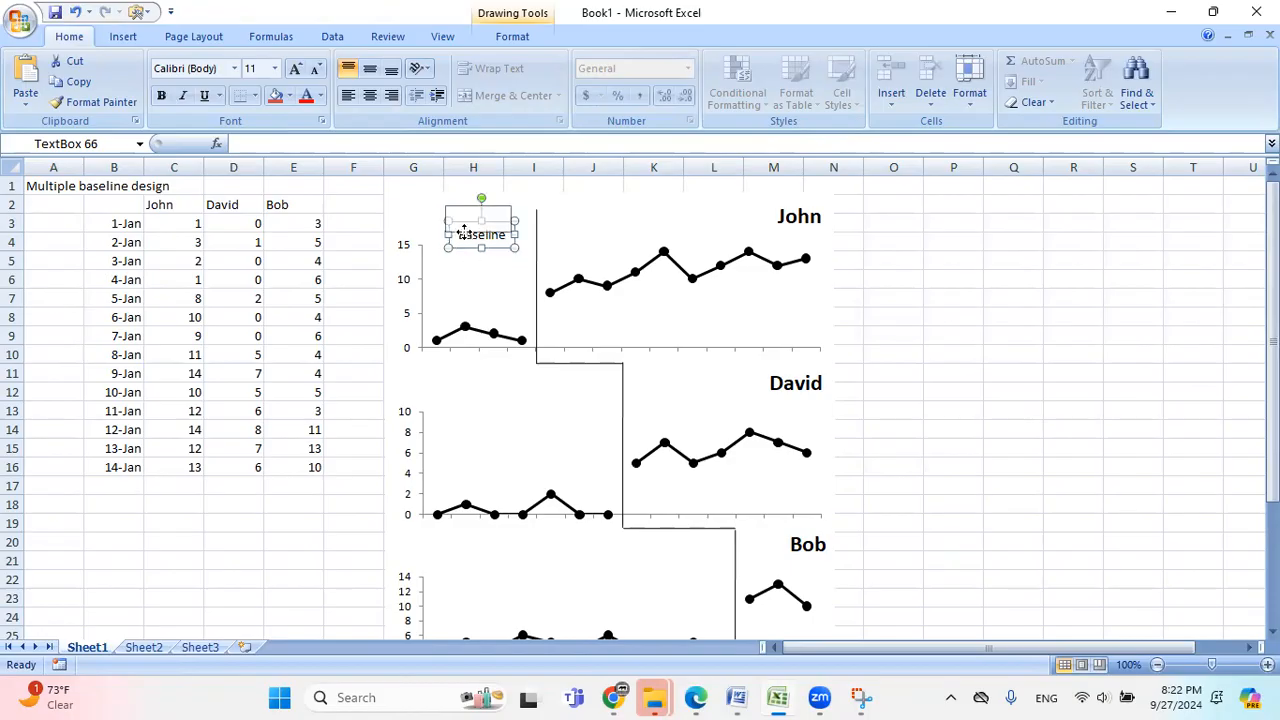
click(122, 36)
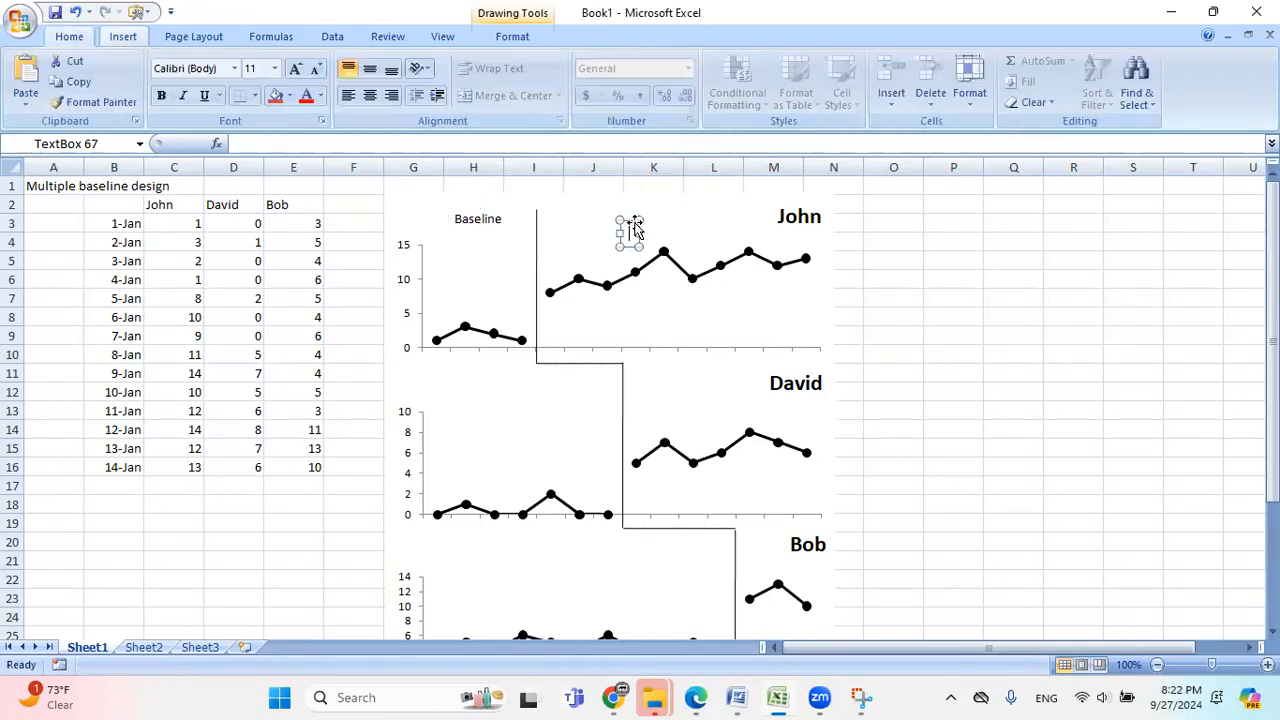
mouse_move(798, 250)
text(Token economy)
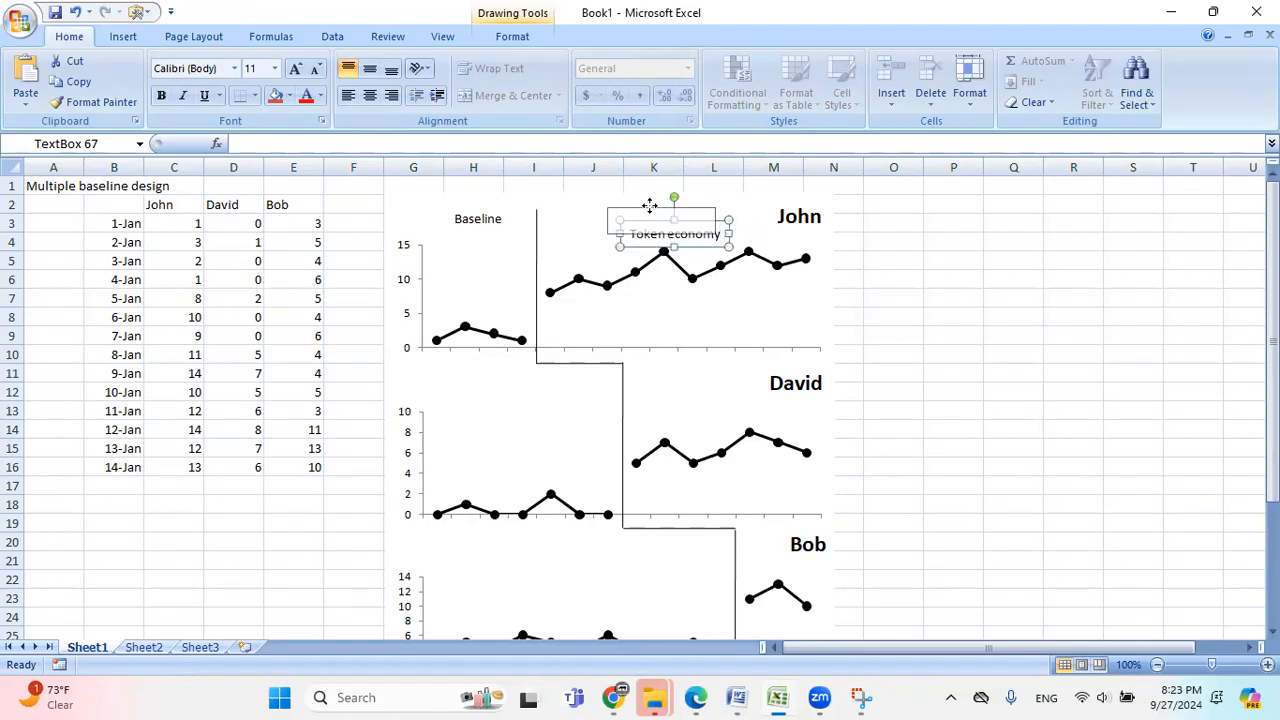
drag(672, 234, 660, 216)
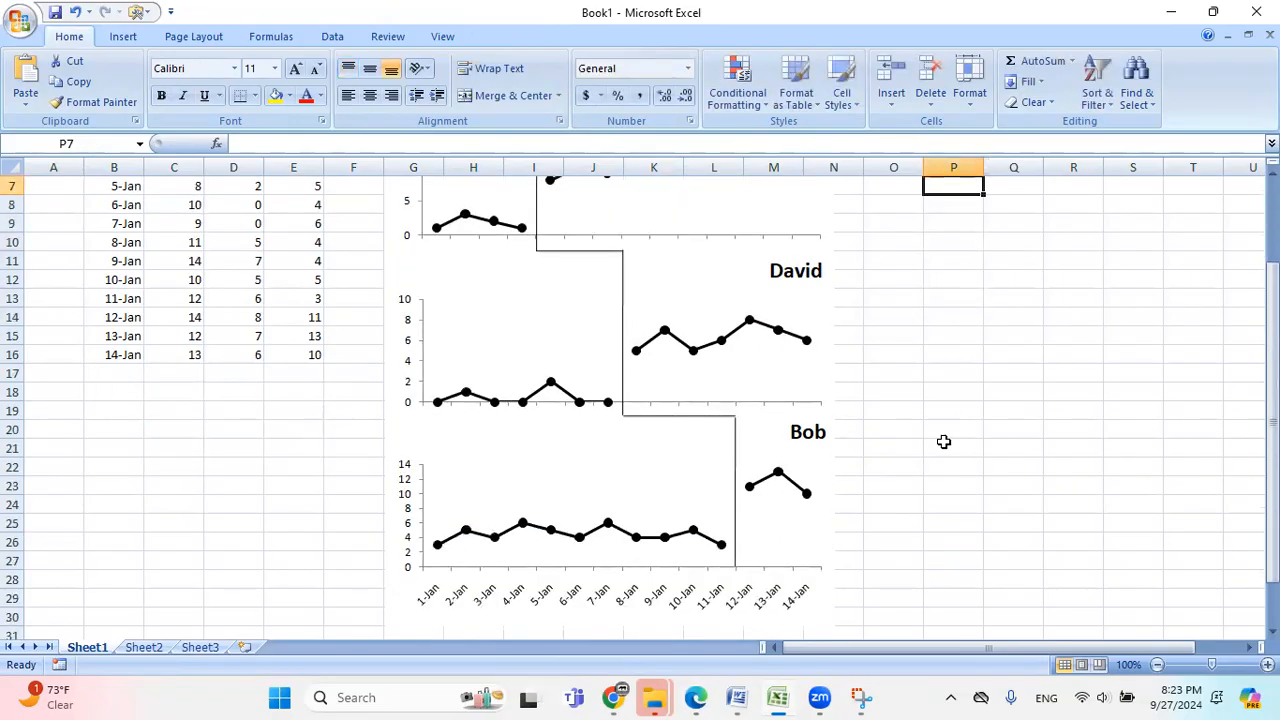
mouse_move(1176, 652)
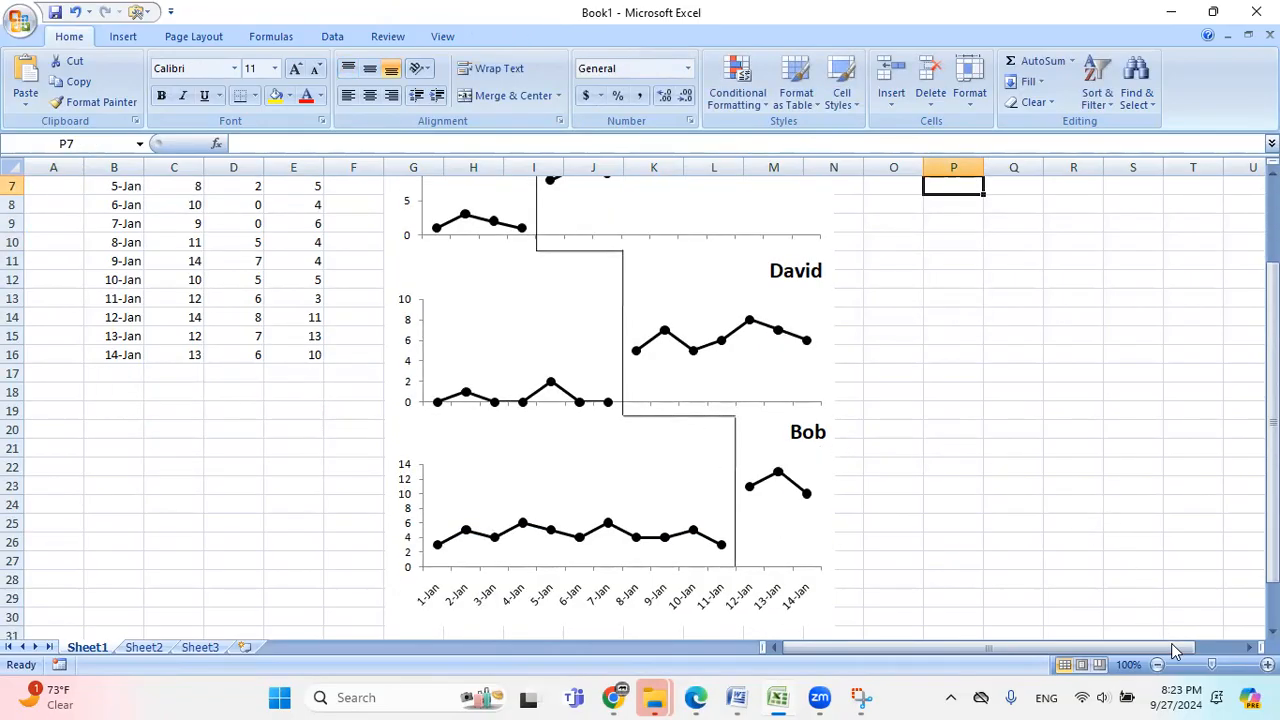
Step: Deselect the chart and zoom to about 80% so all three stacked charts fit on screen
click(1156, 664)
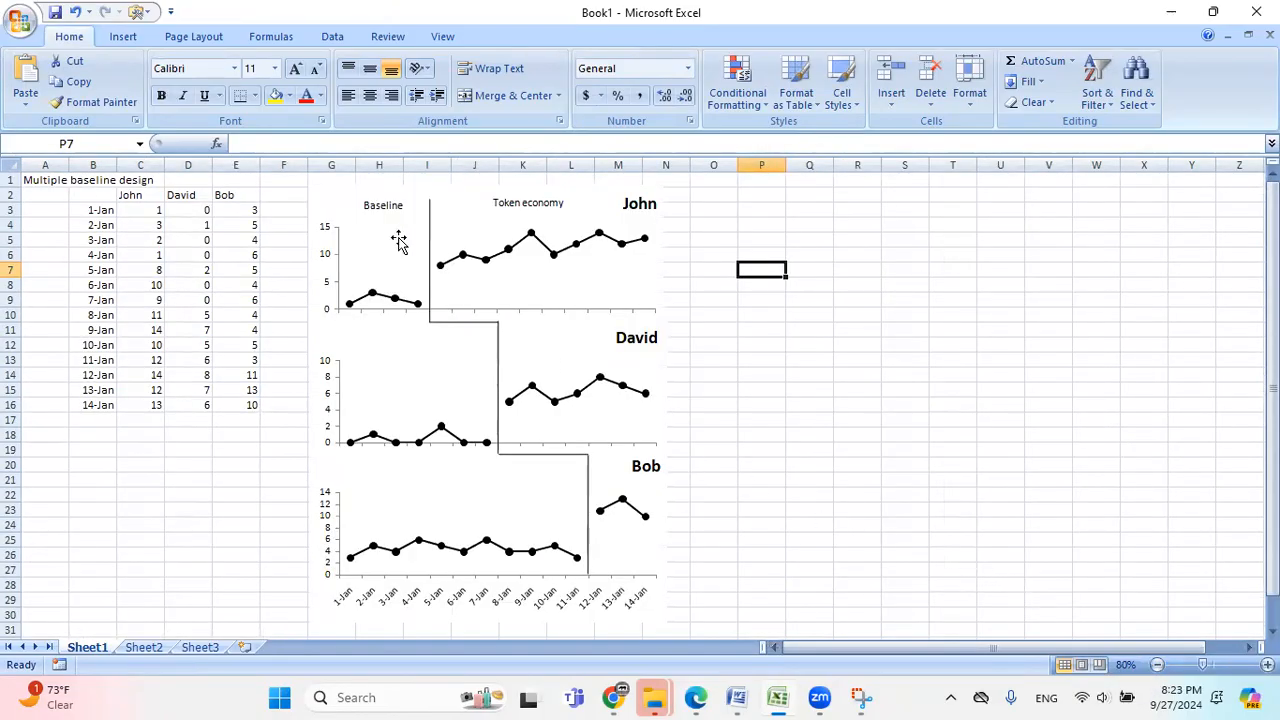
mouse_move(356, 602)
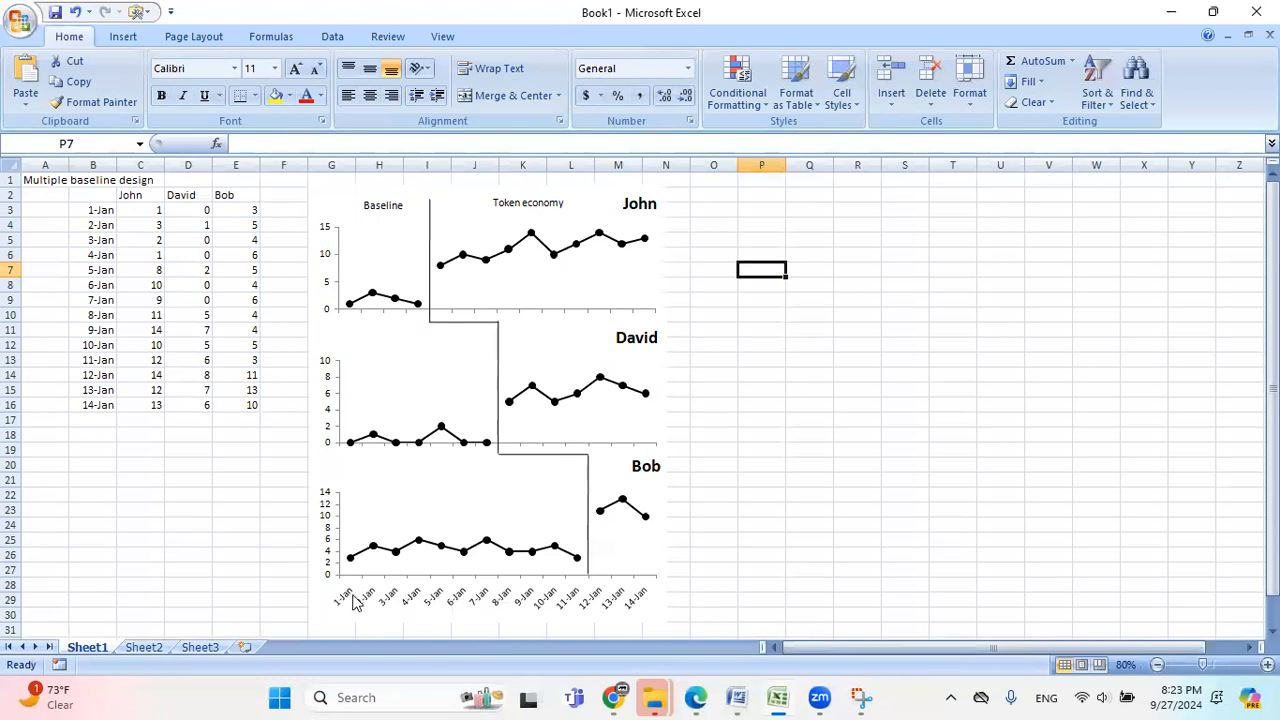
mouse_move(538, 428)
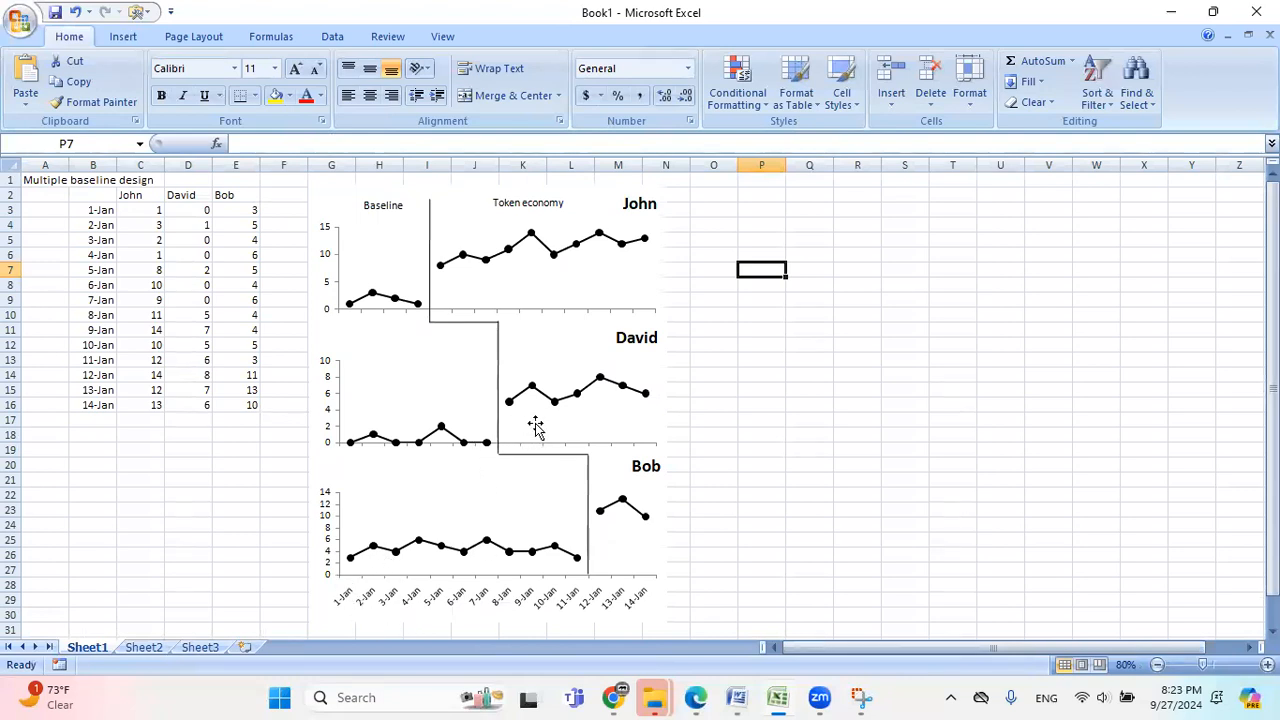
click(858, 696)
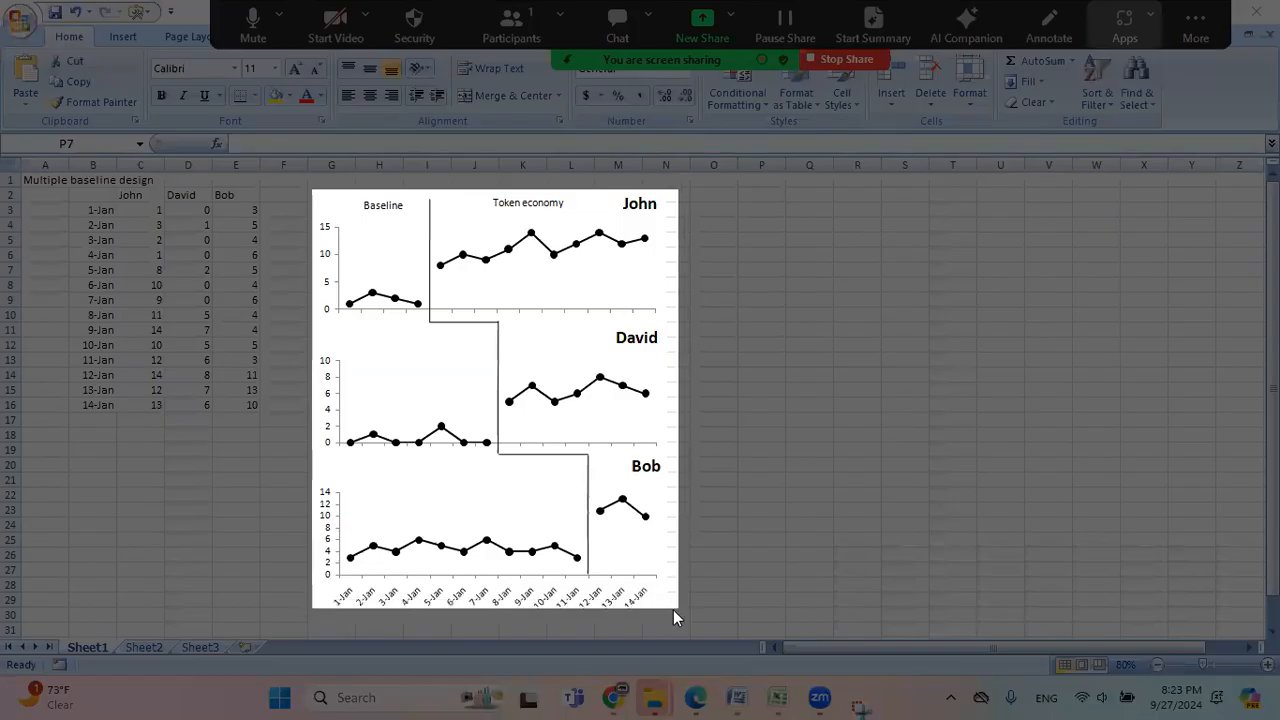
Step: Take a rectangular snip around the finished multiple baseline figure
click(490, 400)
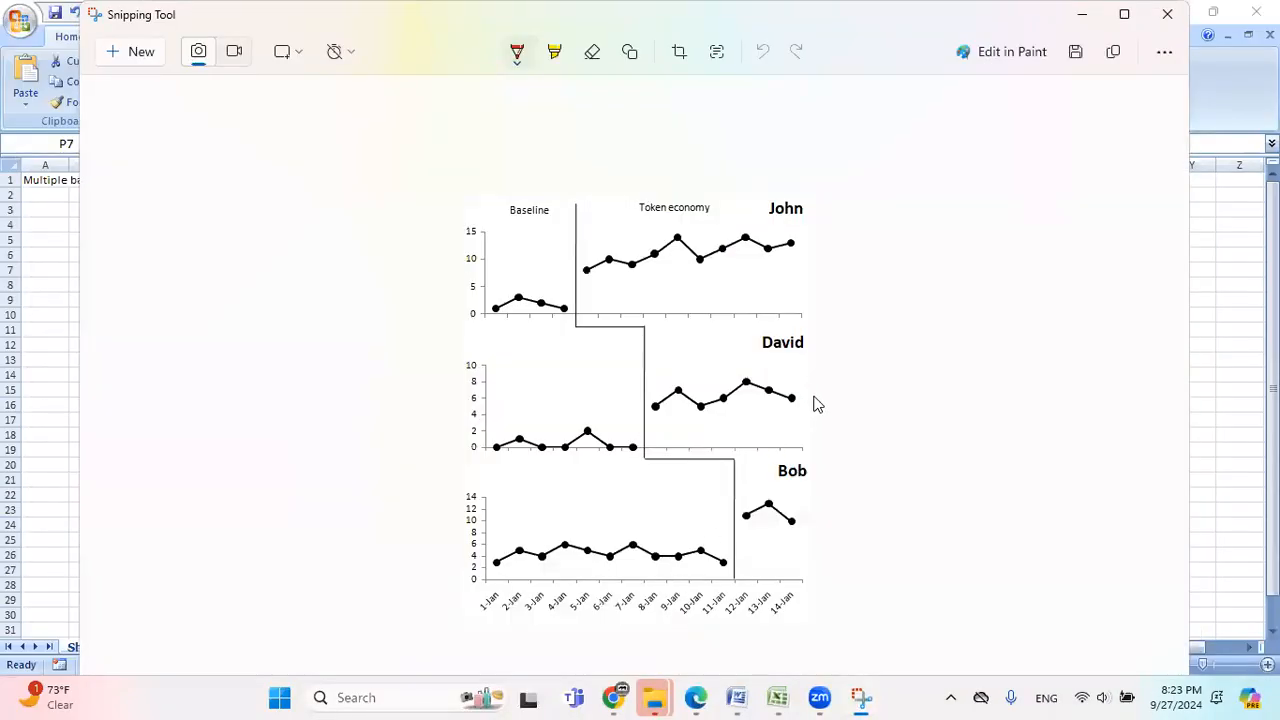
mouse_move(876, 402)
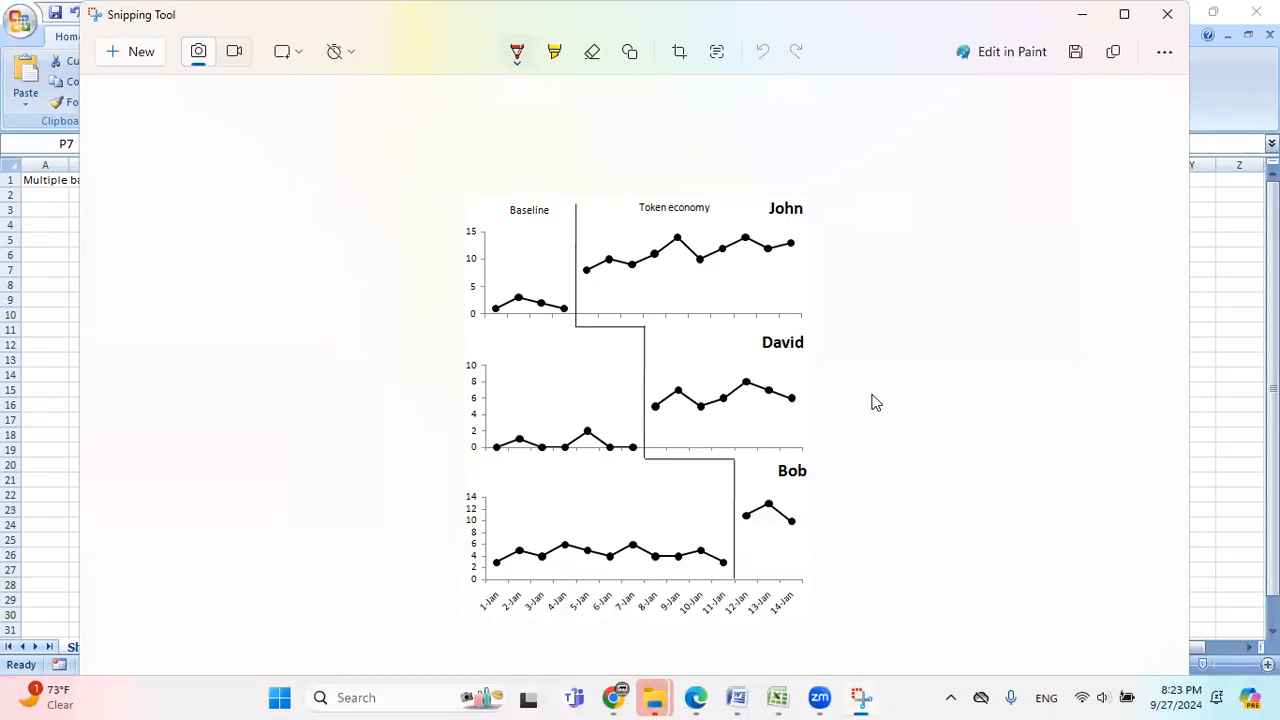